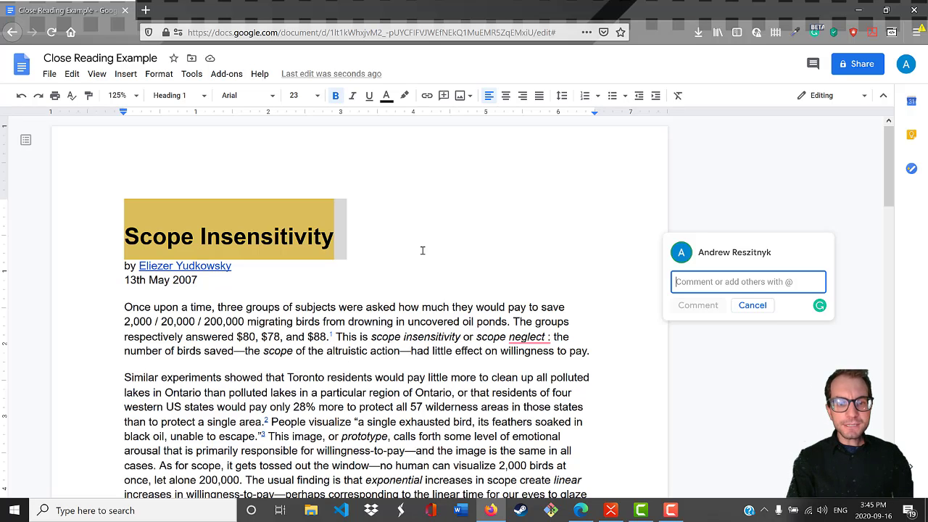
Post a comment on the title asking whether scope insensitivity means difficulty scaling across levels of scope.
type("Something to do with scope? Maybe an")
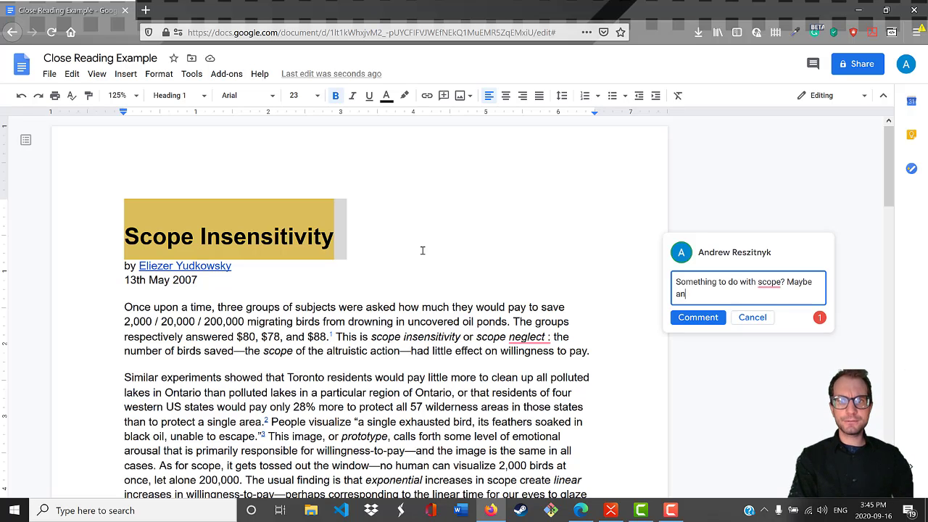
type("inability to understand the scope of something? Maybe")
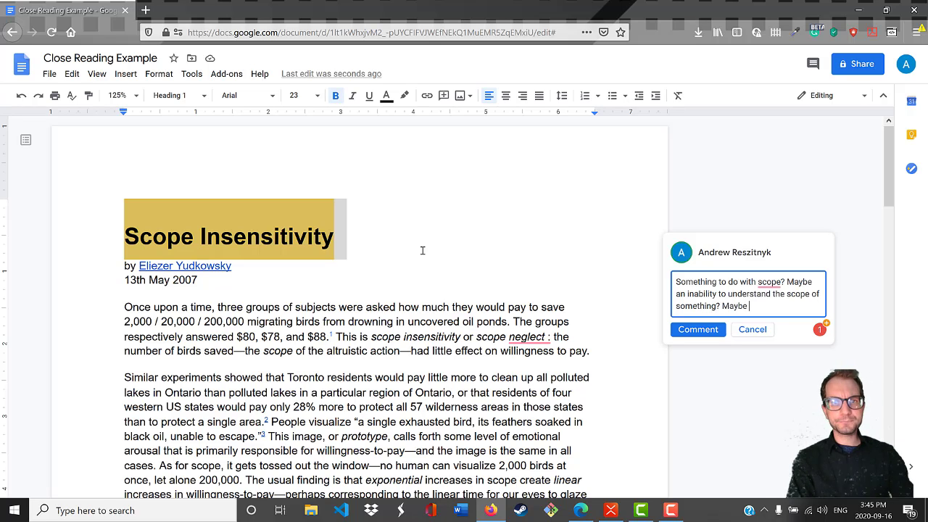
type("difficulties")
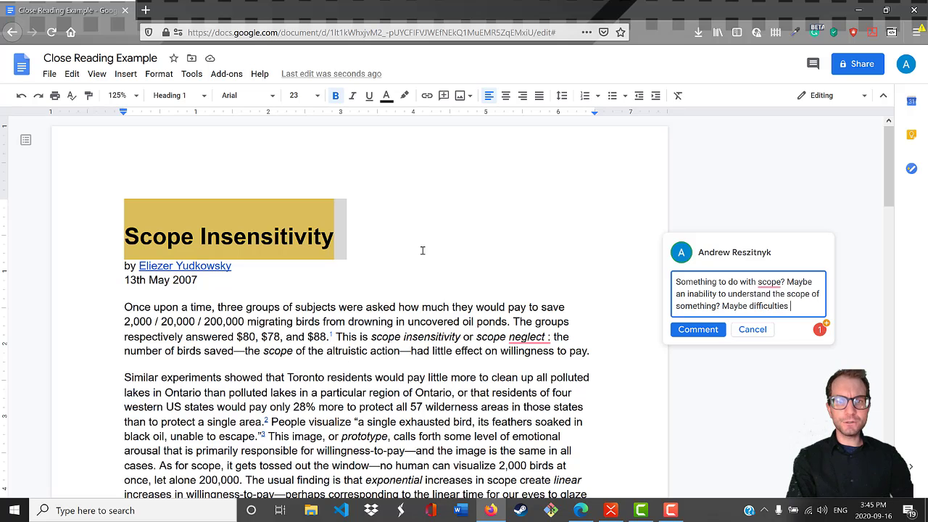
type("scaling one's responses to different")
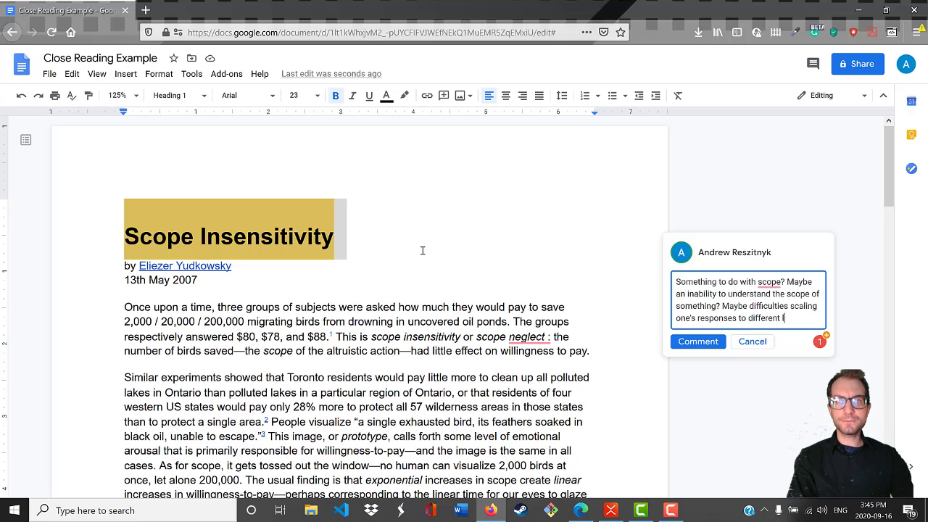
type("levels of scope?")
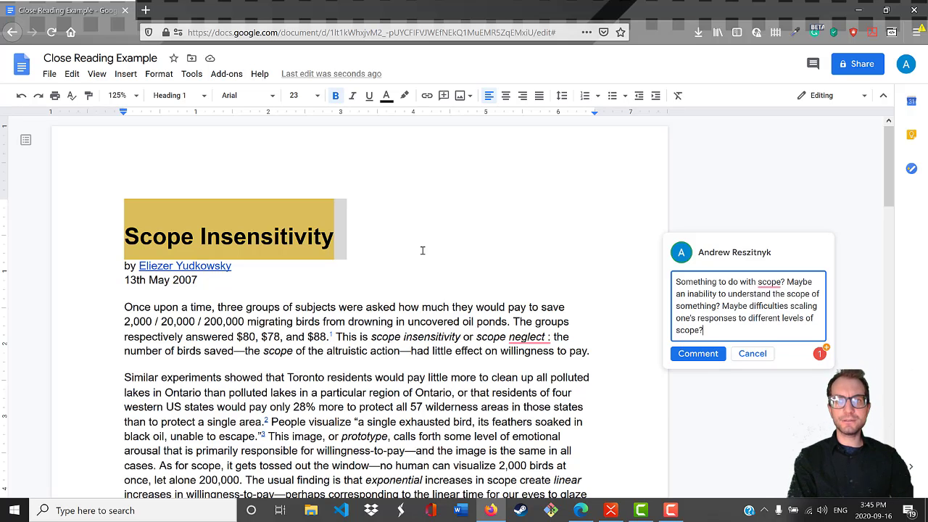
type("If something gets bigger, perhaps sensitivity goes down?")
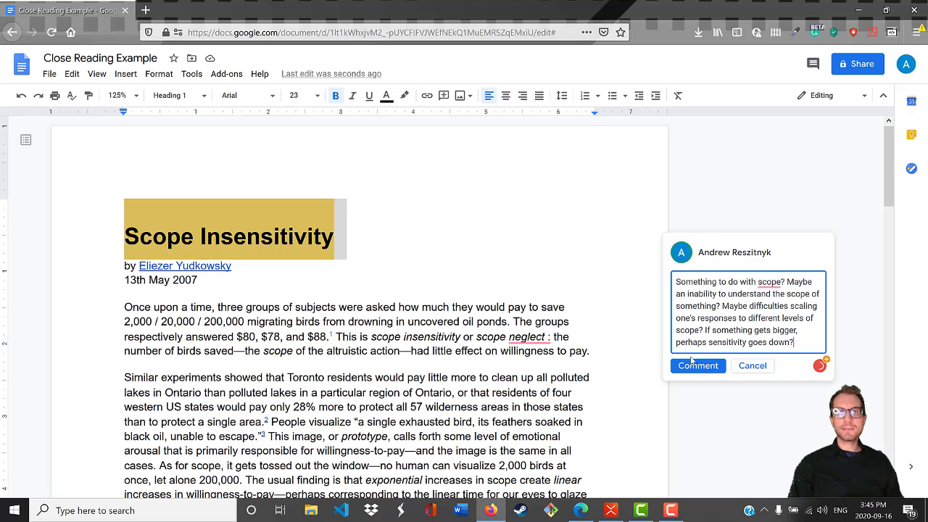
left_click(697, 365)
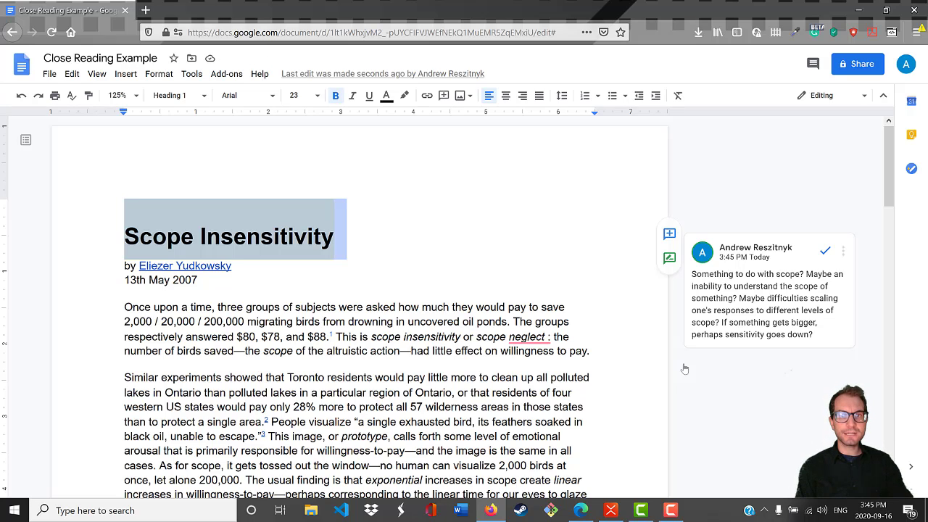
Scroll down past the title into the article's opening paragraphs.
scroll("down", 3)
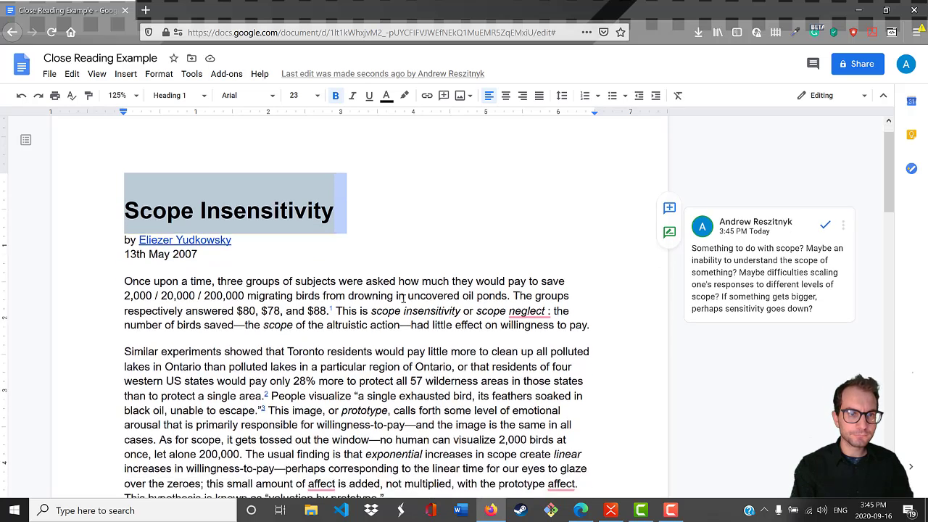
scroll("down", 3)
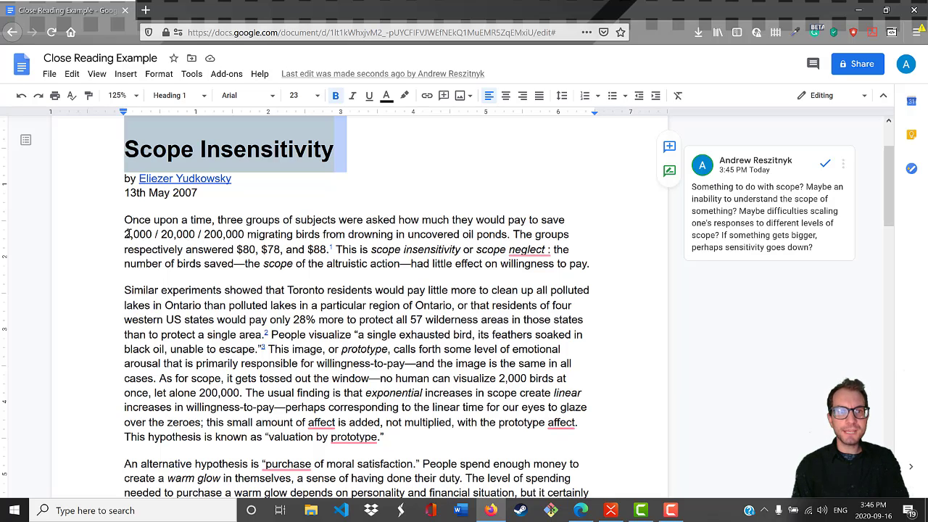
mouse_move(113, 233)
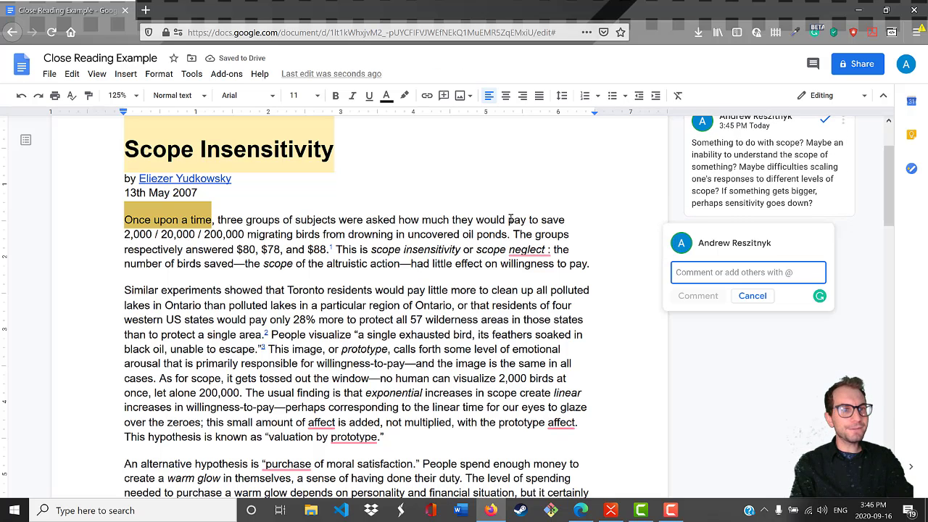
Draft a comment calling 'Once upon a time' snarky, a fairy-tale narrative meant to teach a lesson about our lives.
type("Snarky")
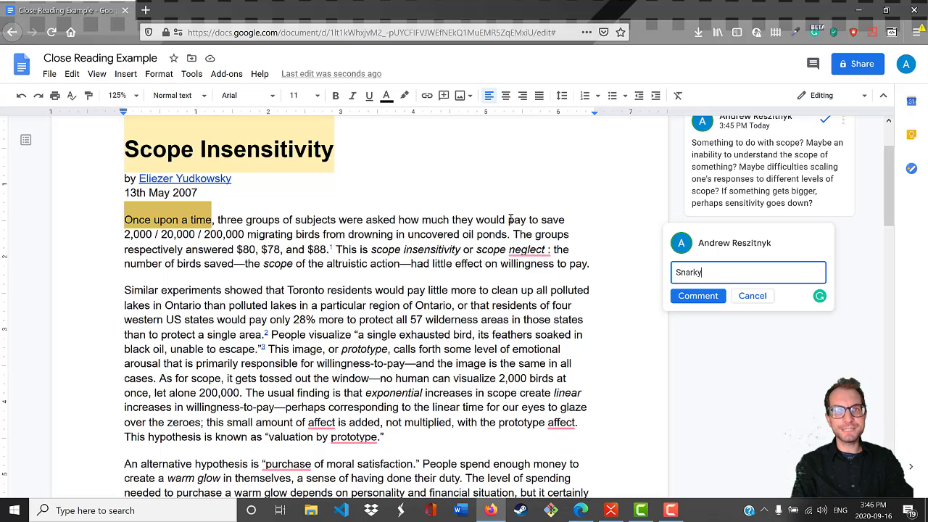
type(".")
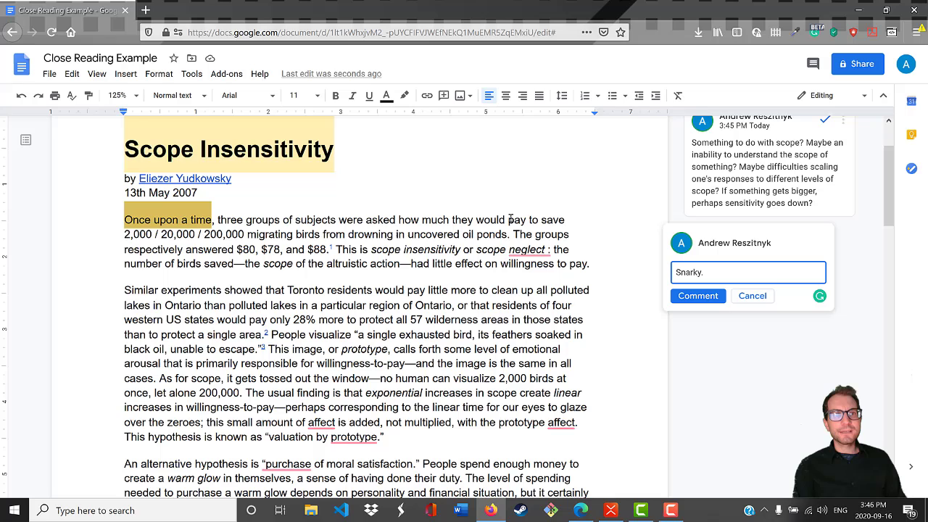
type("Introduction used")
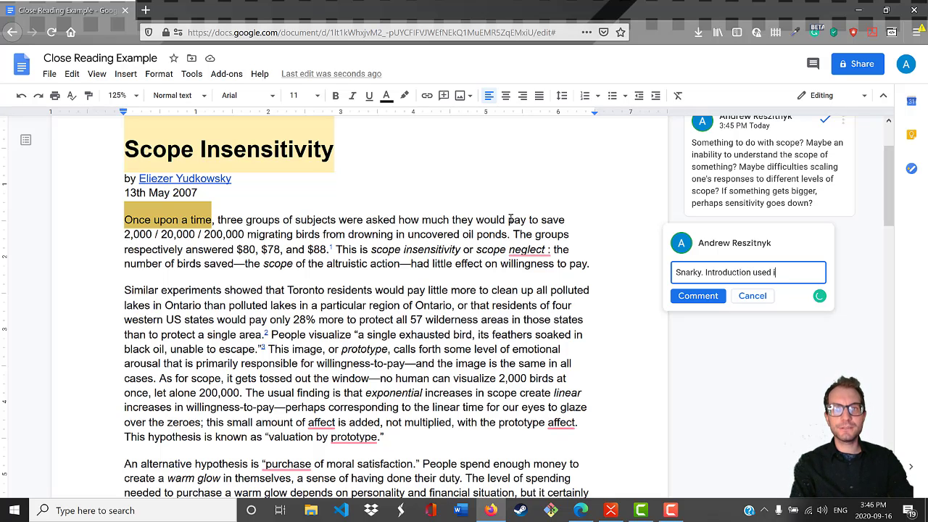
type("in fairy tales.")
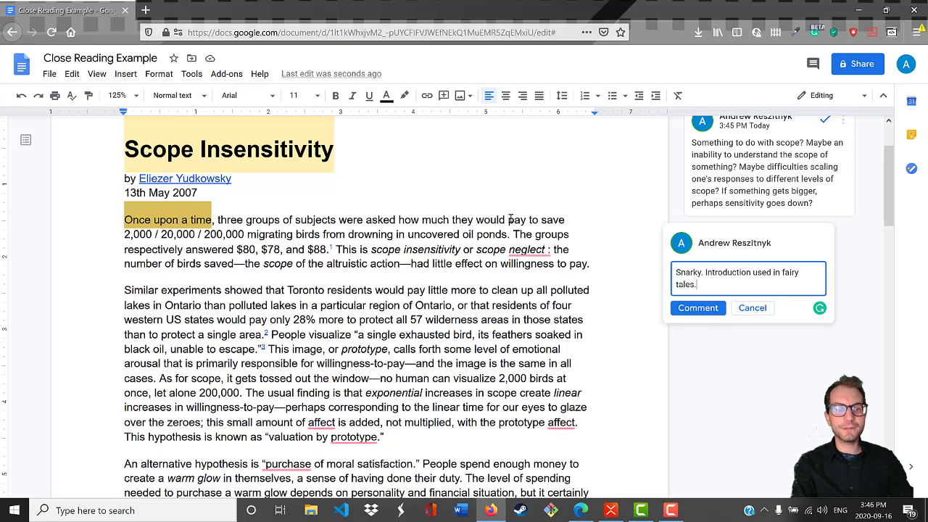
type("So")
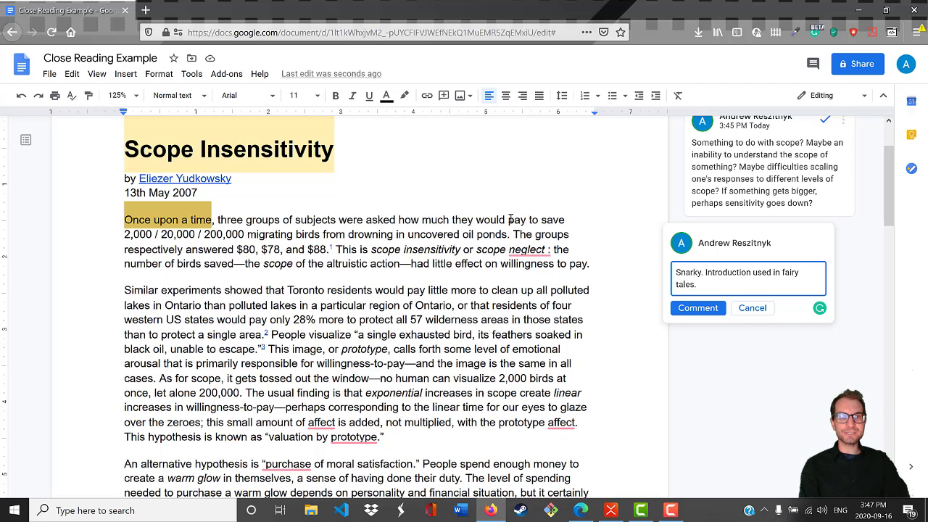
type("NArrative meant to")
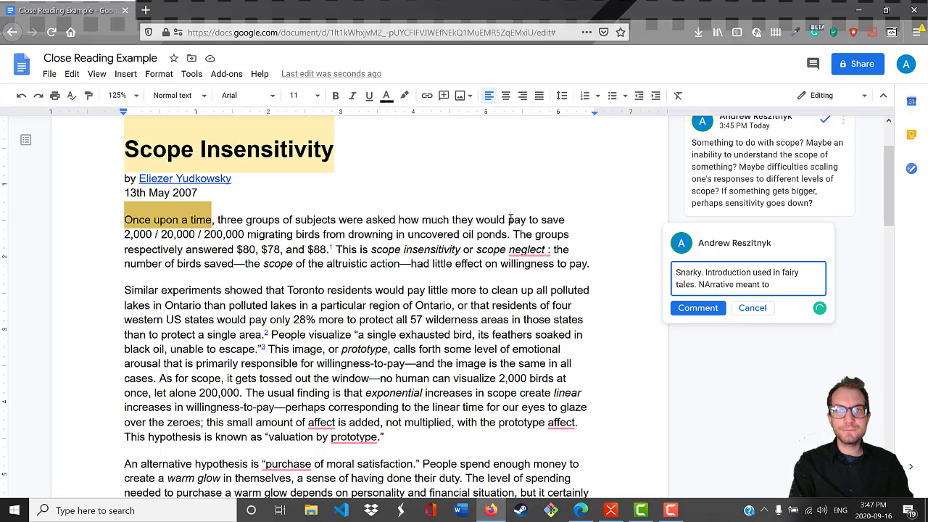
type("teach use")
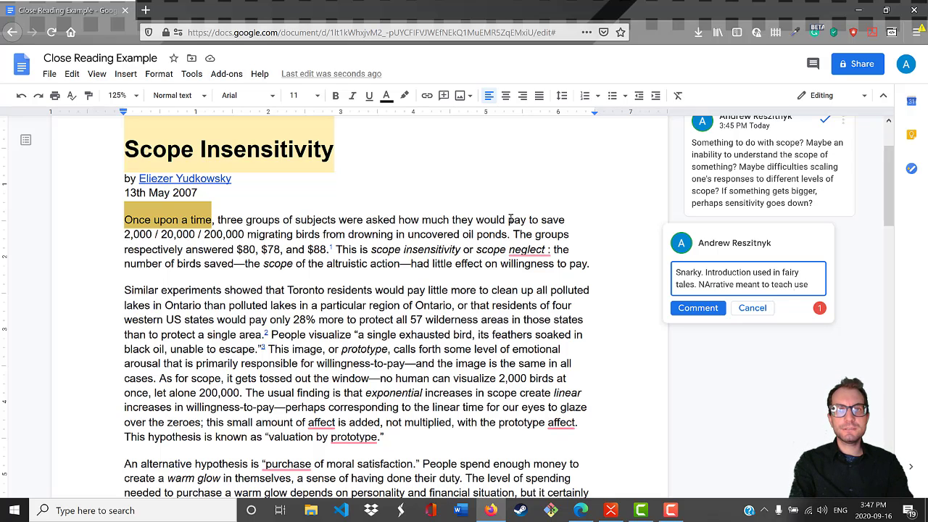
type("some kind of lesson. We are supposed t")
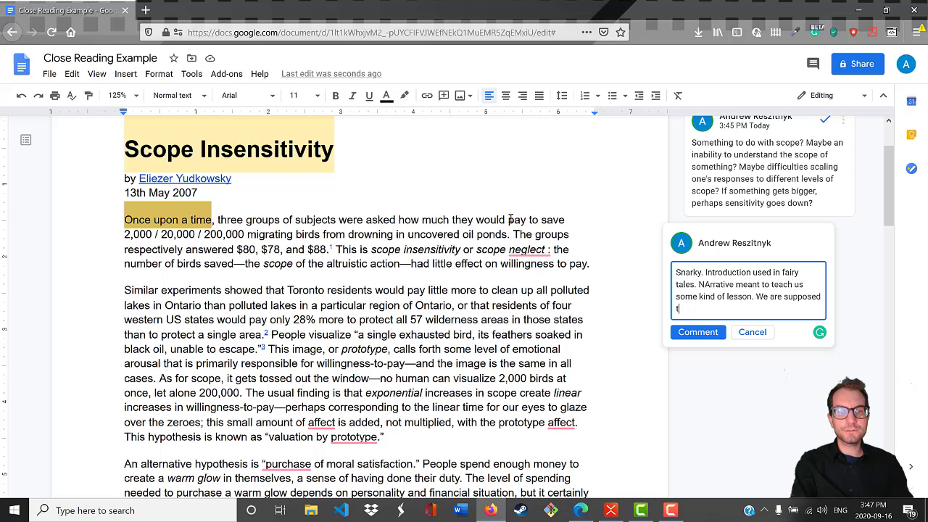
type("o draw some bigger conclusion")
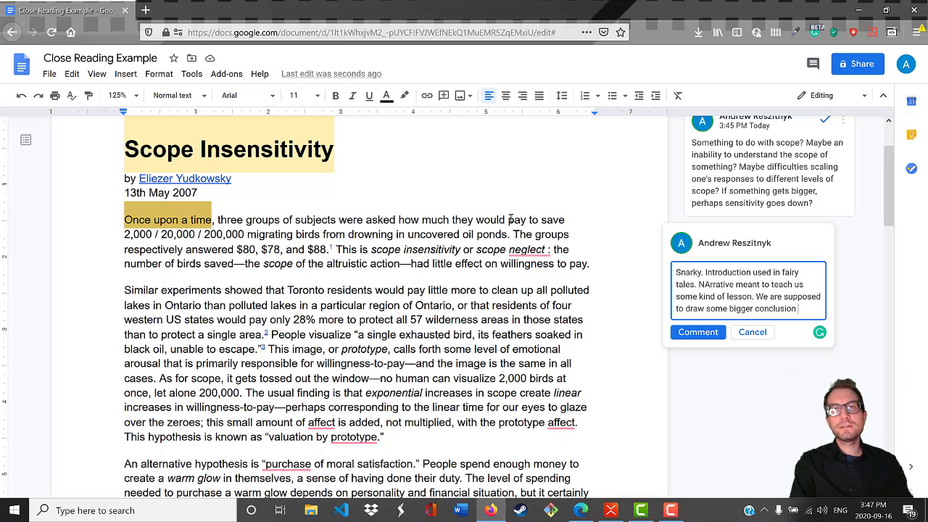
type("about our lives")
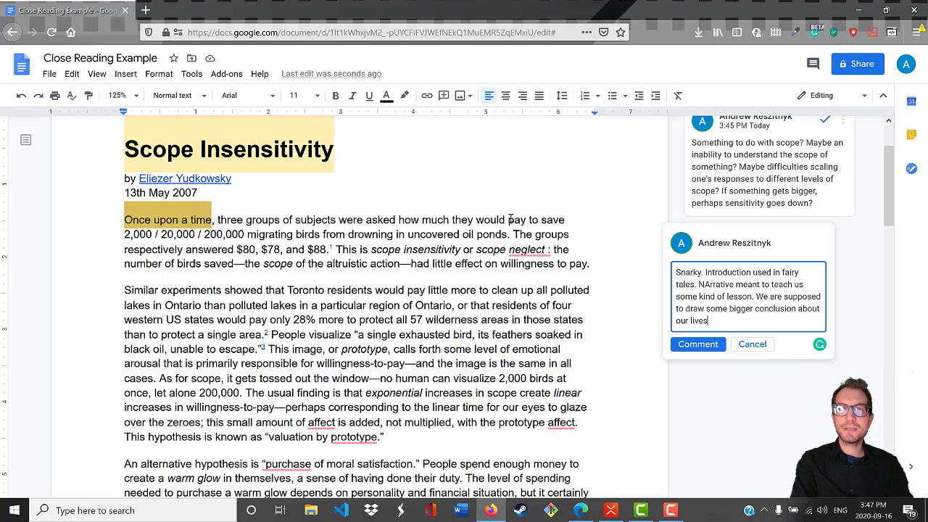
type("from this one illustration.")
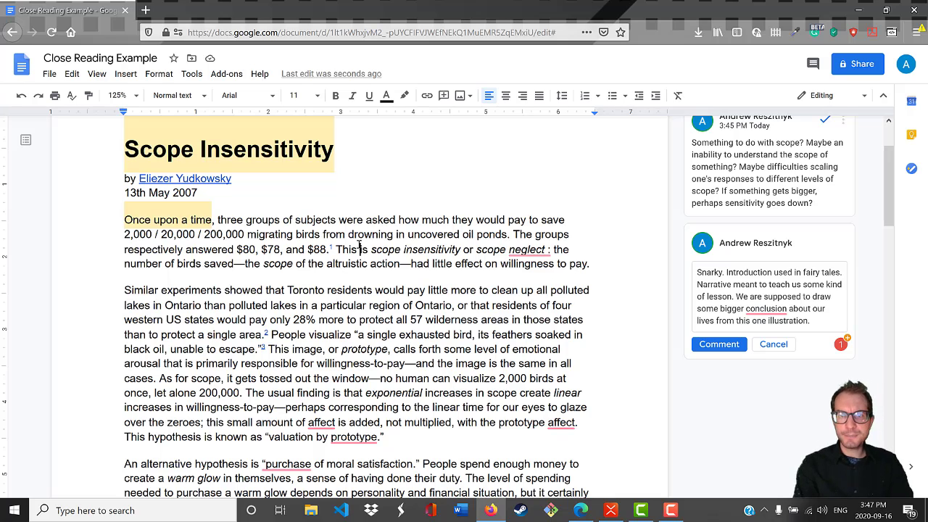
Dismiss the spelling suggestion popup on 'neglect'.
left_click(528, 249)
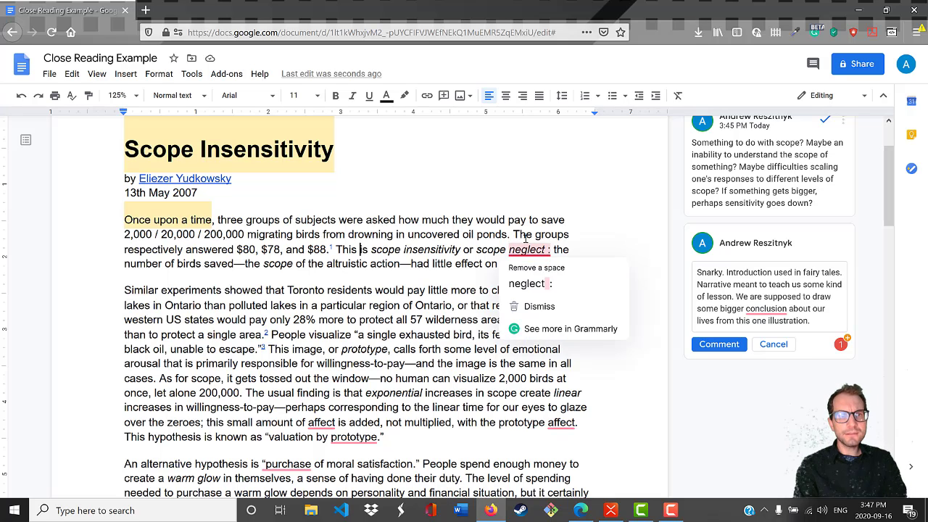
left_click(361, 250)
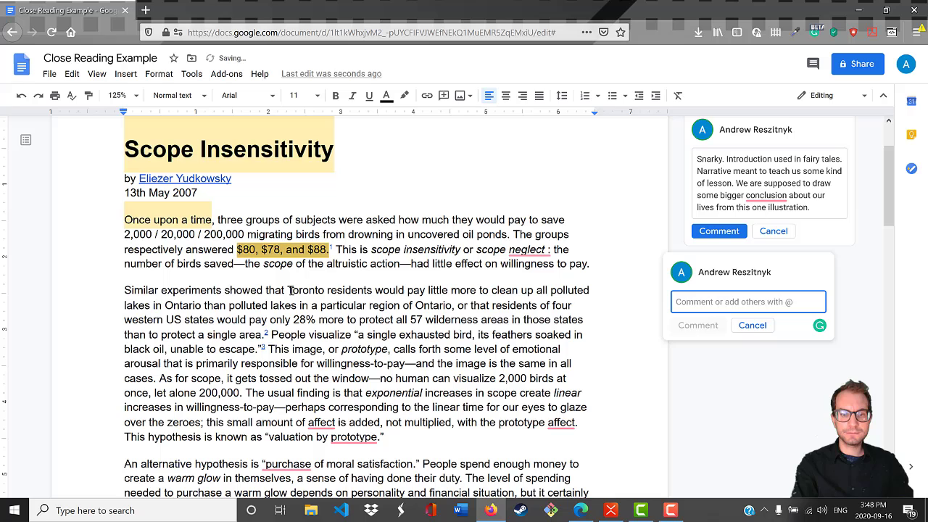
Post a comment on the dollar figures: surprising, contradicts the assumption that more birds would provoke more spending.
type("Surprising!")
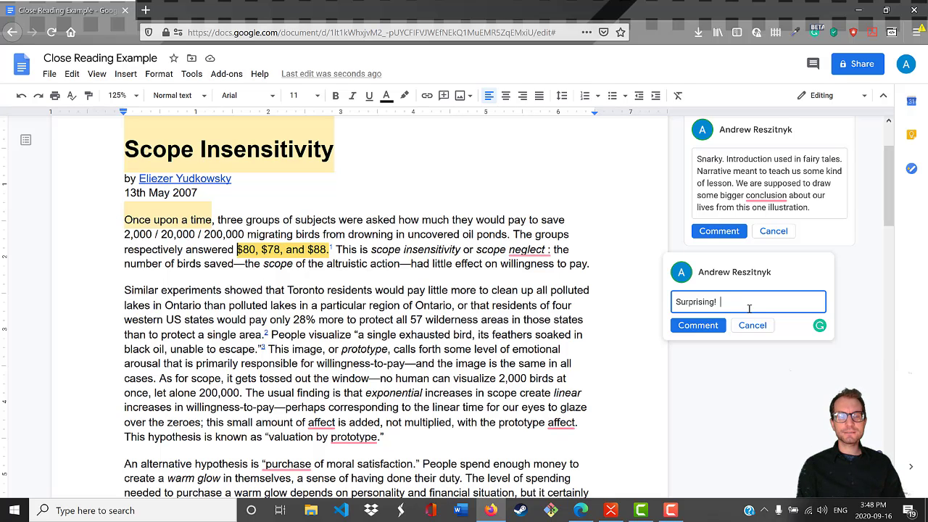
type("Contradicts expectations.")
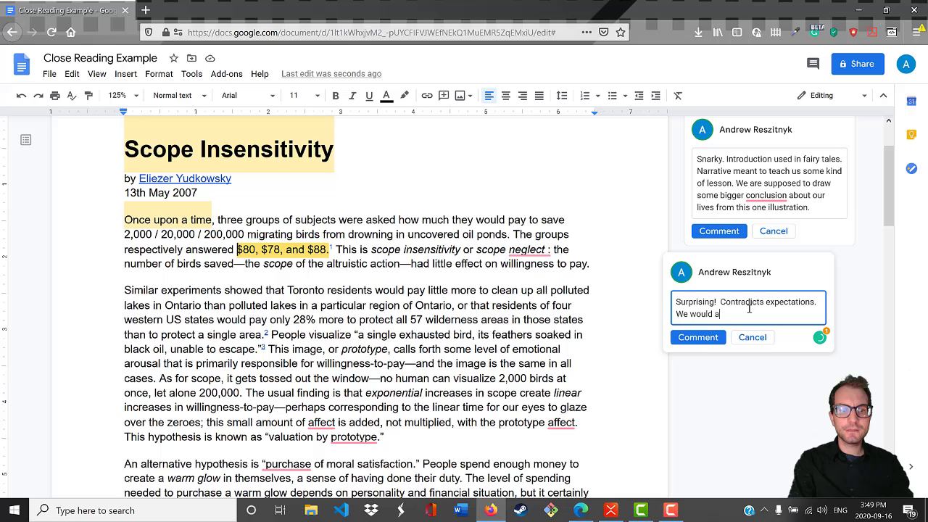
type("ssume")
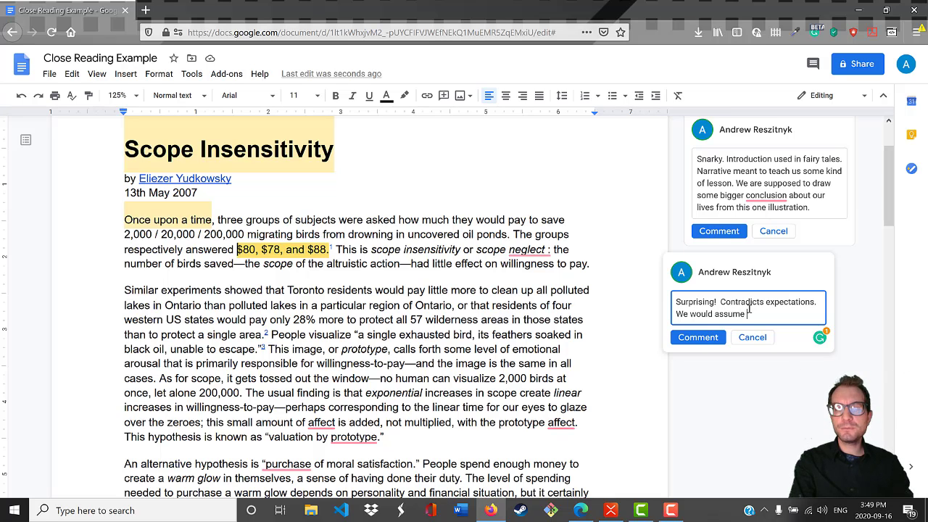
type("more birds s")
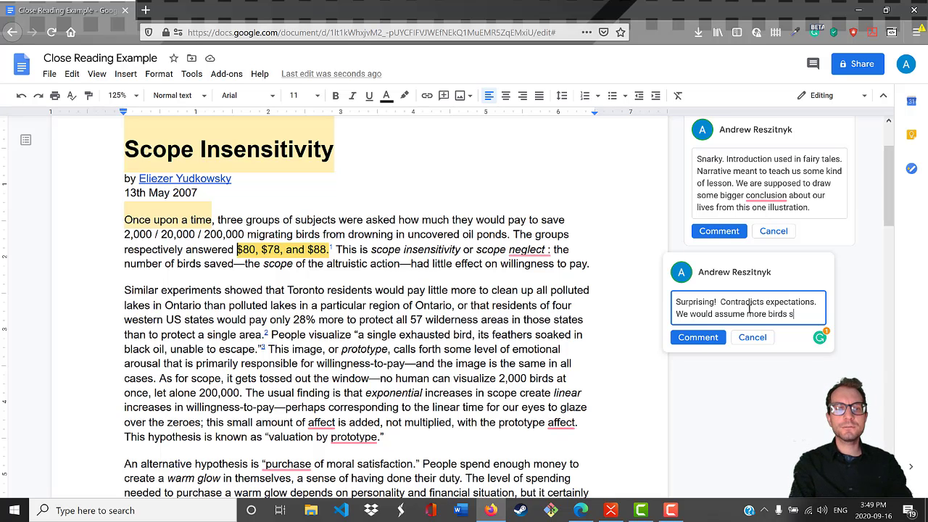
type("would provo")
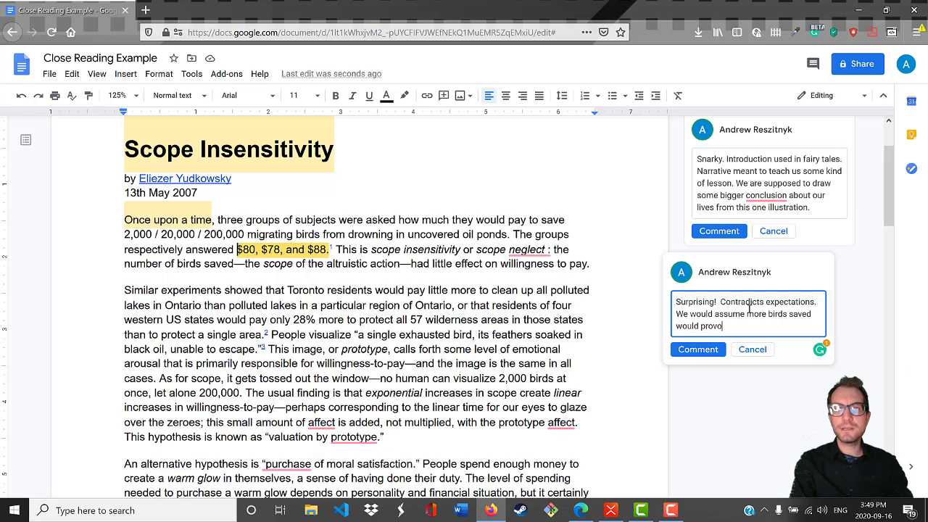
type("ke more spending.")
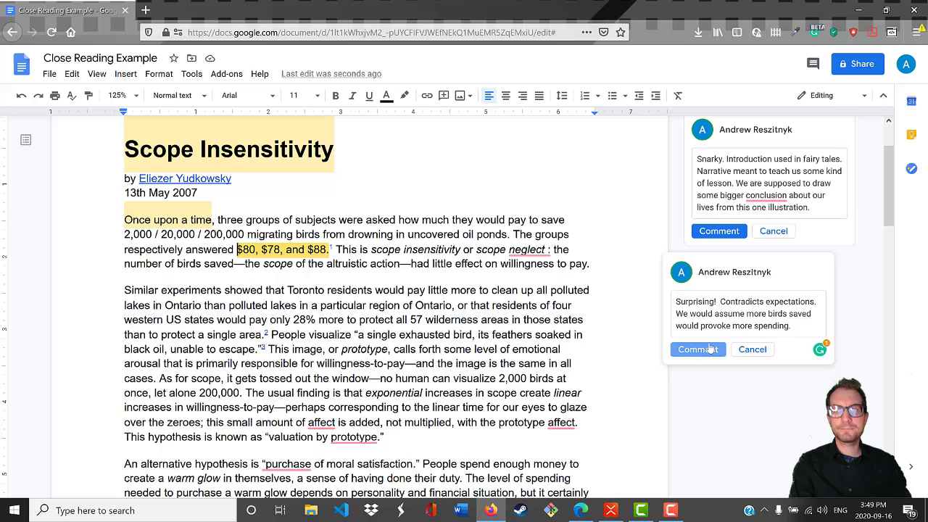
left_click(698, 349)
type("Explain technical term in title. Scope insensitivity: our")
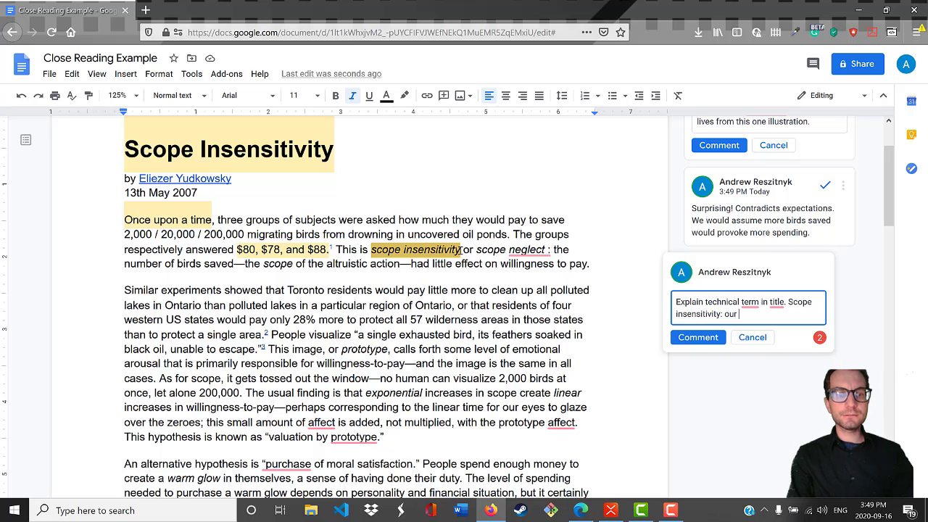
Post a comment explaining that our ideas of what we ought to do don't match our actions in very large (or very small) situations.
type("ideas about")
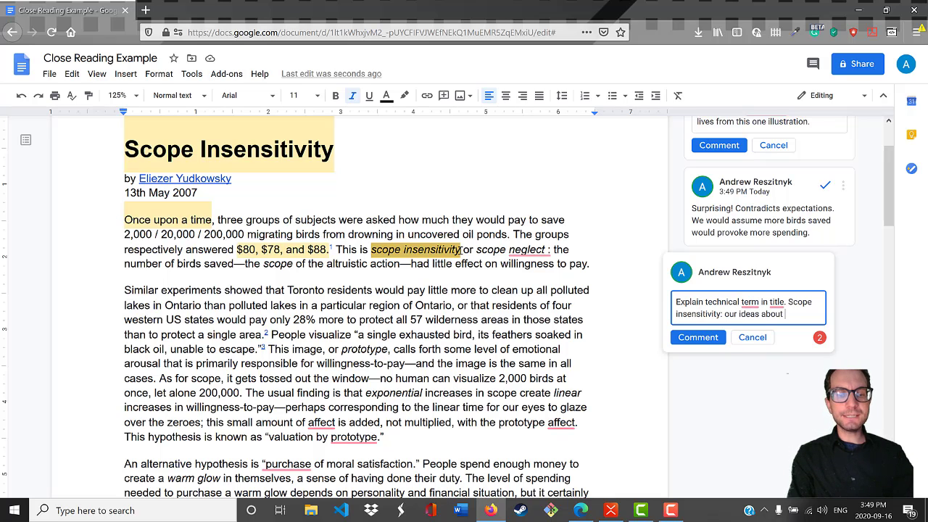
type("what we ought to")
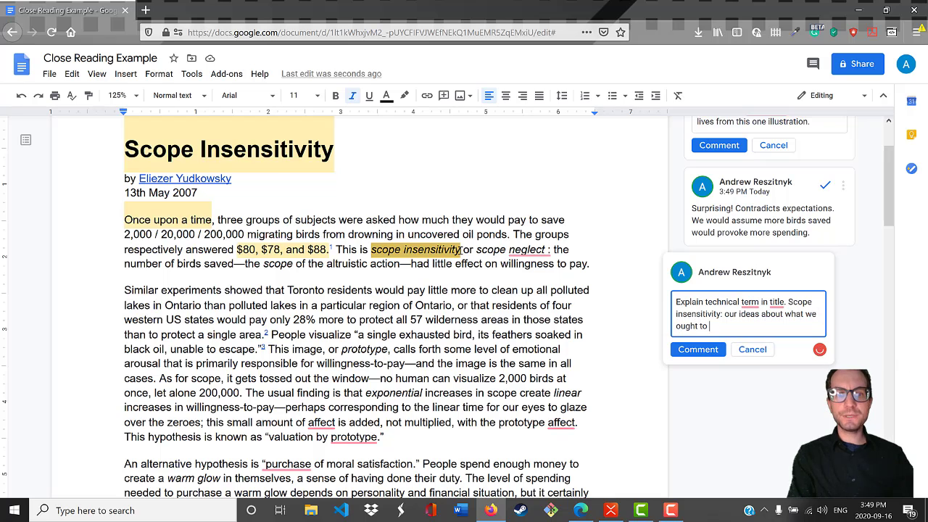
type("do in a given s")
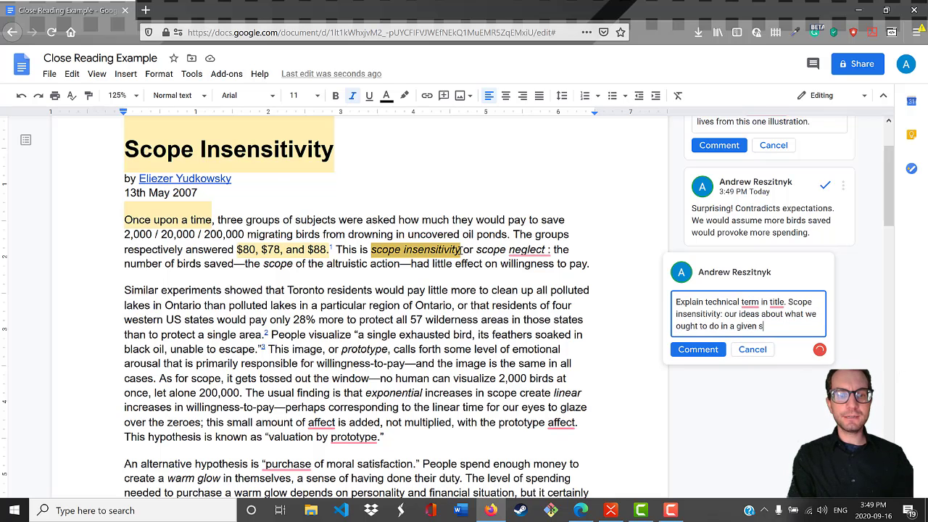
type("ituation do not correspond exactly to the scope")
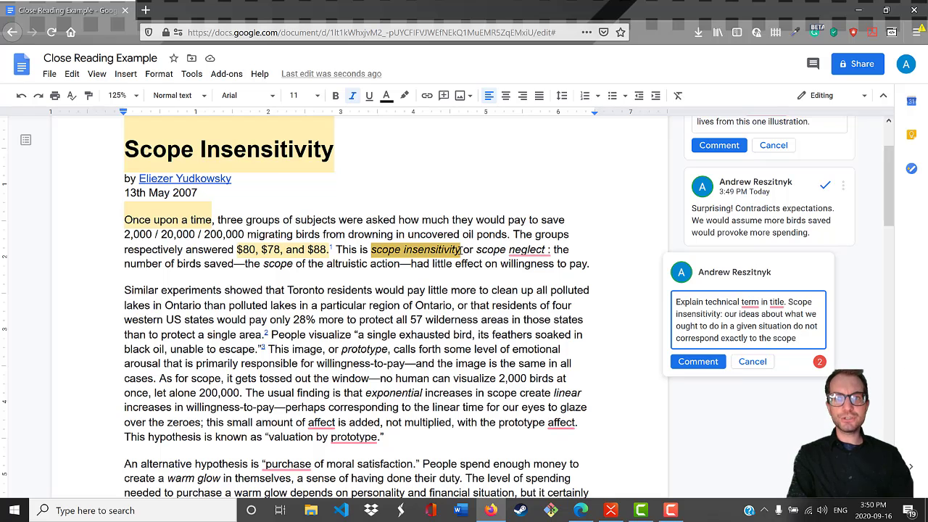
type("of our actions' effects. In other words,")
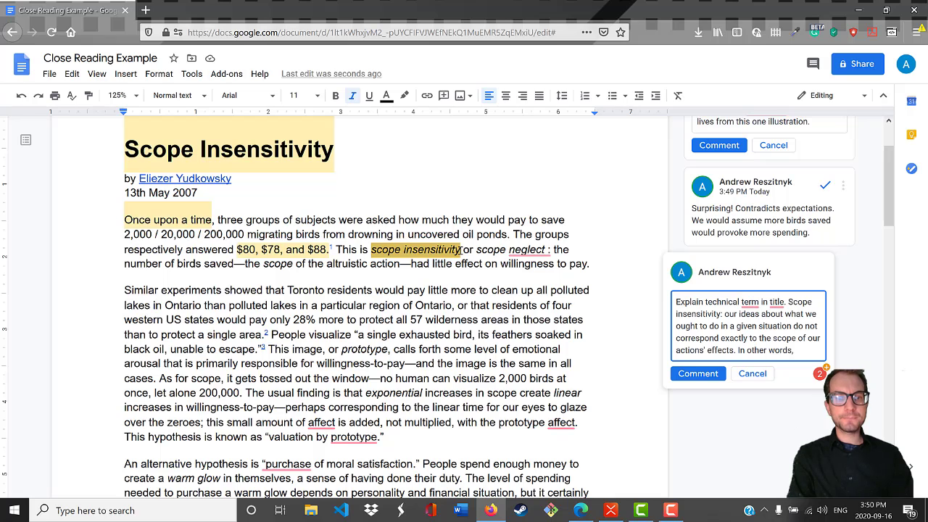
type("we have a hard time thinking about how to adju")
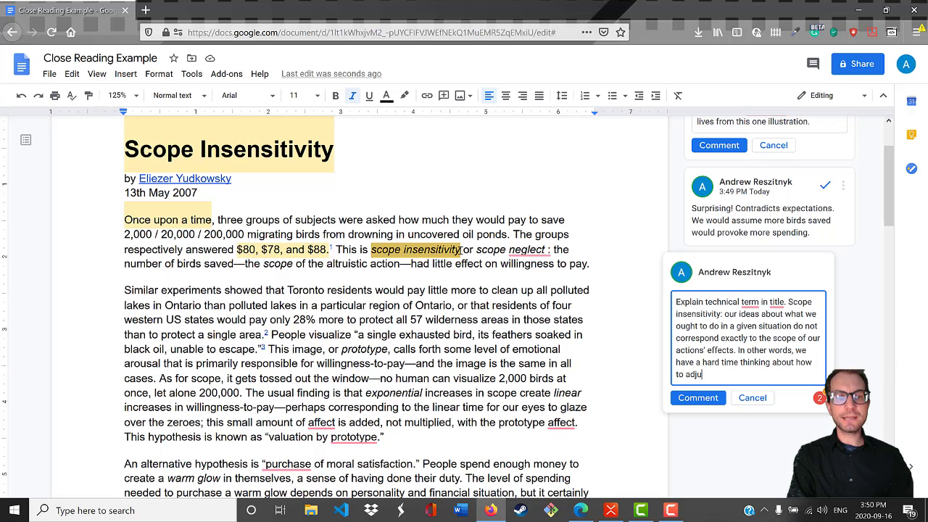
type("st our behavior")
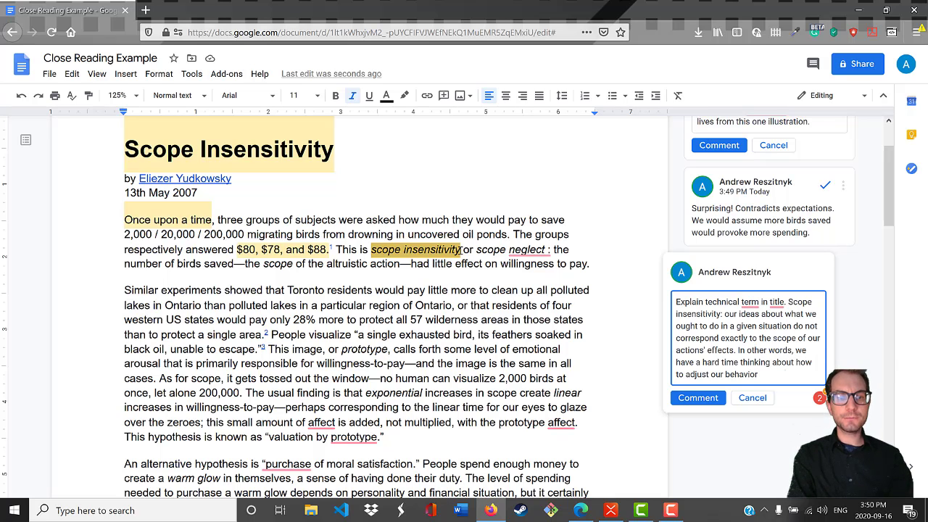
type("in situations")
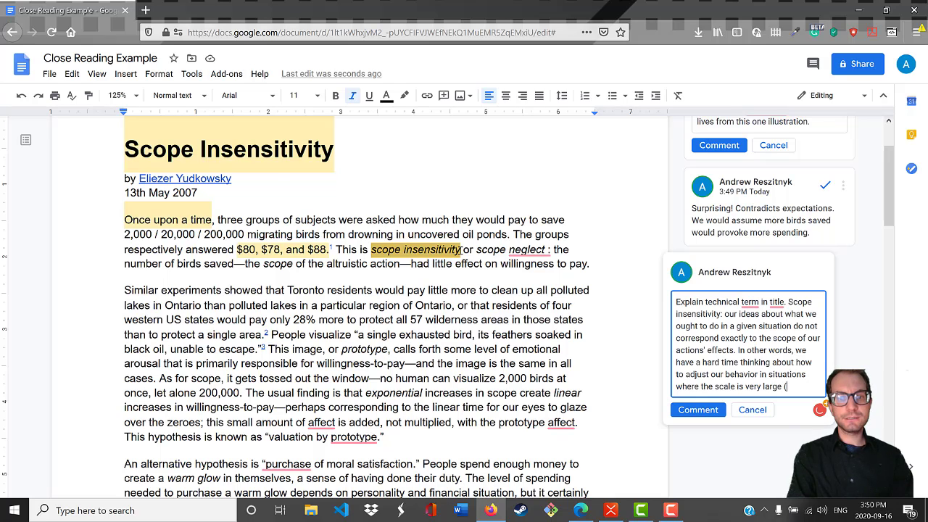
type("(or perhaps")
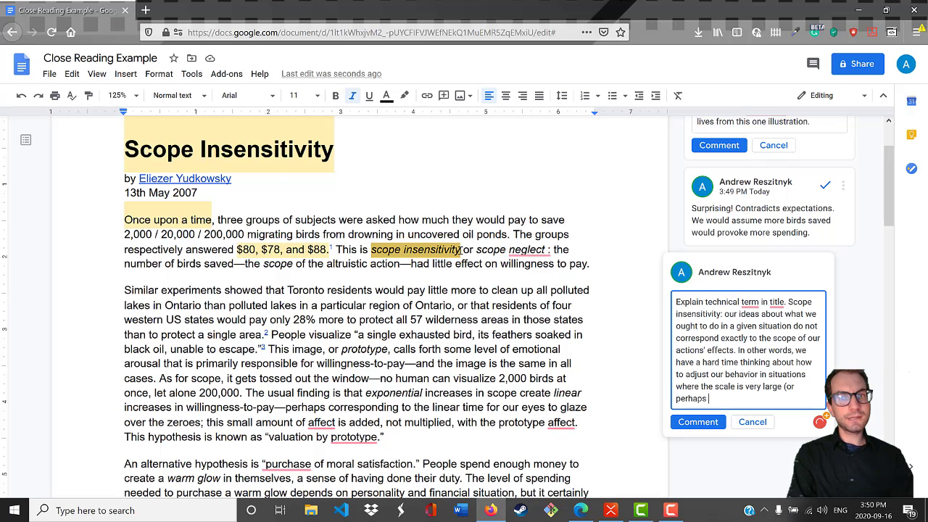
type("very small).")
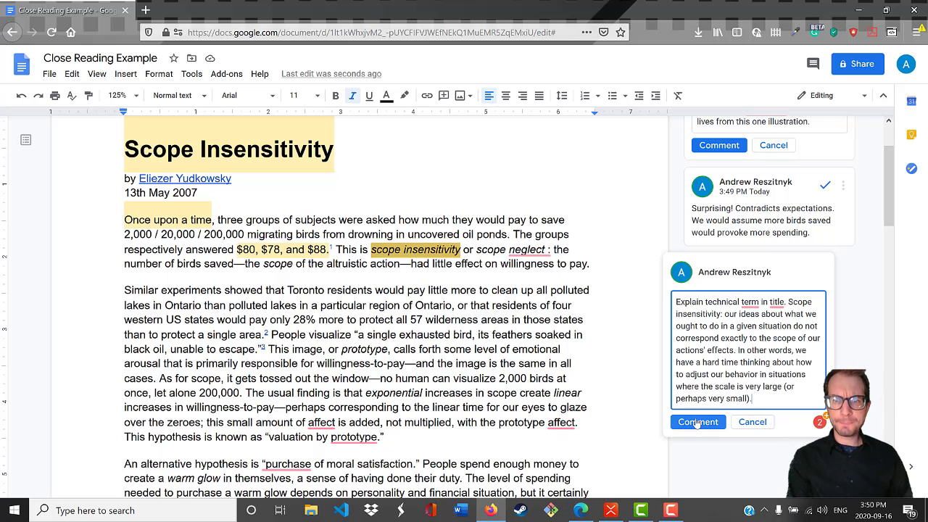
left_click(699, 422)
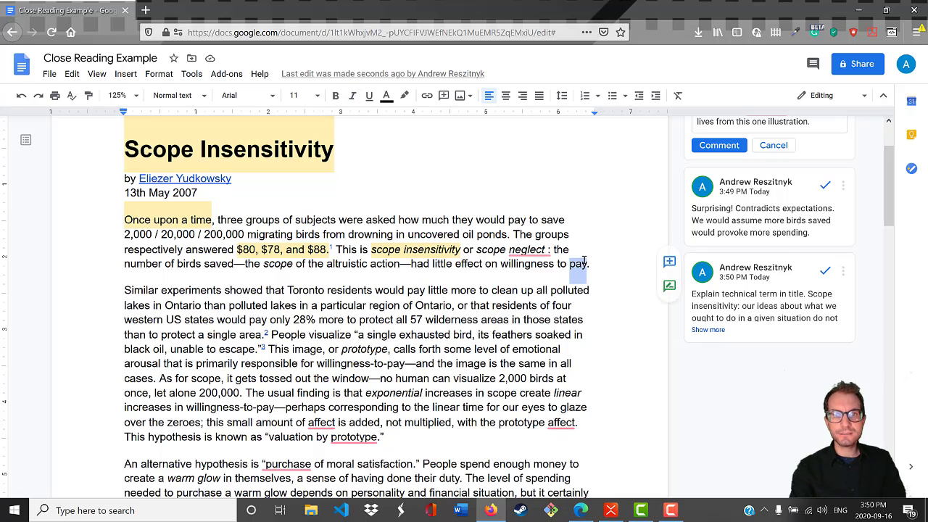
mouse_move(669, 263)
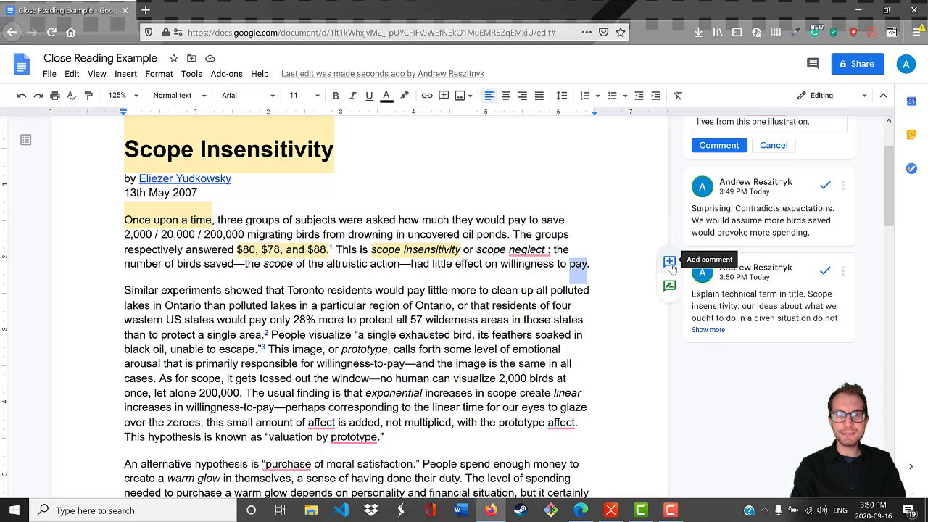
Post a comment on 'pay' saying it seems like the main argument.
left_click(668, 261)
type("This seems like main argument.")
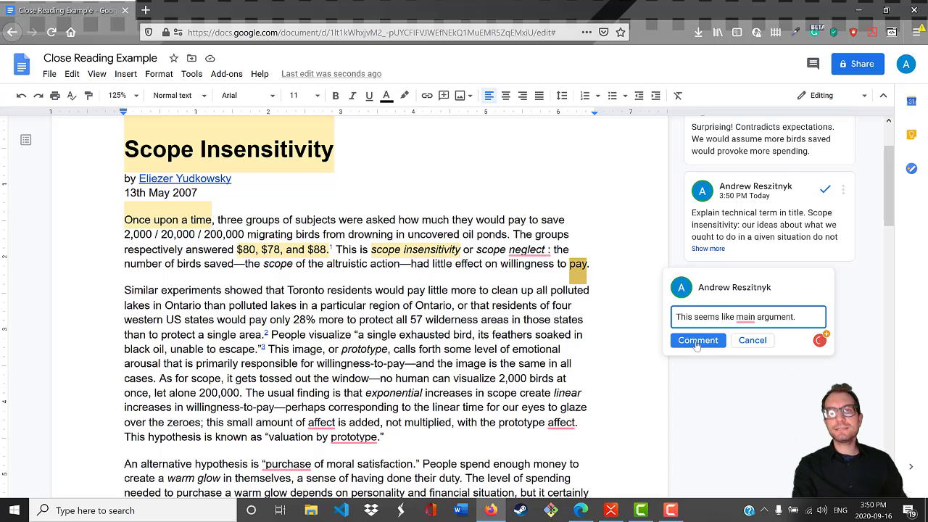
left_click(697, 339)
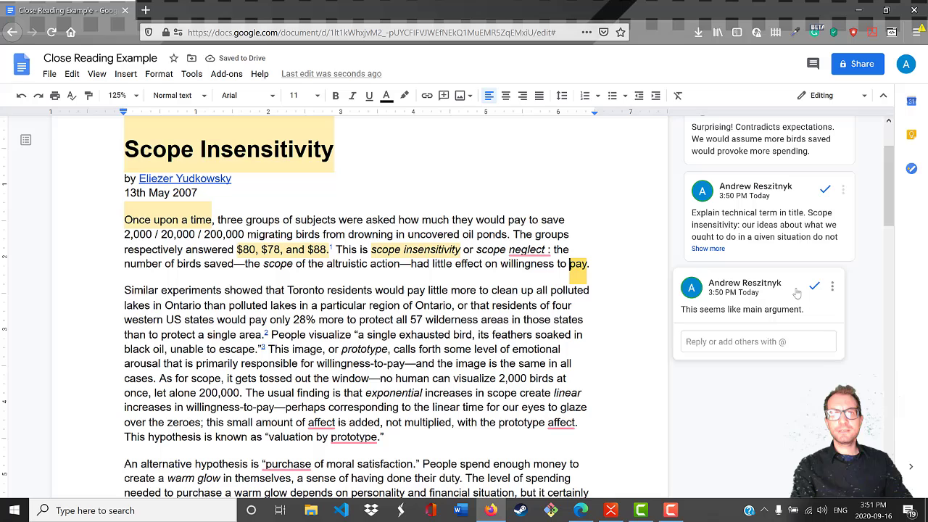
Reply that the rest of the article will expand on this main term or insight.
left_click(748, 342)
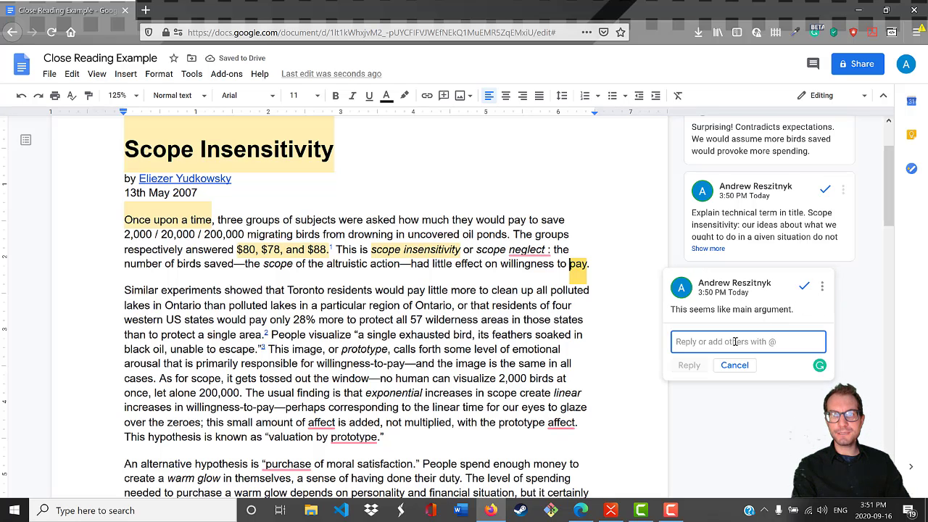
type("Rest of article will probably expand upon this")
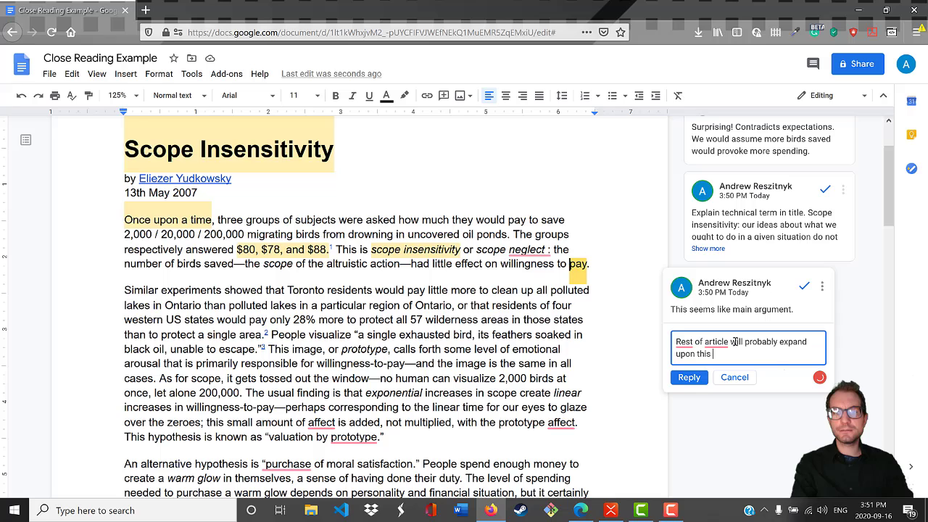
type("main term or insight.")
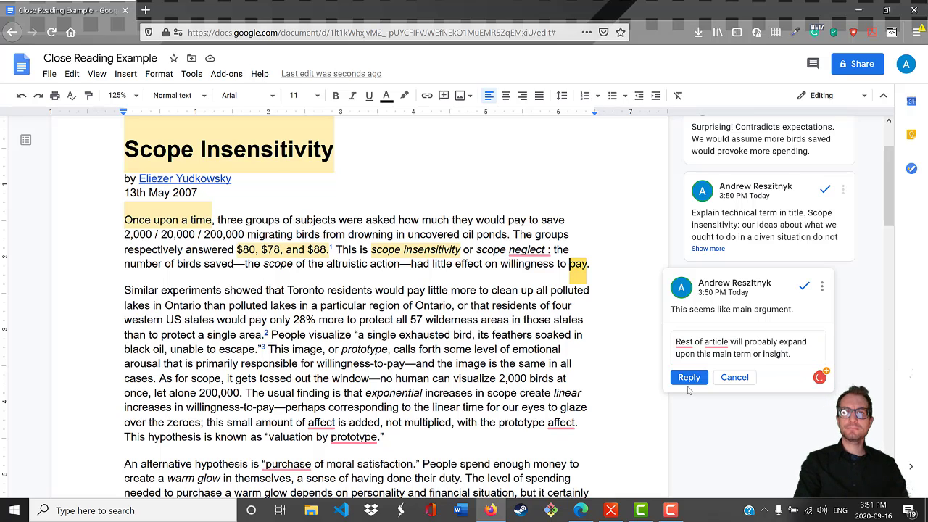
left_click(689, 377)
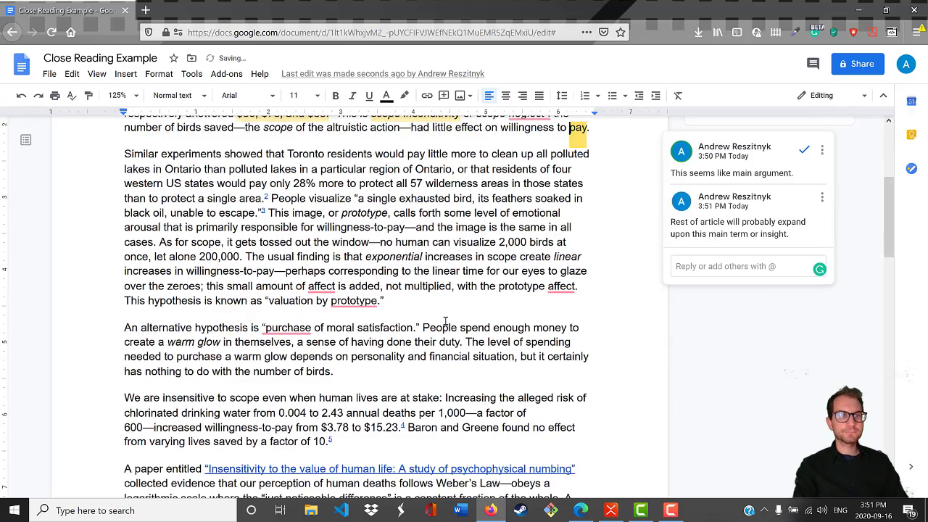
Post a comment on 'area' noting more examples, with different studies finding this ethical quirk or bias.
scroll("down", 3)
type("More e")
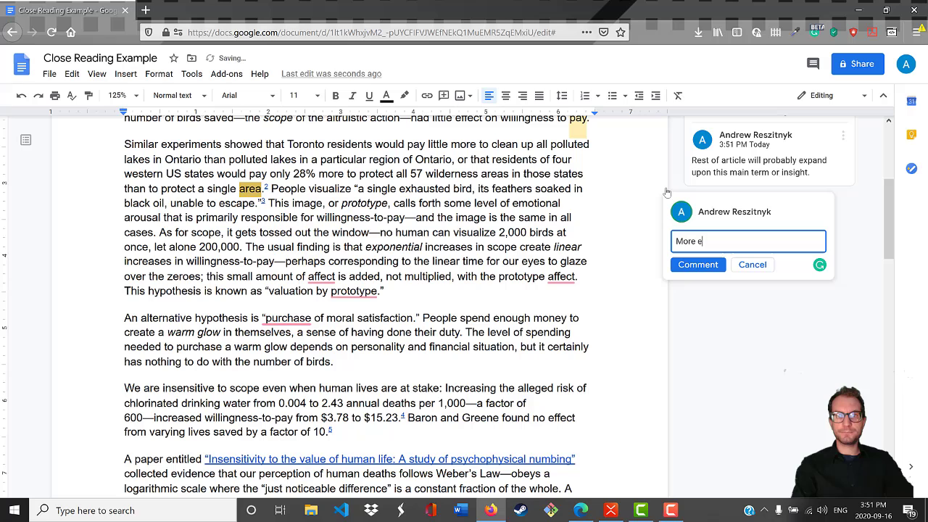
type("xamples of scope insensitivity.")
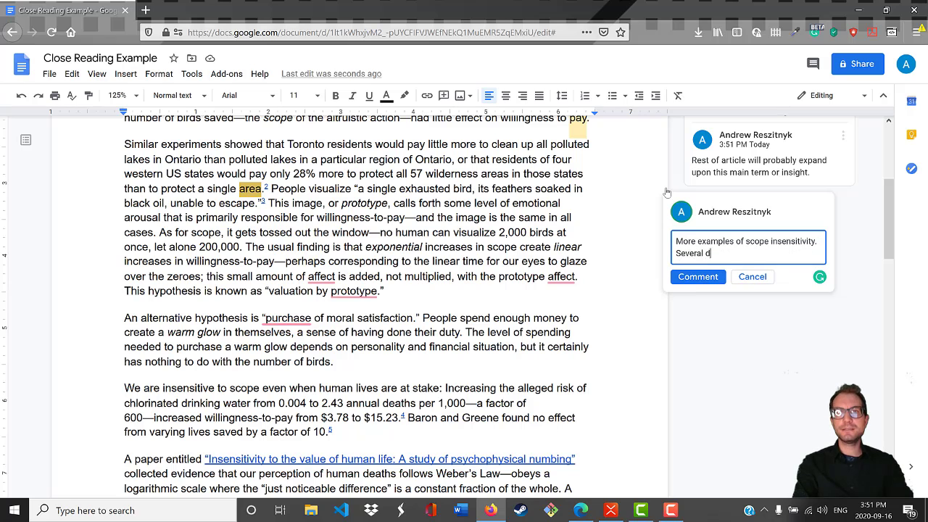
type("ifferent studies seem to")
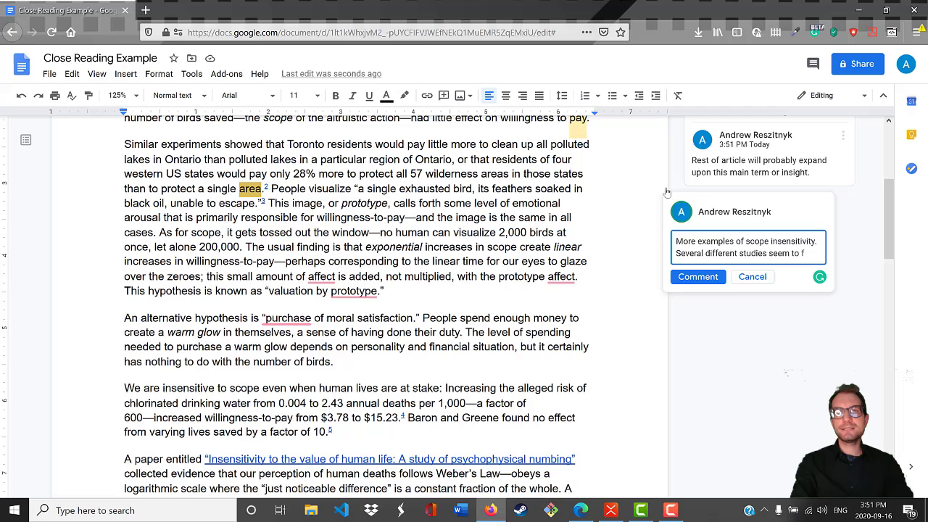
type("find this seem")
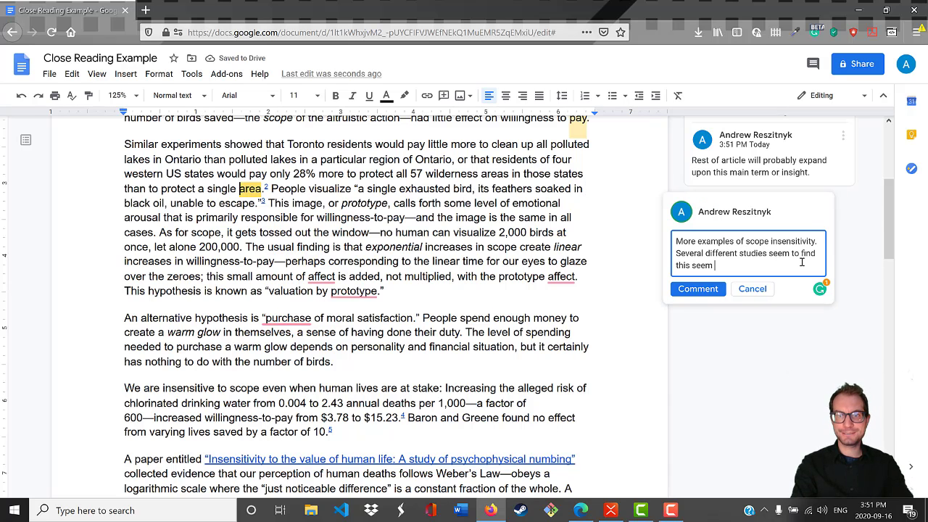
type("ethical quirk")
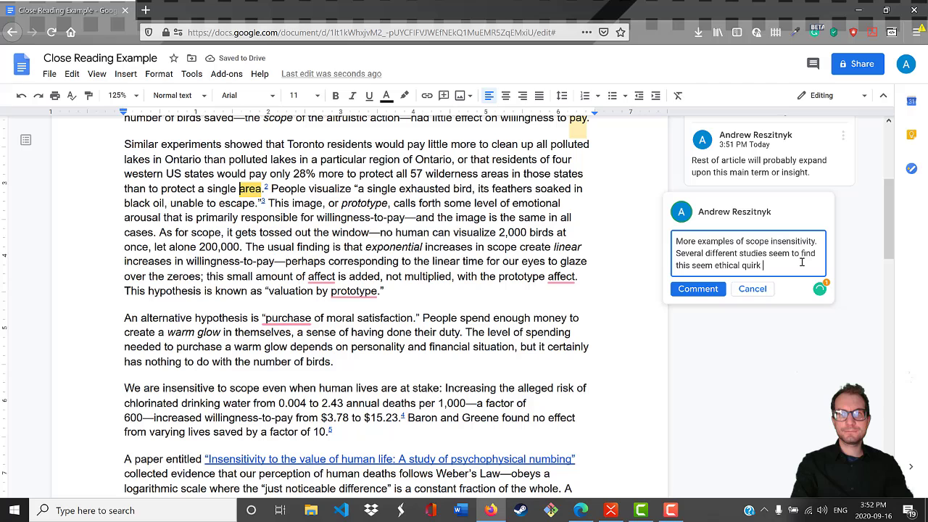
type("or bias.")
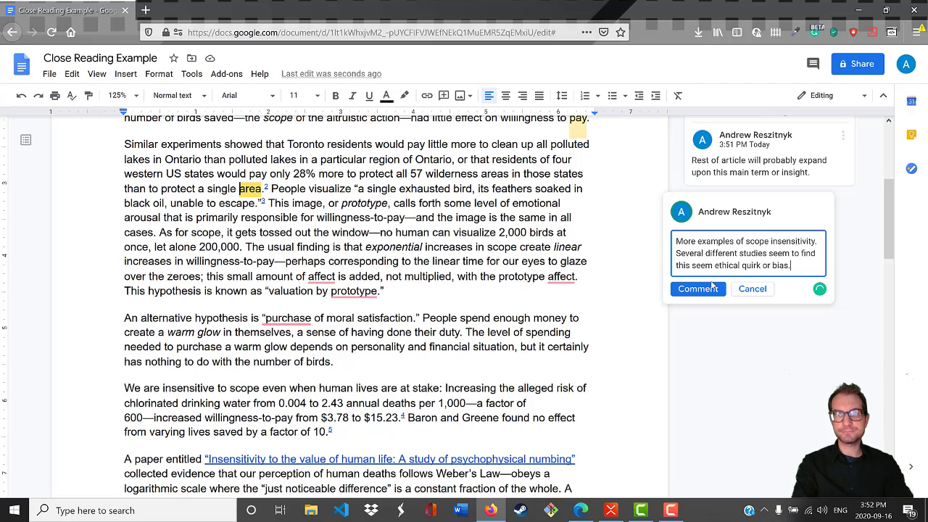
left_click(697, 289)
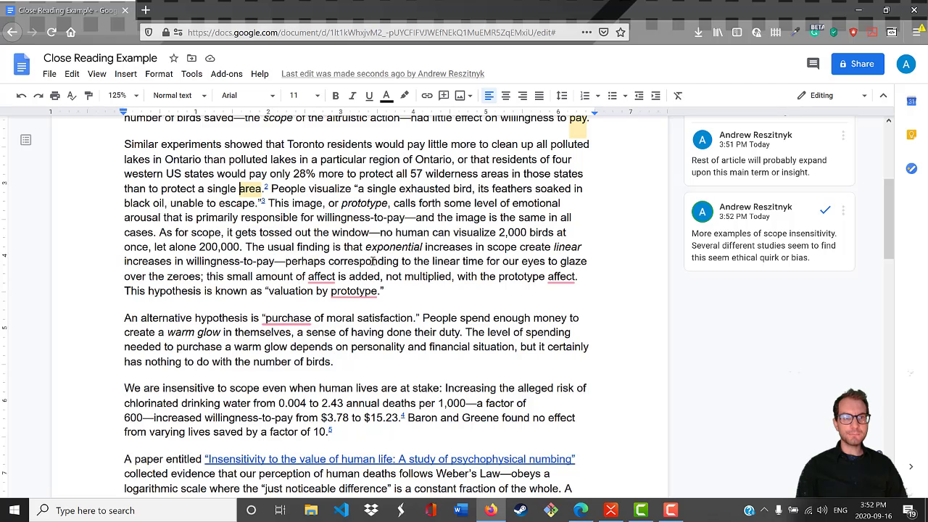
Post a comment on 'cases' theorizing we respond to a 'prototype' ethical situation and don't account for scale.
double_click(136, 232)
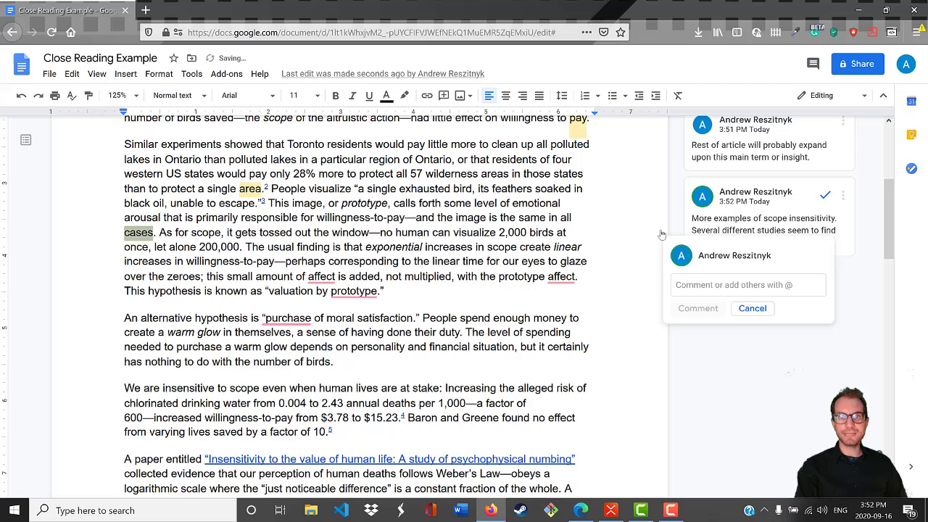
type("Theory of why scope insensitivity")
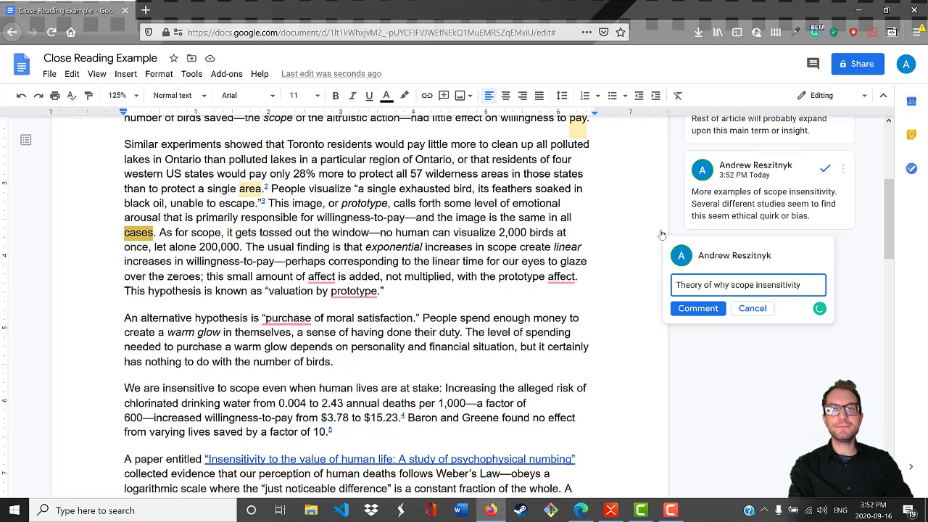
type("exists")
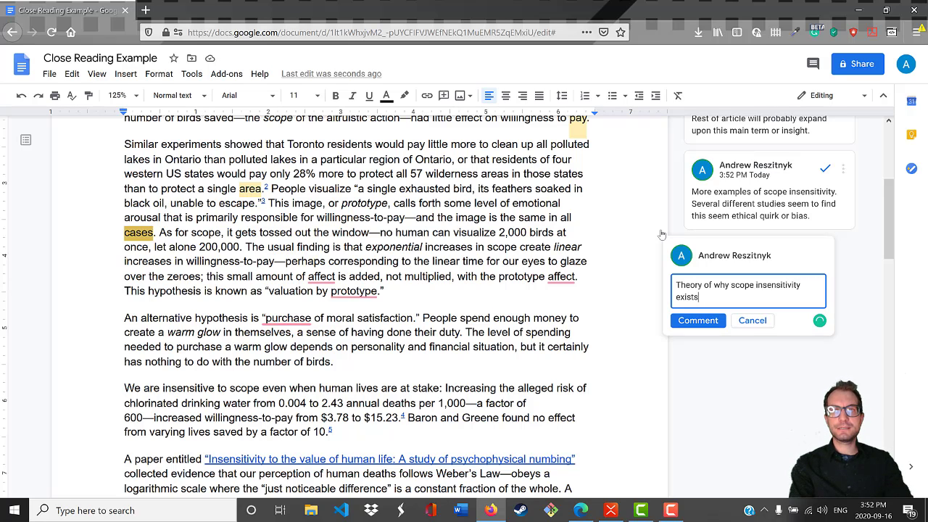
type("Perhaps we m")
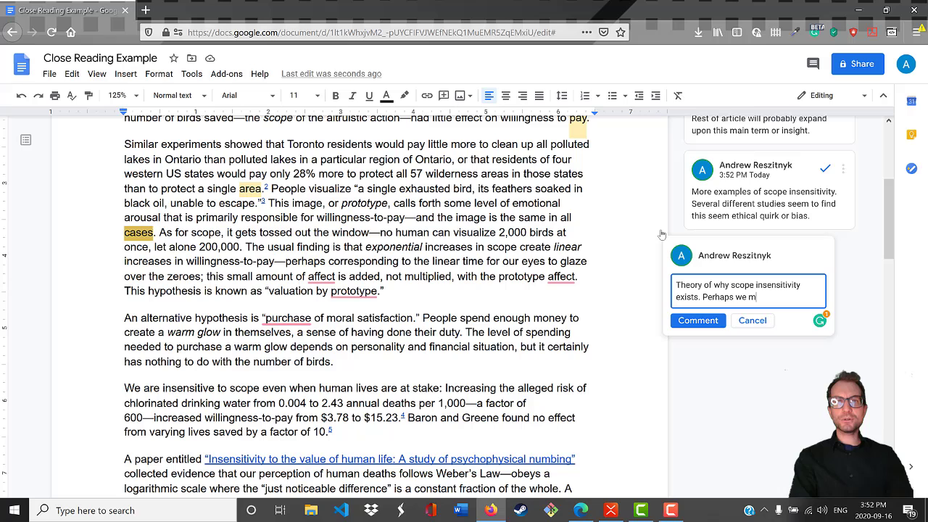
type("ake ethical decisions in r")
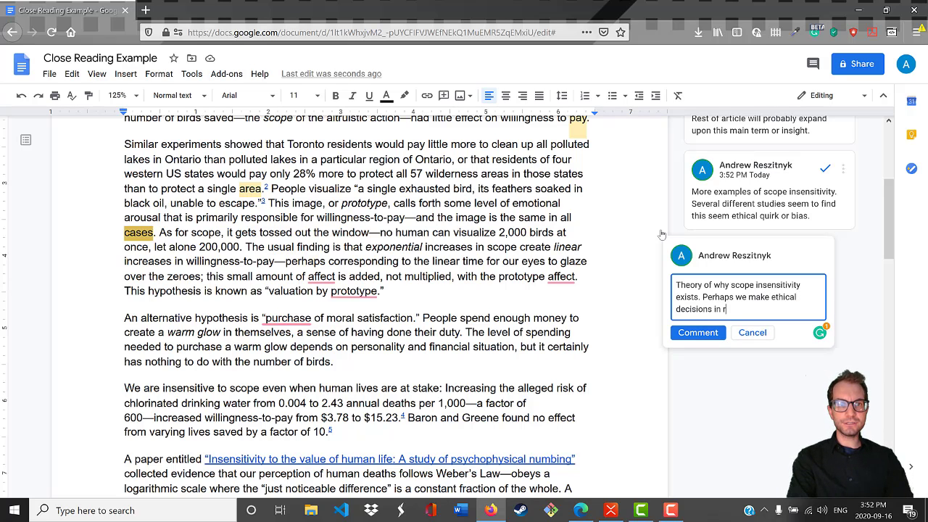
type("esponse to a")
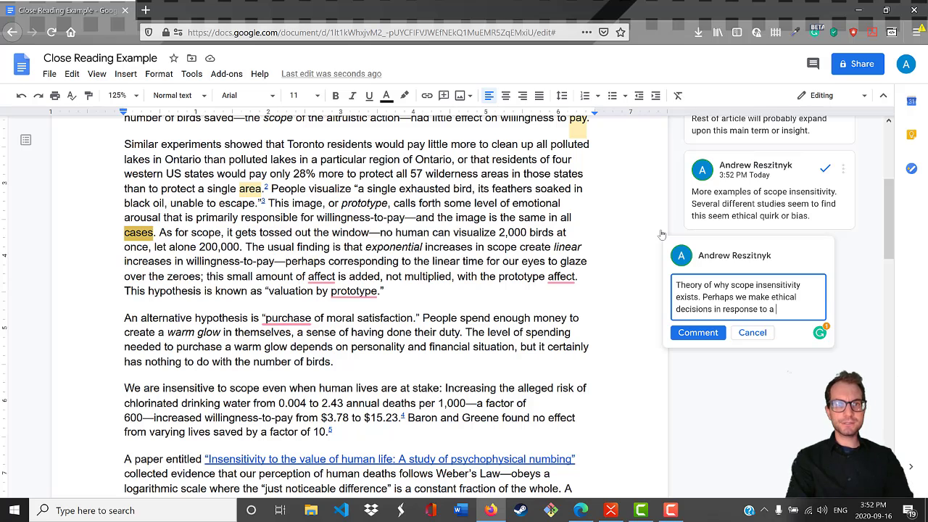
type("\"prototype")
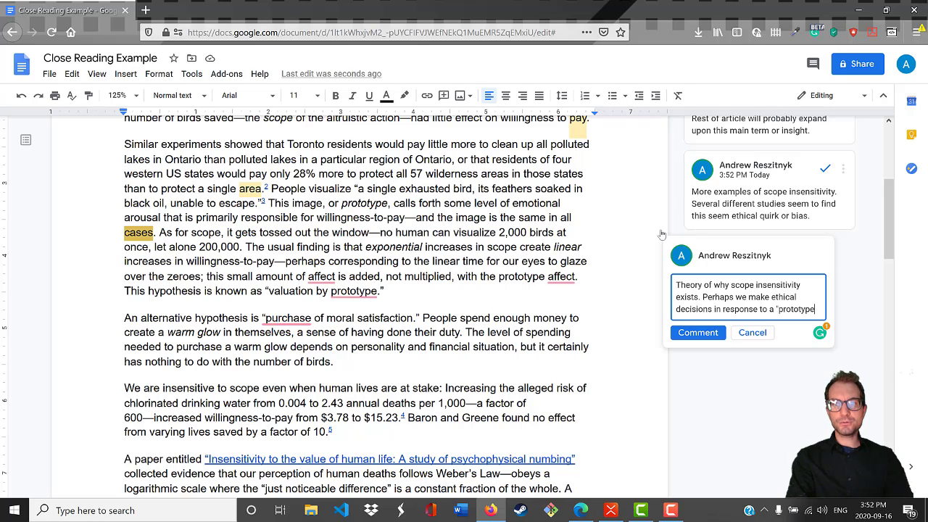
type("\" of an ethic\"")
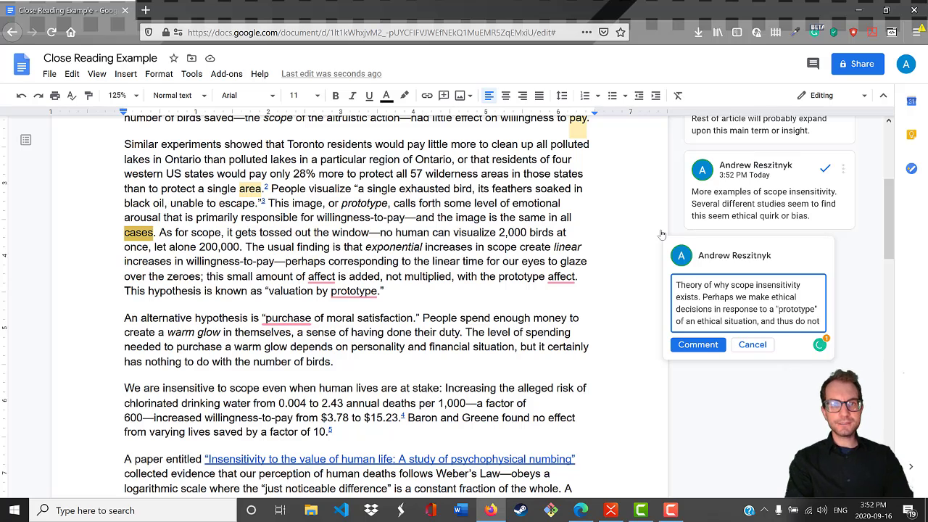
type("take into a")
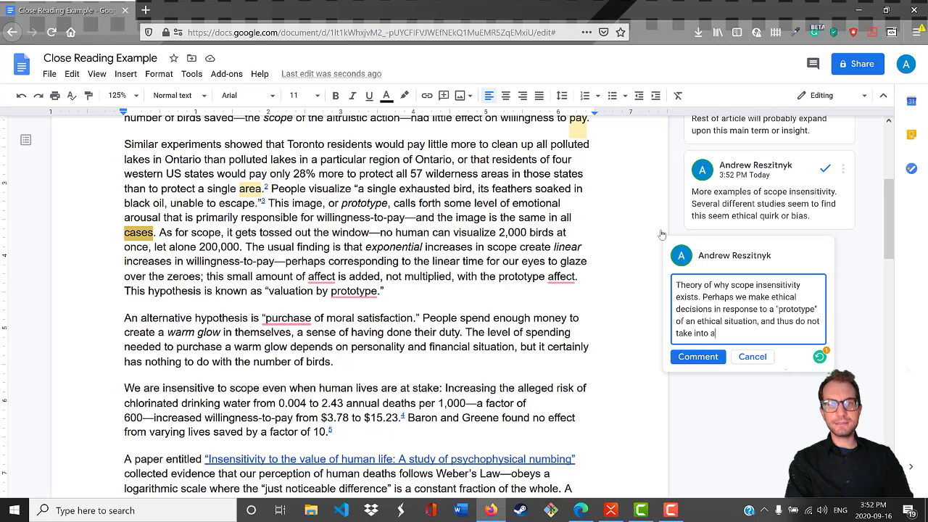
type("account matters")
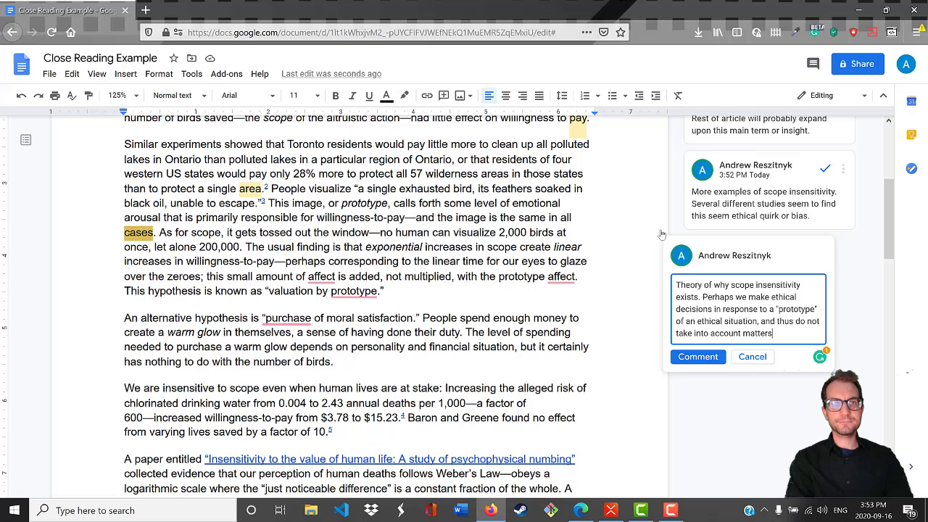
type("of scale.")
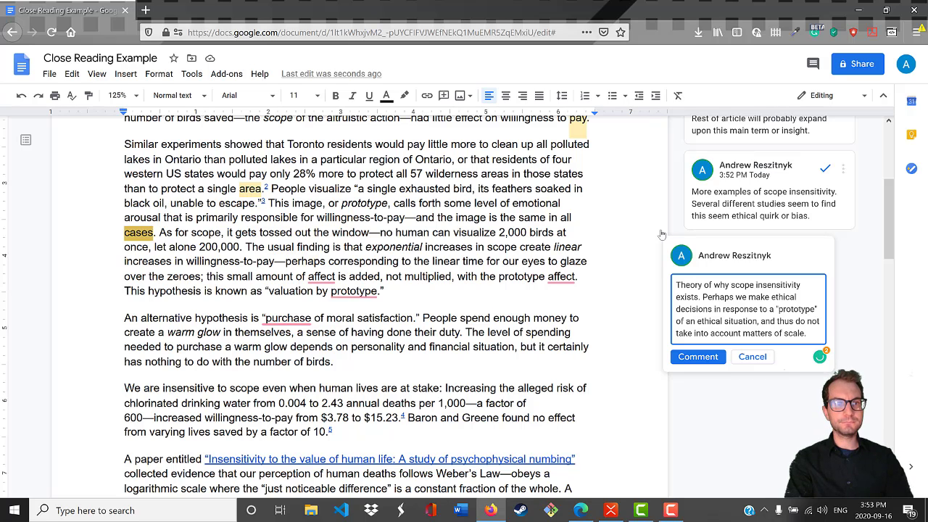
left_click(697, 356)
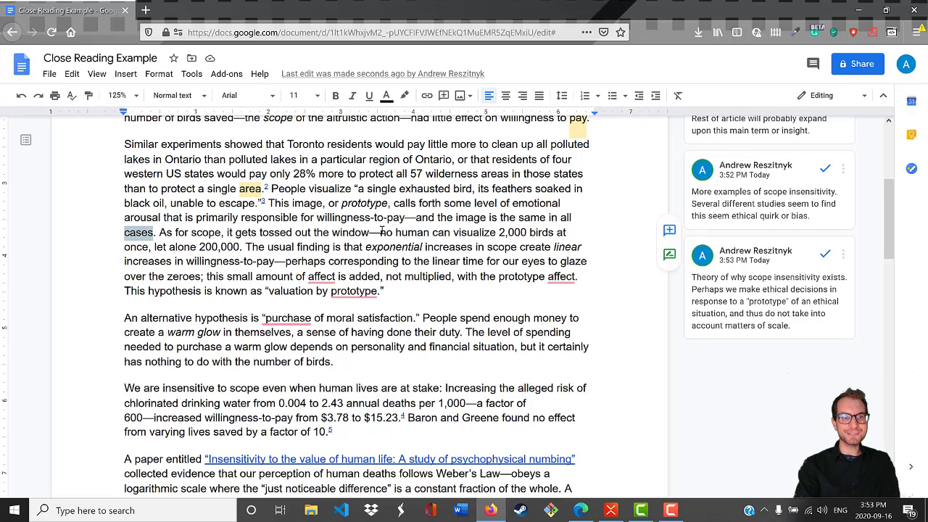
Post a comment on 'affect' reading 'Social emotional state.'.
left_click(322, 277)
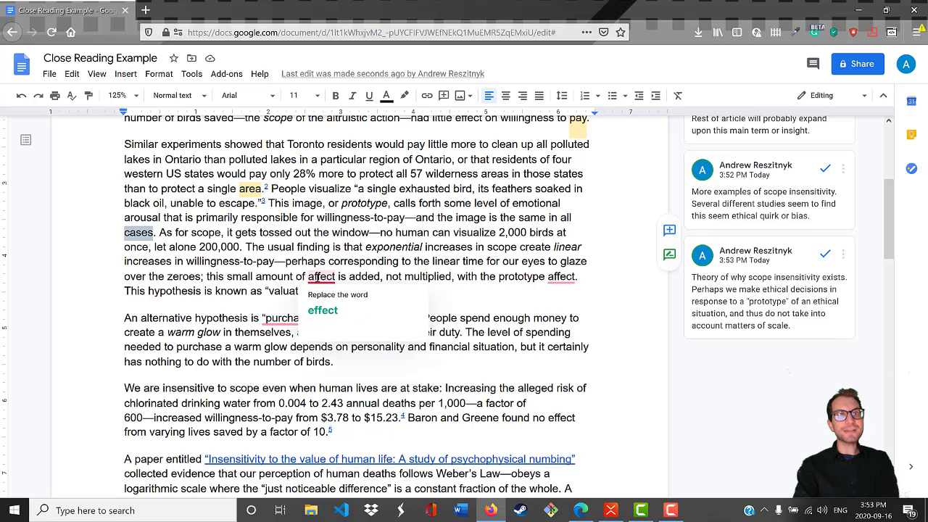
left_click(322, 275)
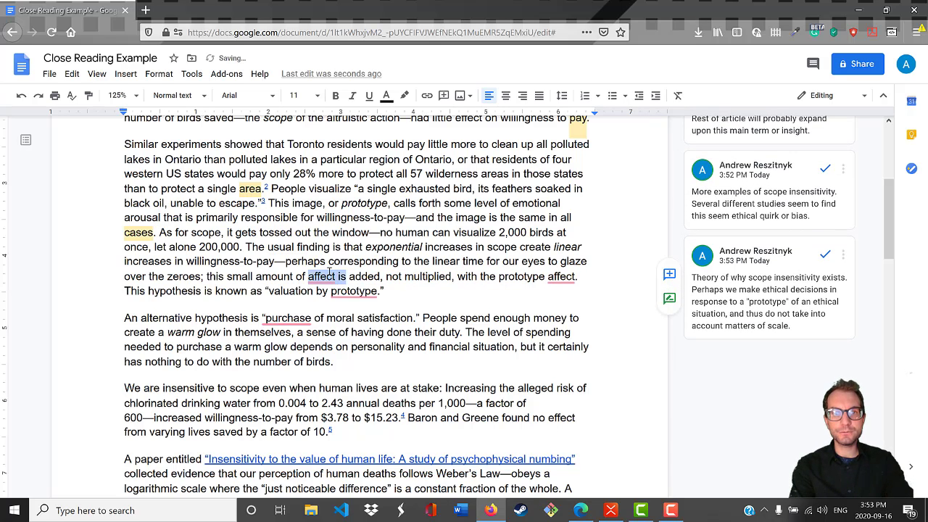
left_click(325, 277)
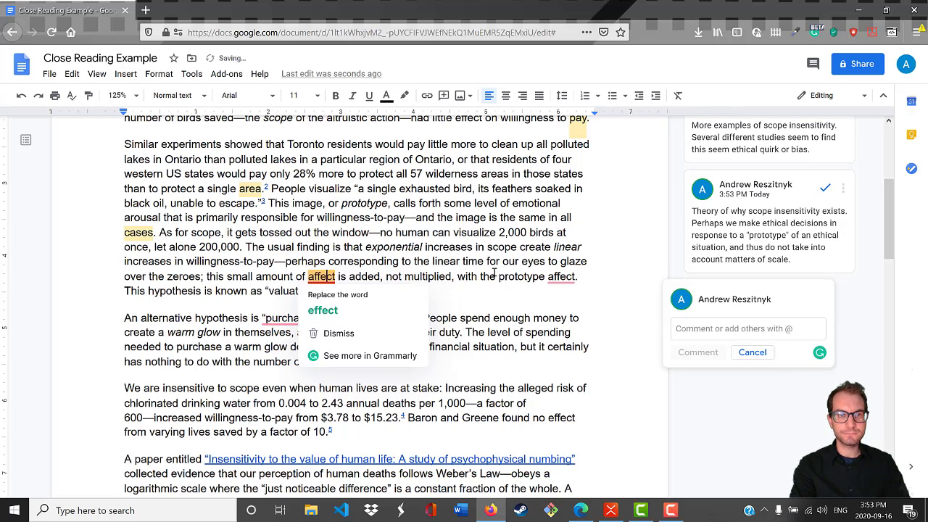
type("Social e")
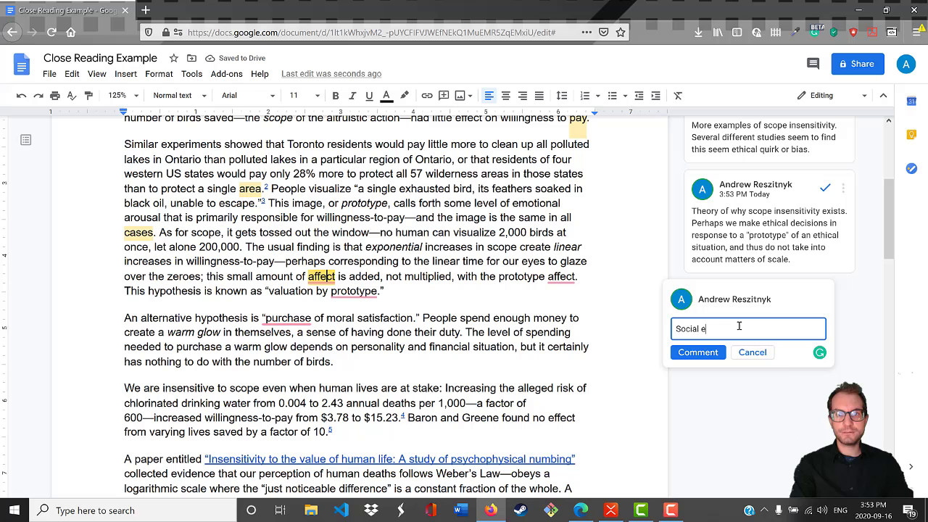
type("motional state")
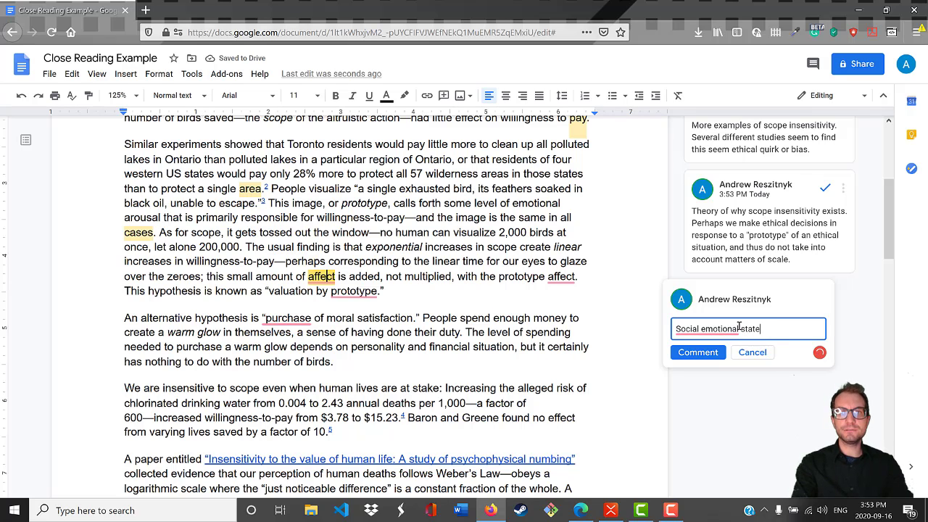
left_click(697, 352)
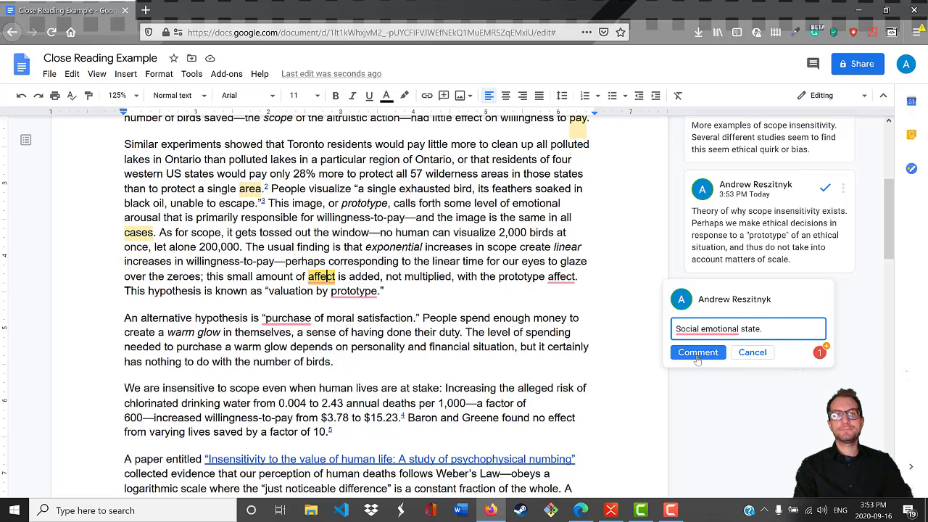
left_click(697, 352)
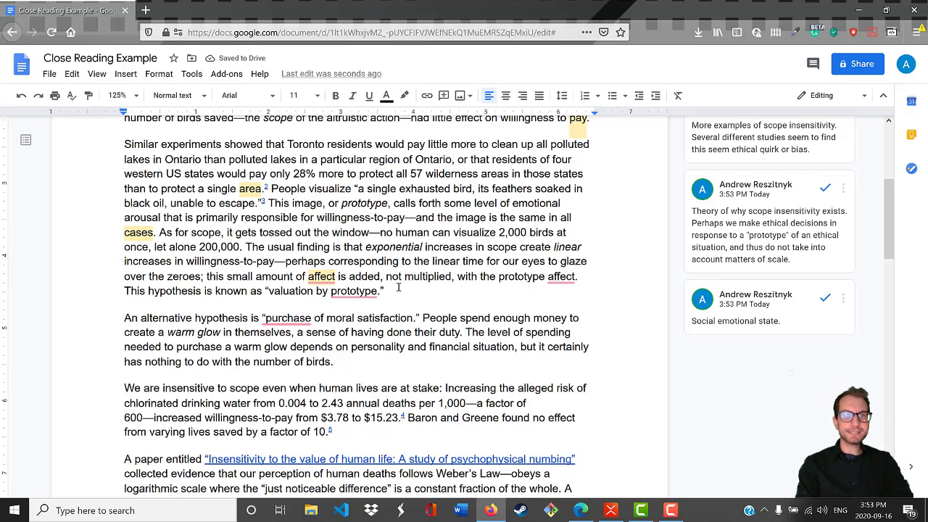
mouse_move(522, 284)
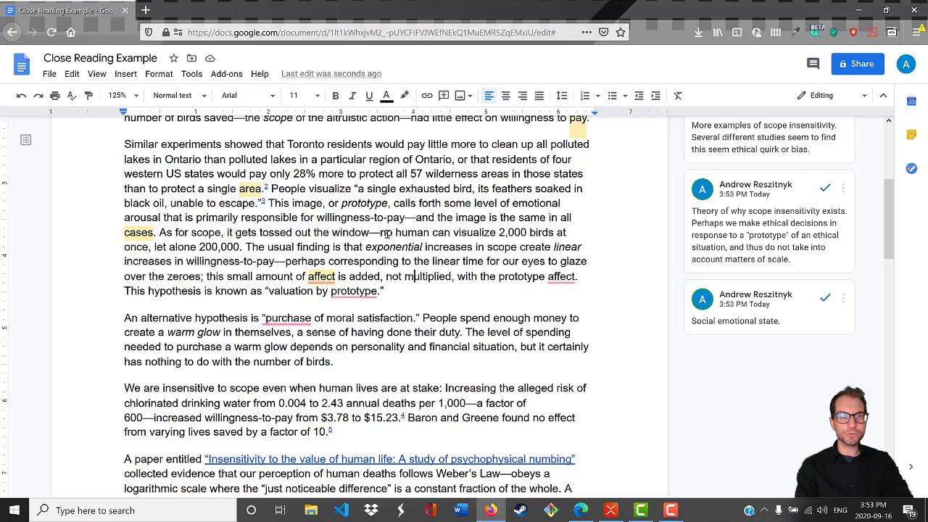
Comment on 'no human can visualize 2,000 birds…' that at large scales our comprehension of suffering breaks down.
left_click_drag(377, 232, 243, 247)
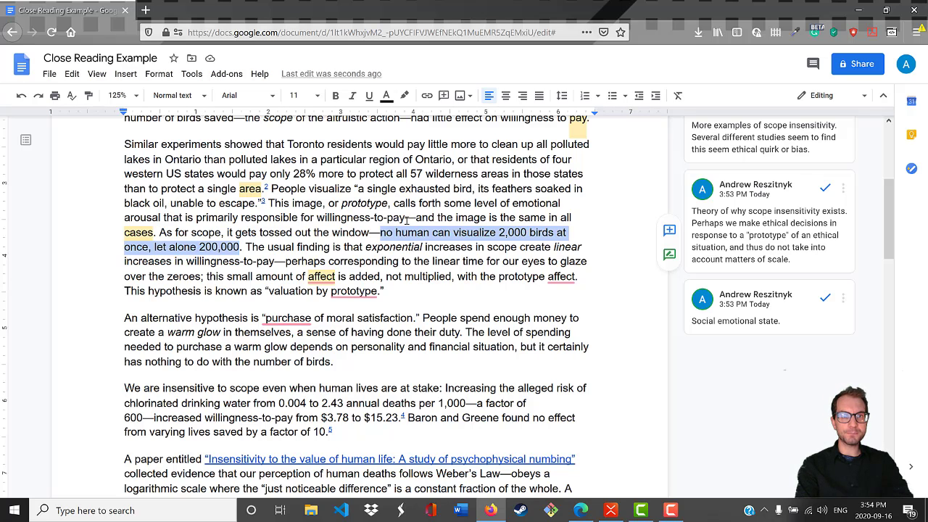
left_click(668, 229)
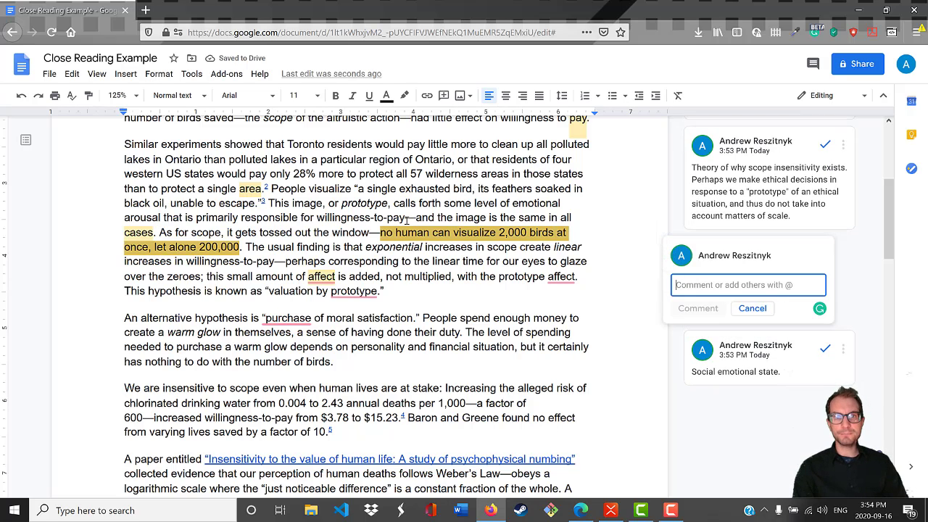
type("We have a limit to how much suffering we can imagine.")
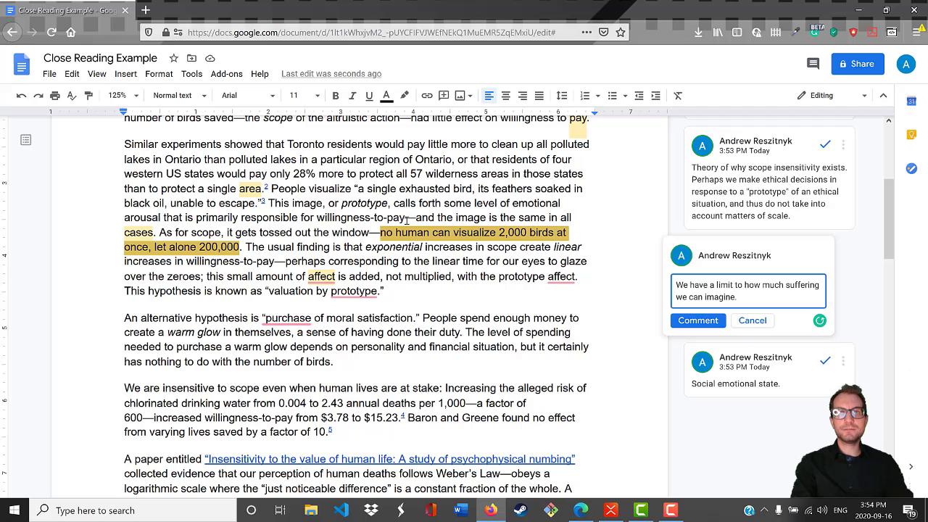
type("At large sc")
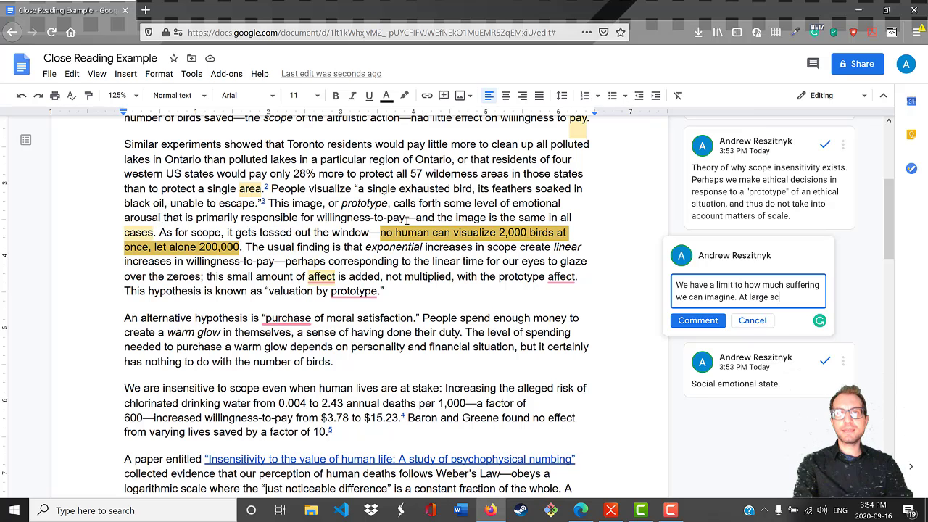
type("scales, our")
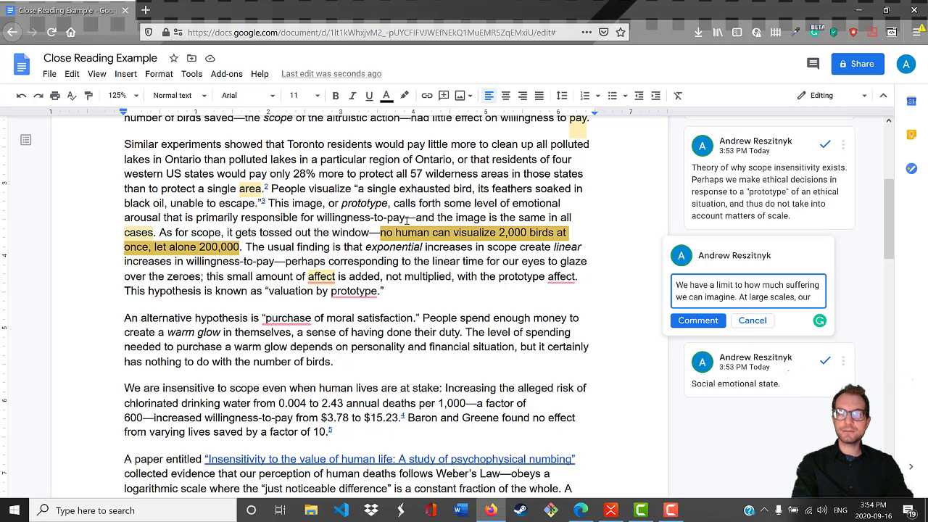
type("comprehension")
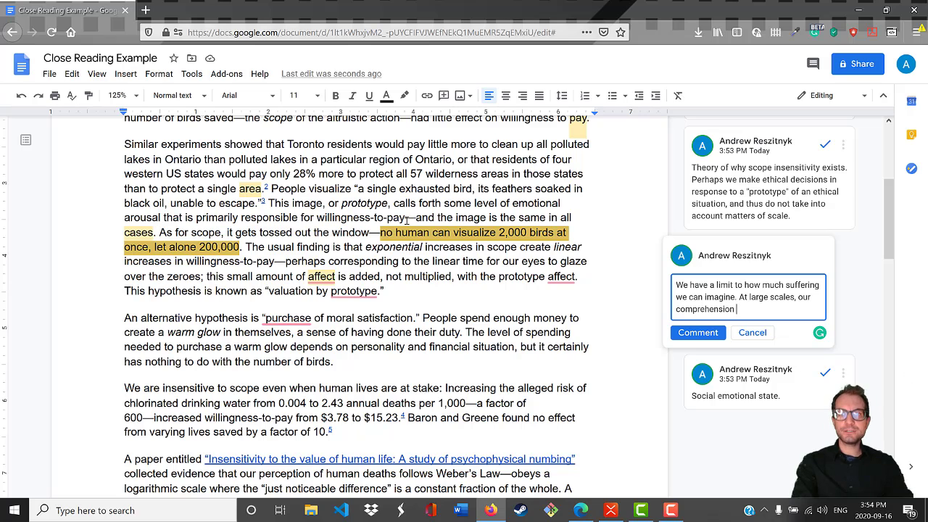
type("of suffering")
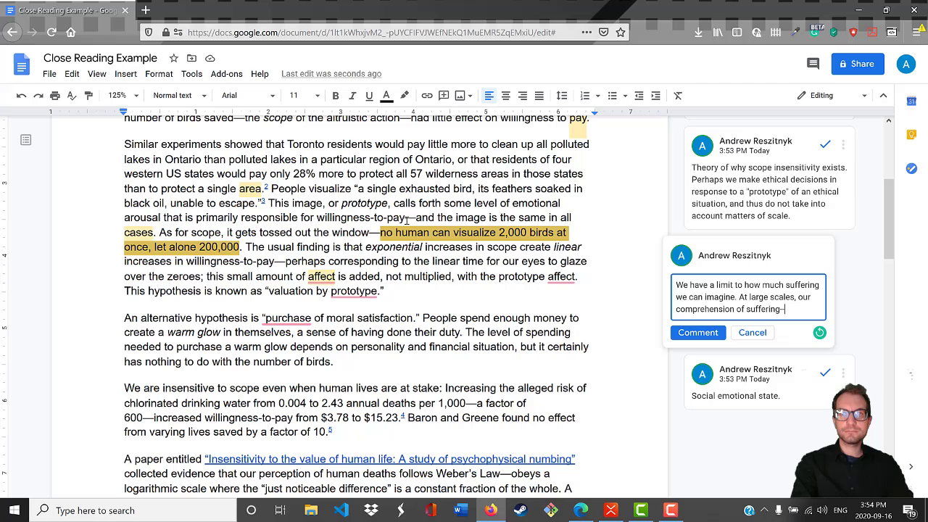
type("—or anything really—starts to break down. As a result,")
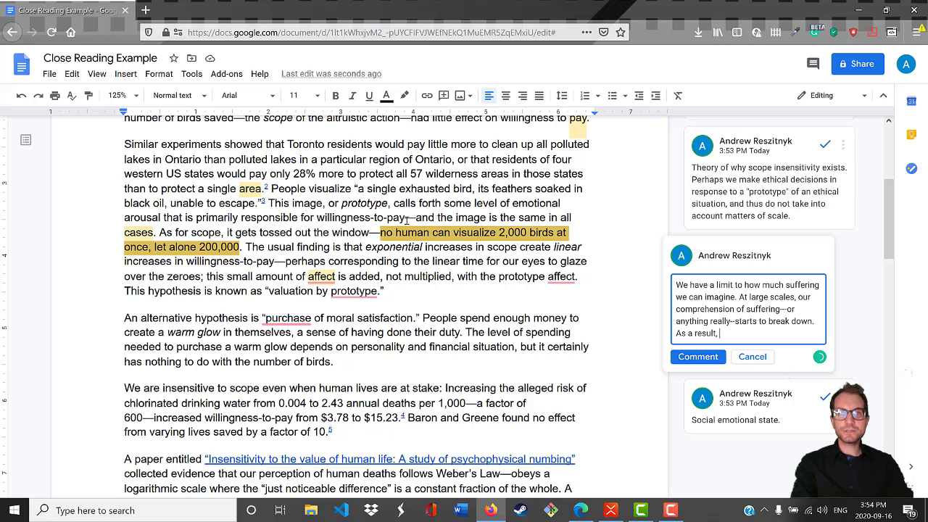
type("we don't always make")
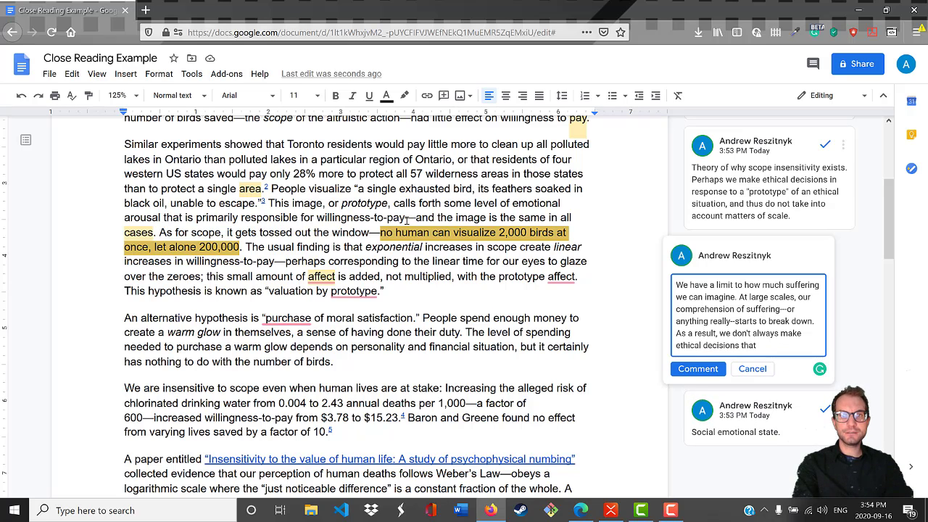
type("correspond rationally with changes in scale.")
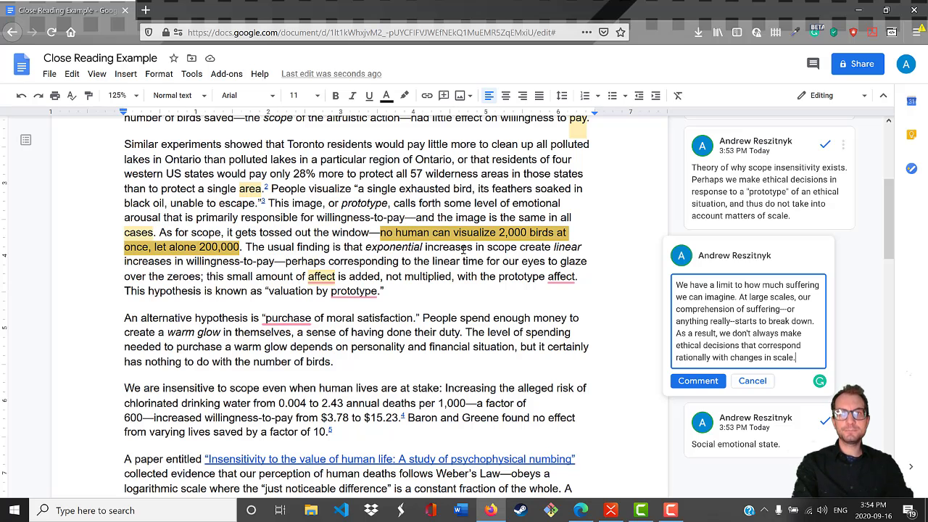
left_click(698, 379)
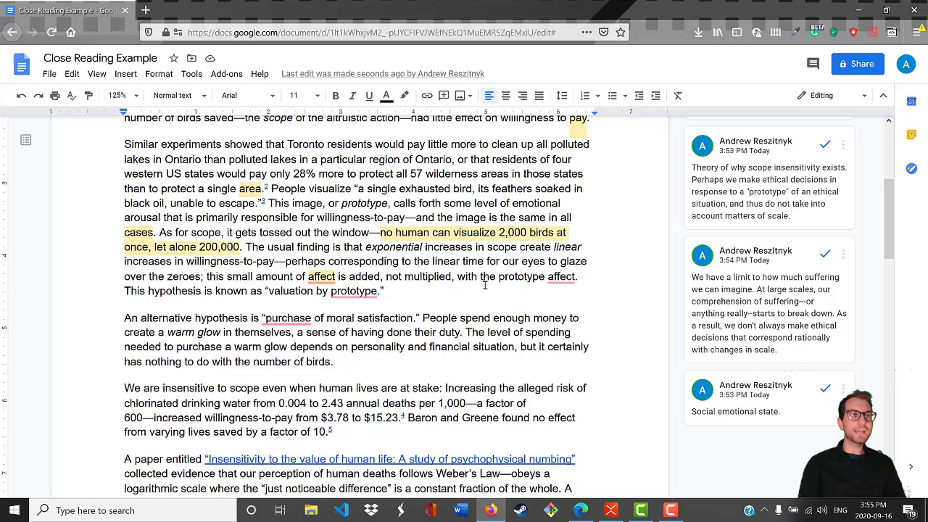
Comment 'what does this mean?' on the phrase 'purchase of moral satisfaction'.
scroll("down", 3)
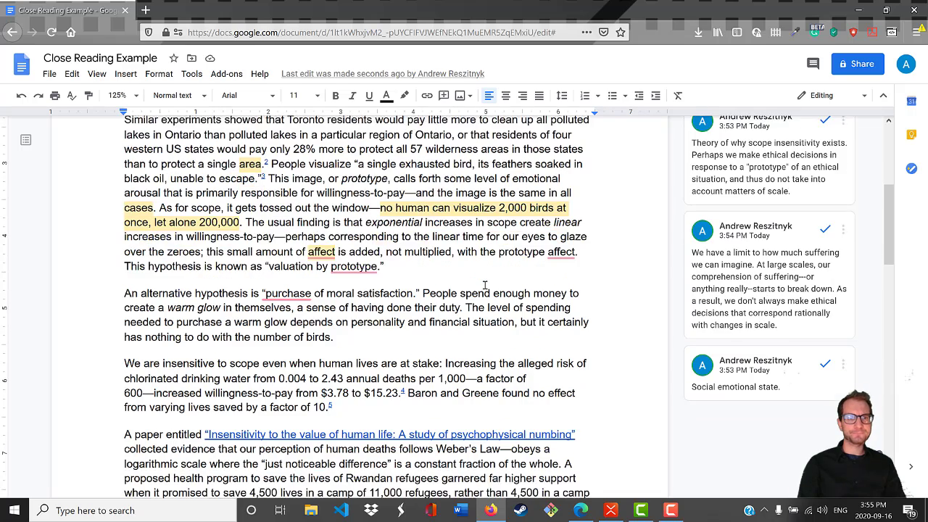
scroll("down", 3)
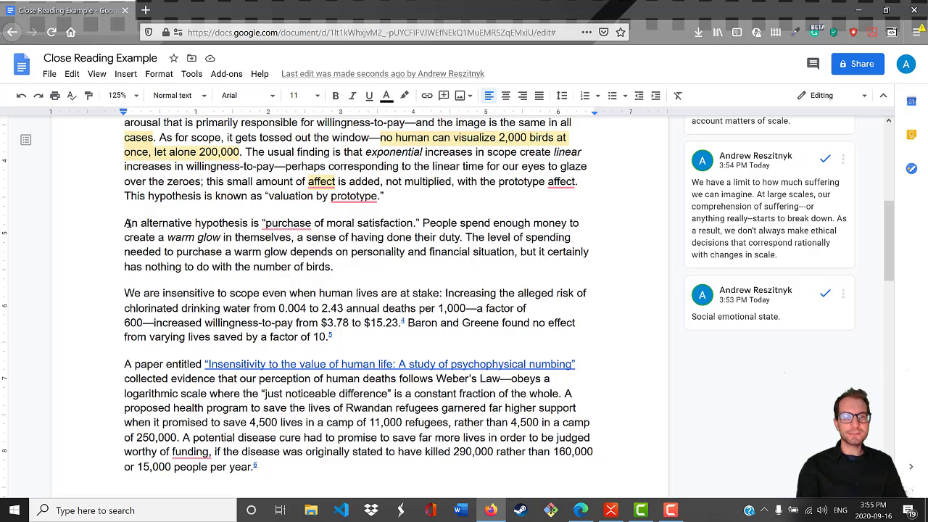
left_click(258, 223)
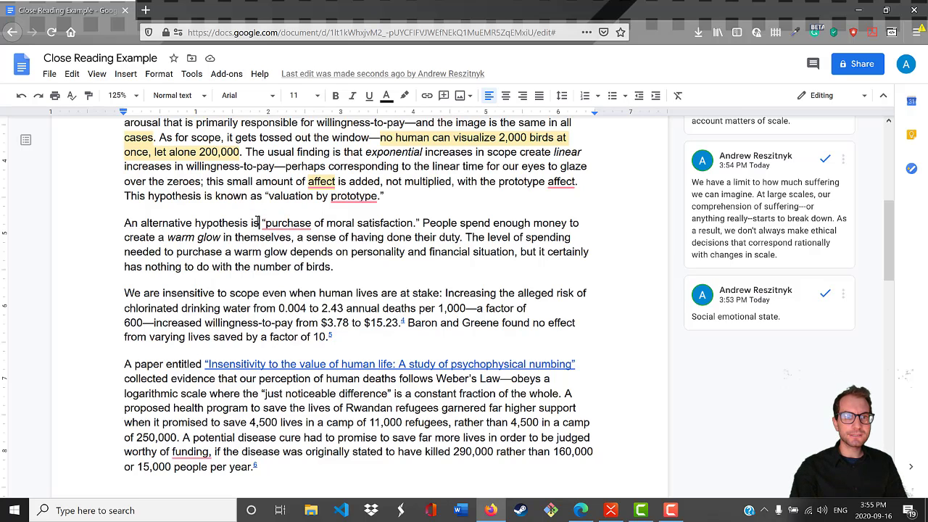
left_click(287, 224)
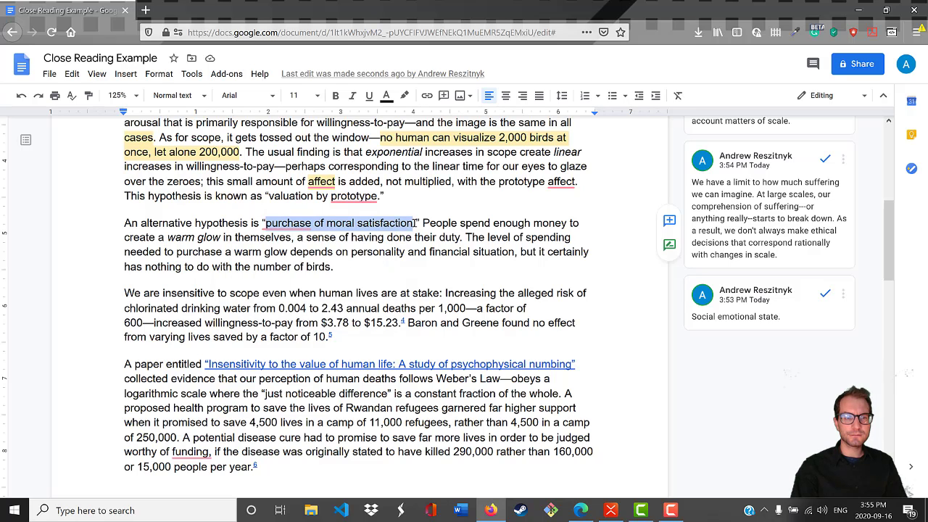
left_click(668, 220)
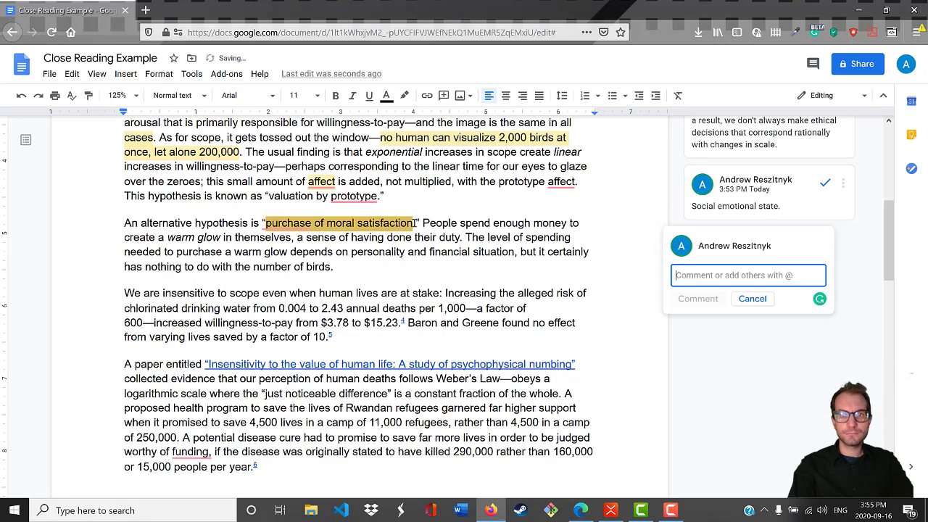
type("what does")
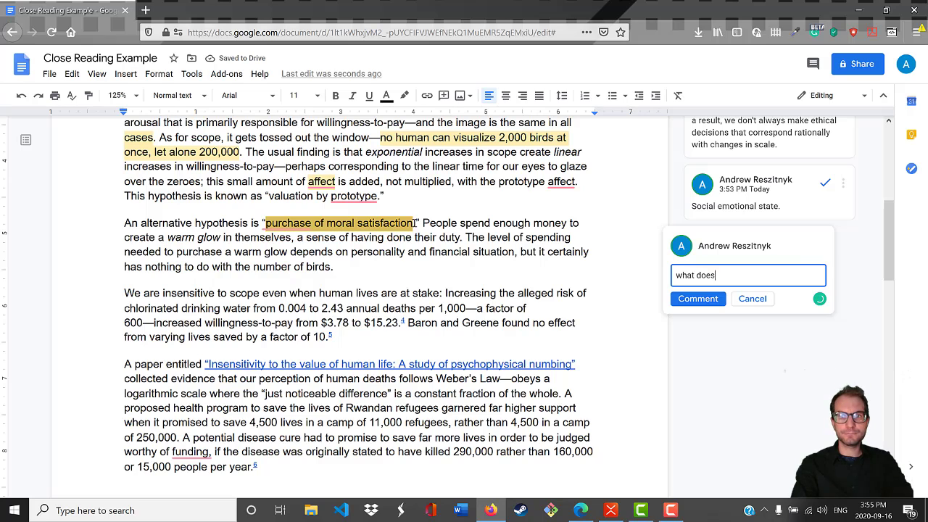
type("this mean?")
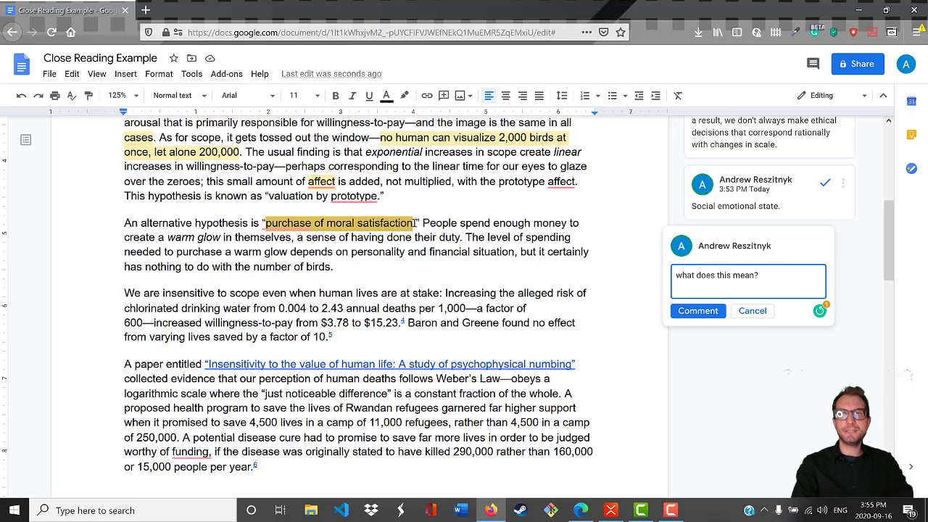
left_click(698, 311)
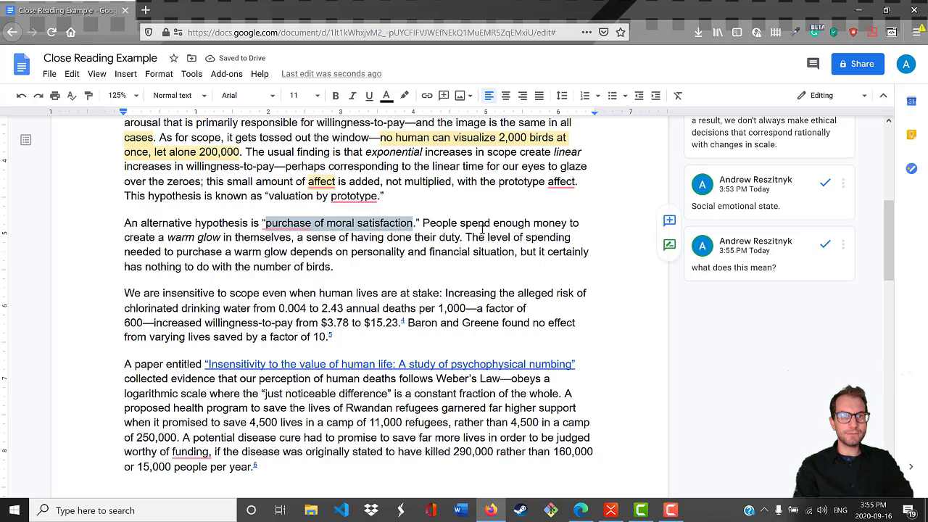
mouse_move(466, 238)
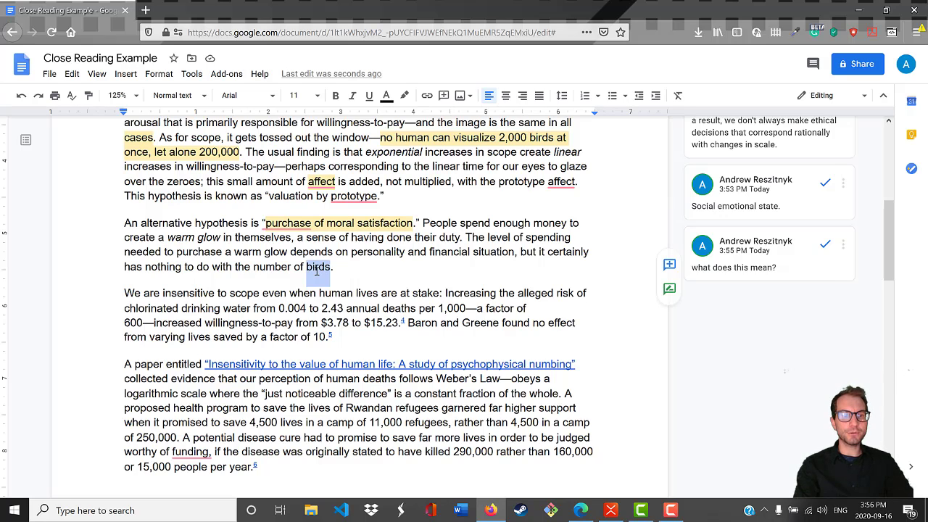
Post a comment: alternative explanation — people make moral decisions to feel good, not from true desire for impact.
left_click(667, 264)
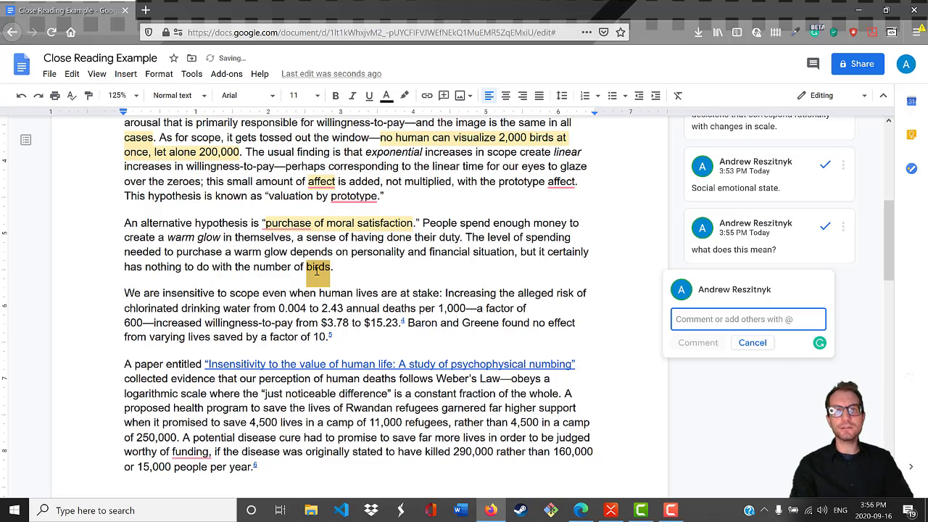
type("Alternative explanation for scope insensitivity. P")
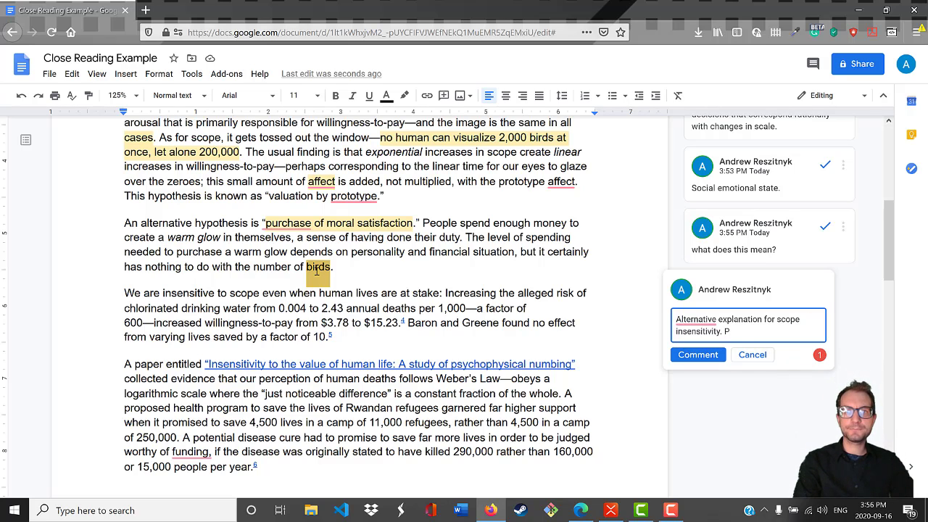
type("erhaps people make")
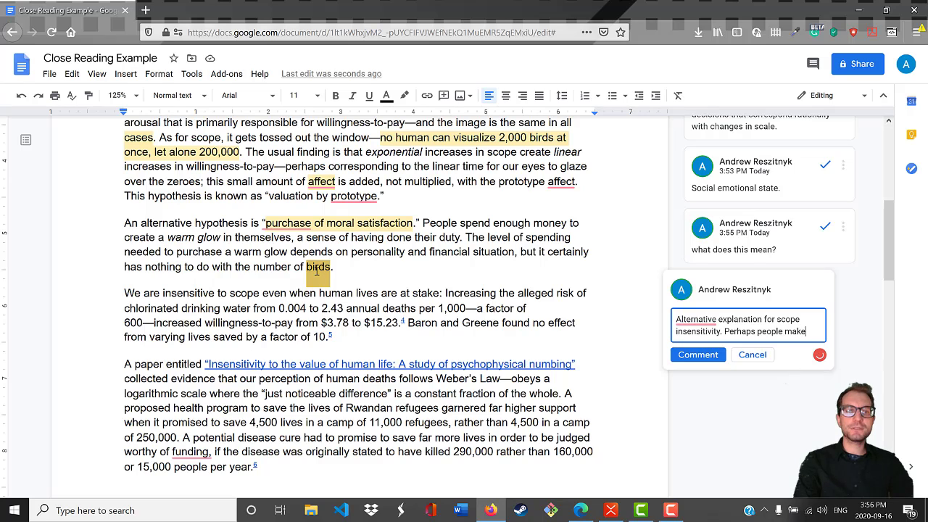
type("moral decisions")
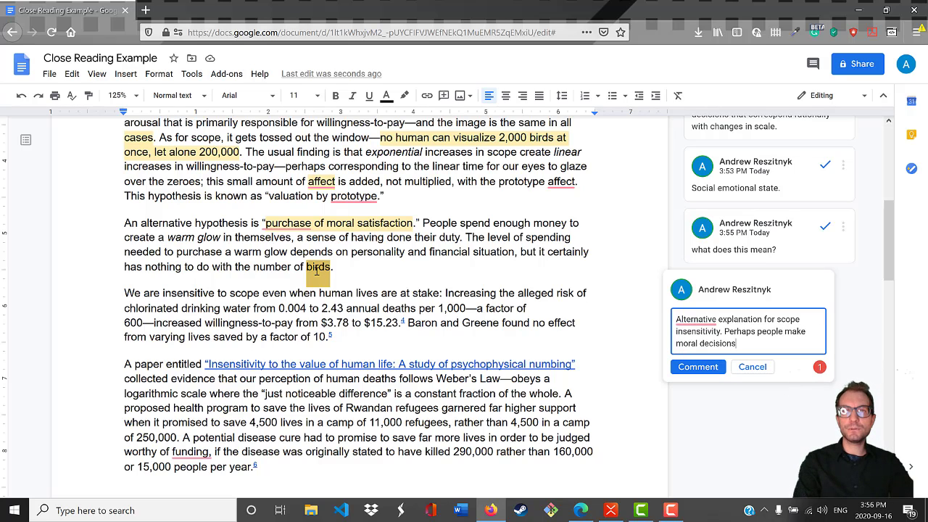
type("in order to feel good, rather than o")
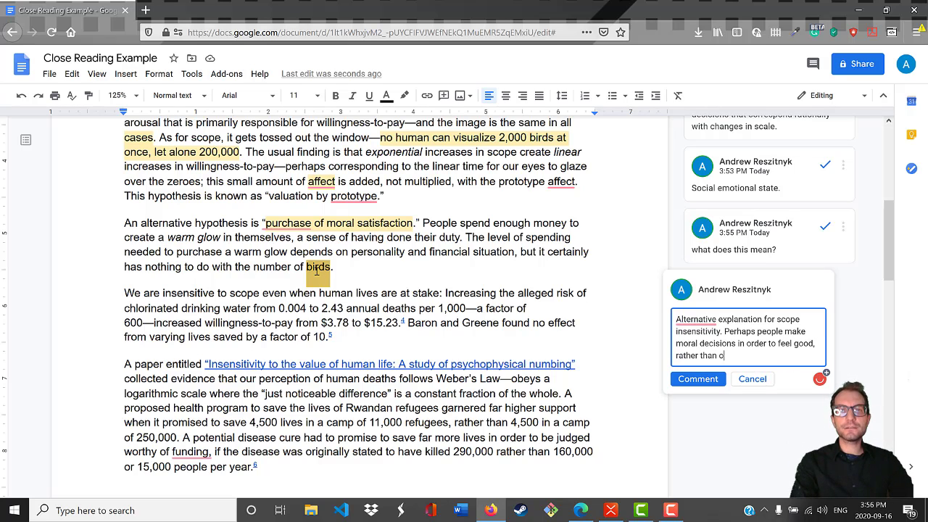
type("ut of a true")
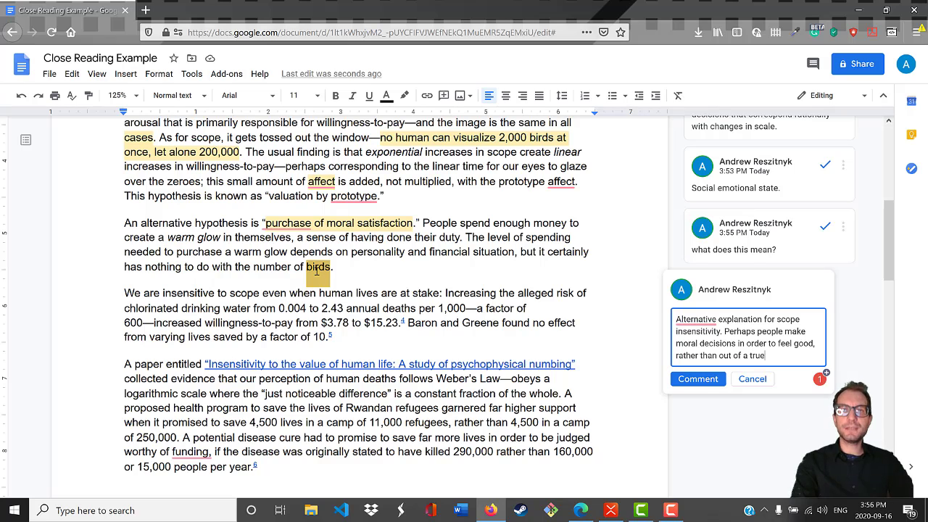
type("desire to have a measurable impact in the world.")
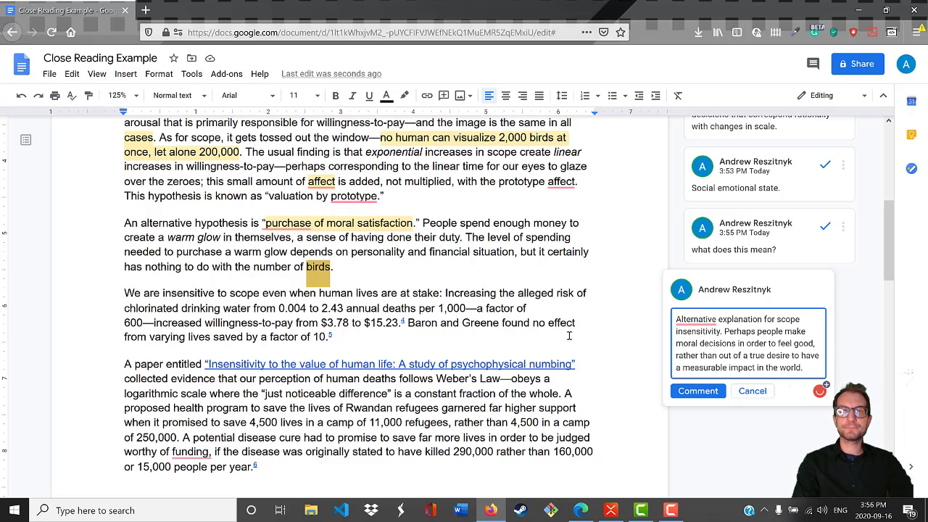
left_click(697, 392)
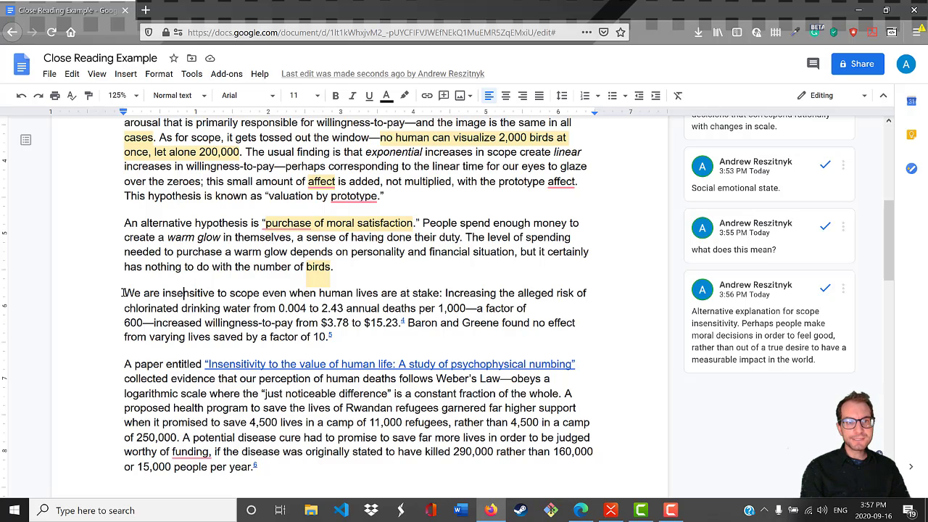
Comment on 'even when human lives are at stake' that scope insensitivity matters in all ethical circumstances.
left_click_drag(123, 293, 268, 292)
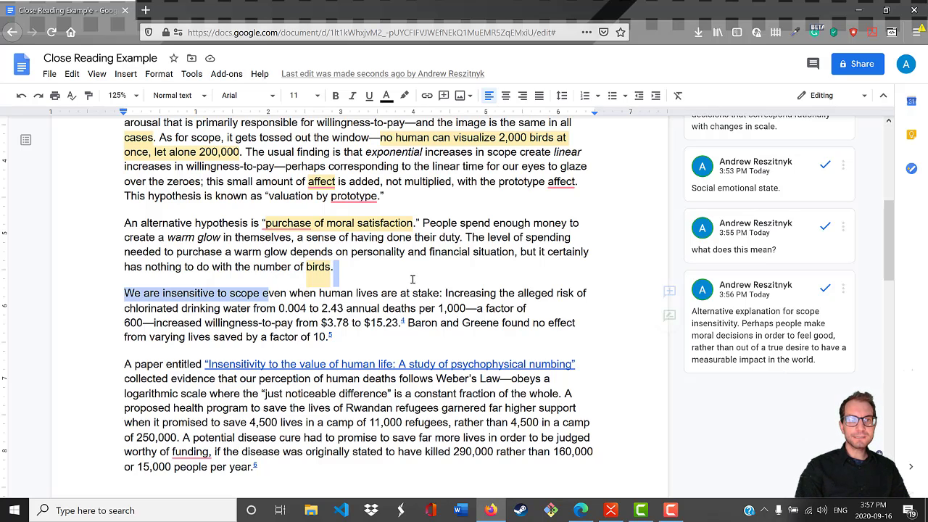
left_click(668, 291)
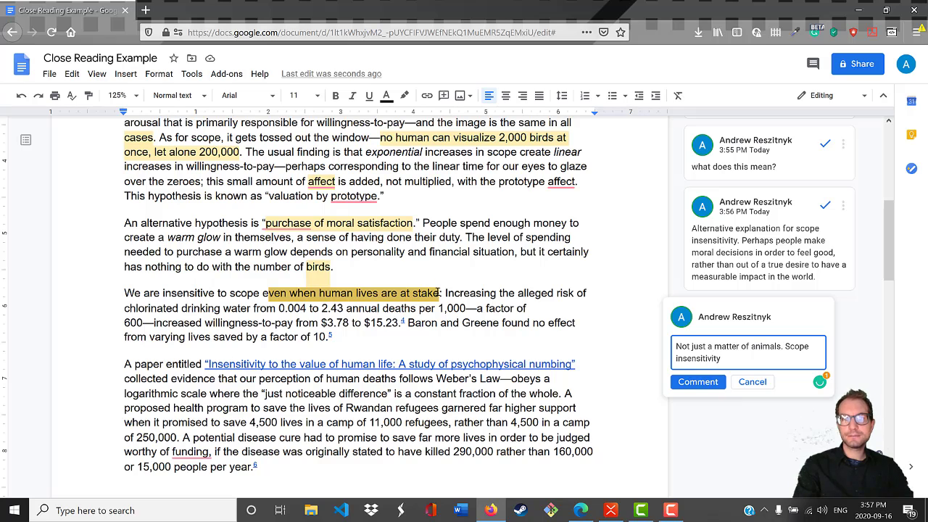
type("matters in")
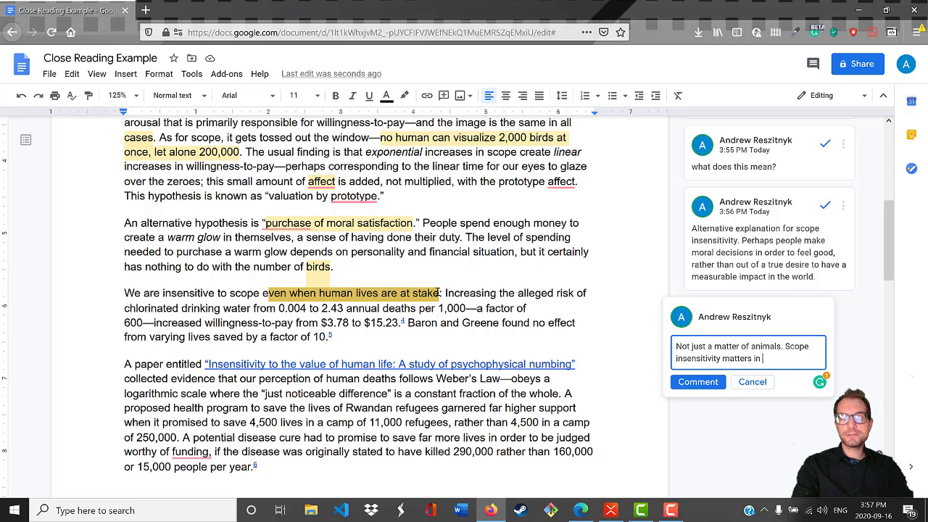
type("all ethical ci")
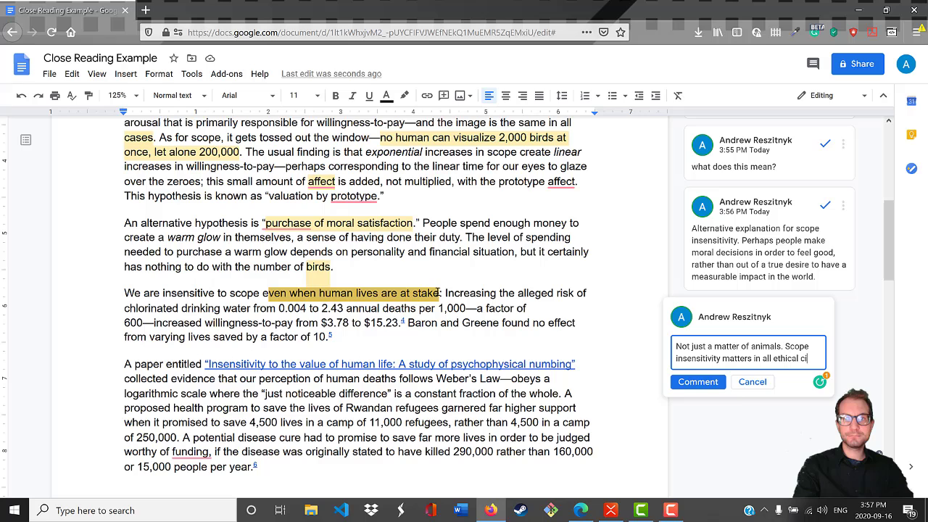
type("circumstances.")
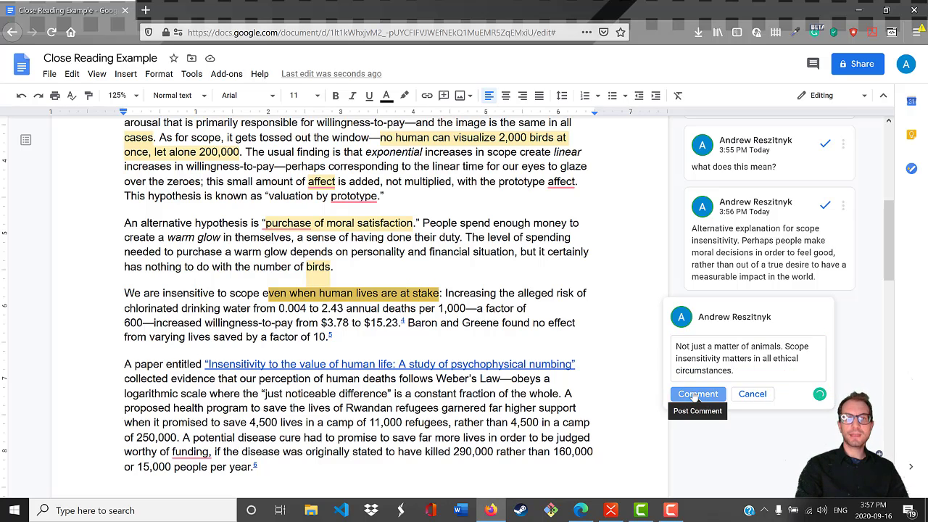
left_click(697, 394)
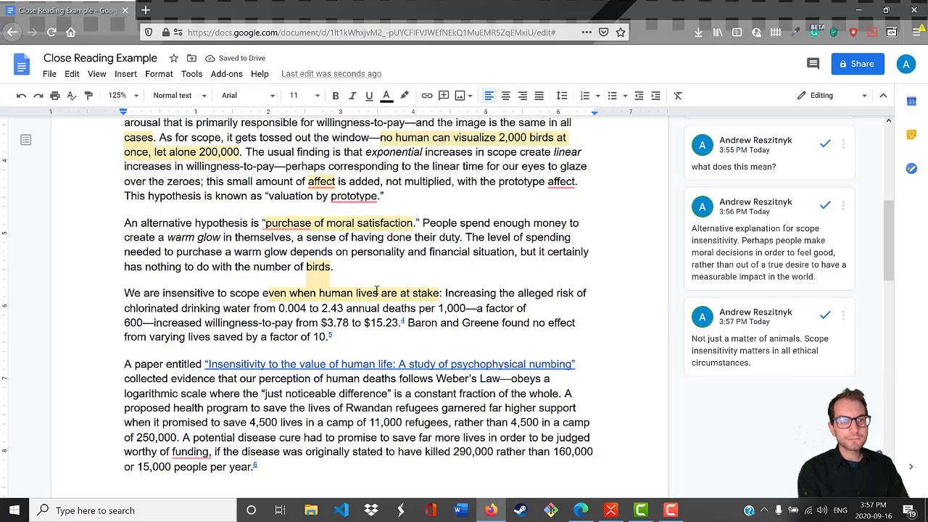
mouse_move(359, 342)
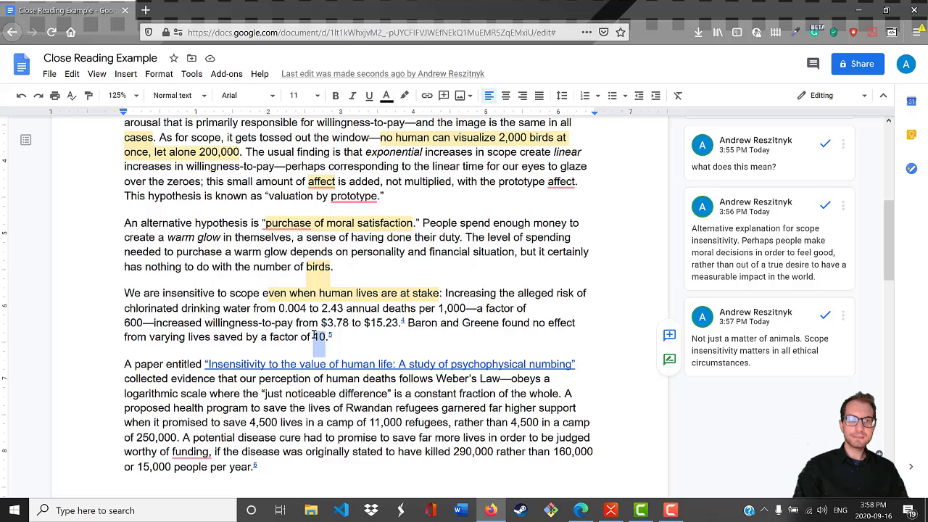
Draft a comment on '10': example shows people have a hard time with large changes in scope in charity.
left_click(669, 335)
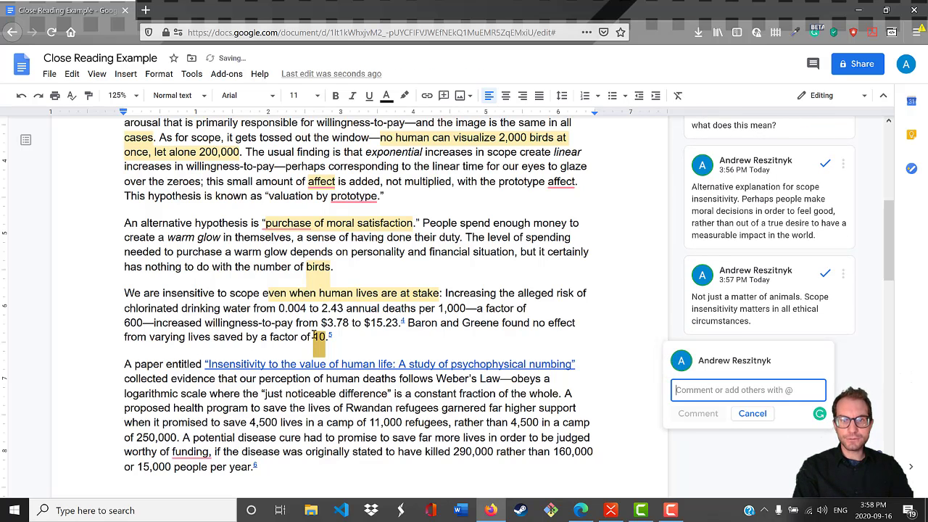
type("Examples")
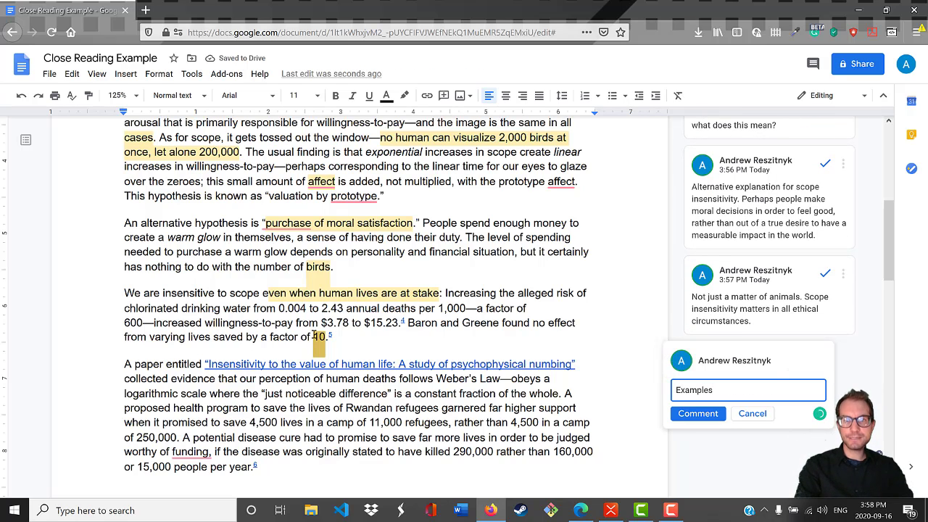
type("Example seems to illustrate that people")
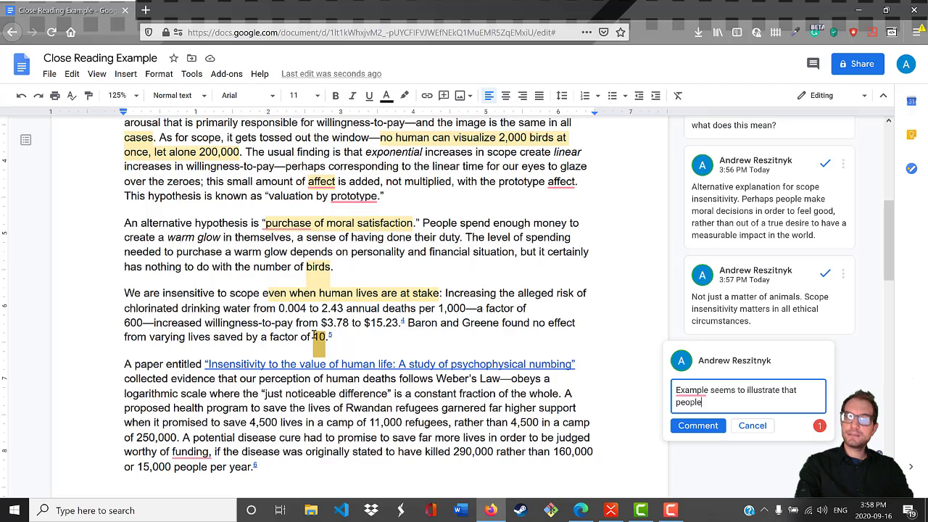
type("have a hard time reckoning w")
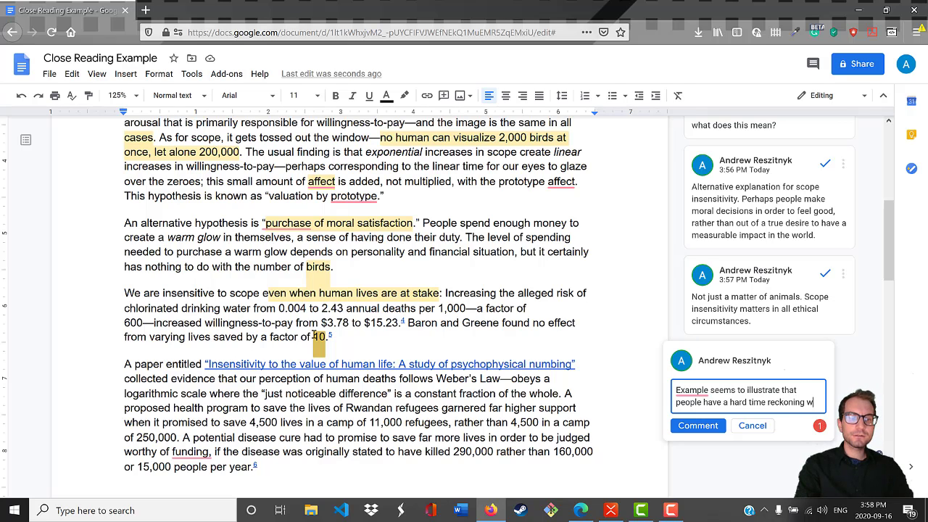
type("ith large changes in scope when considering moral actions or works of c")
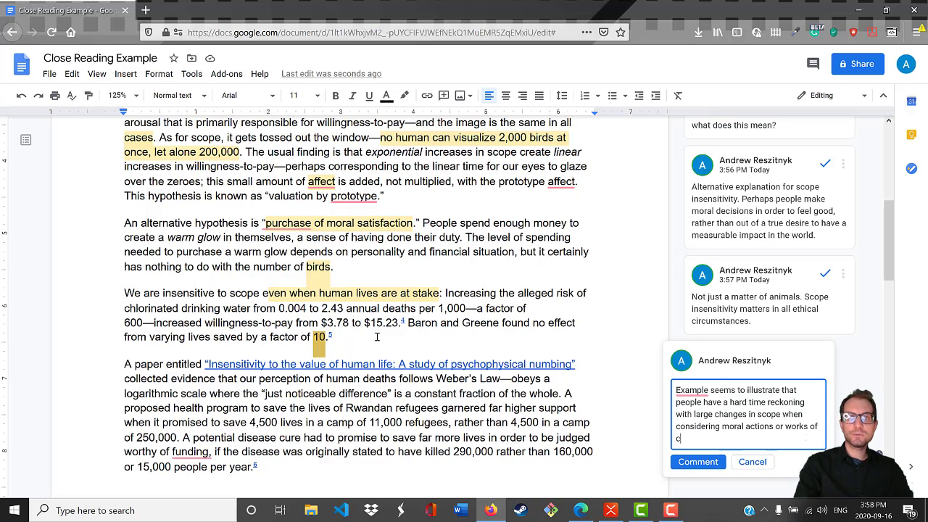
type("harity.")
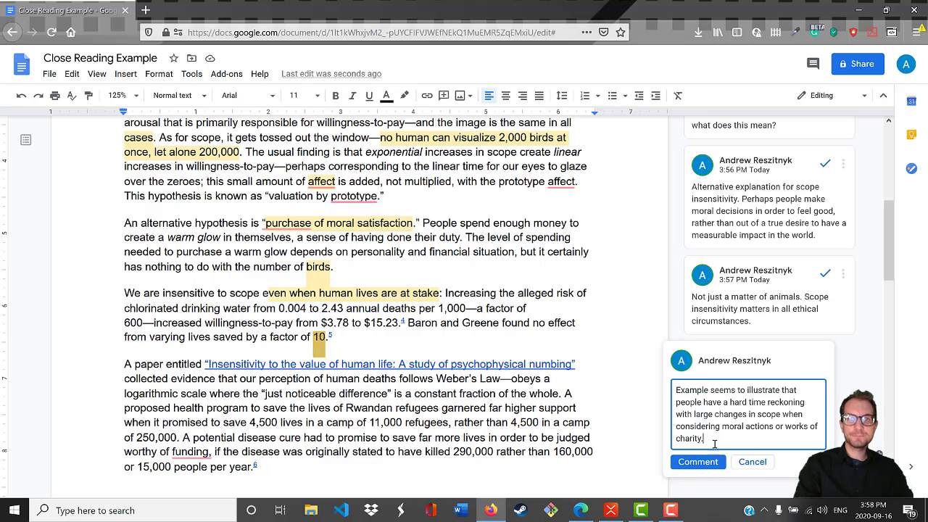
Post the scope-change comment on '10' and move down to the psychophysical numbing paragraph.
left_click(697, 461)
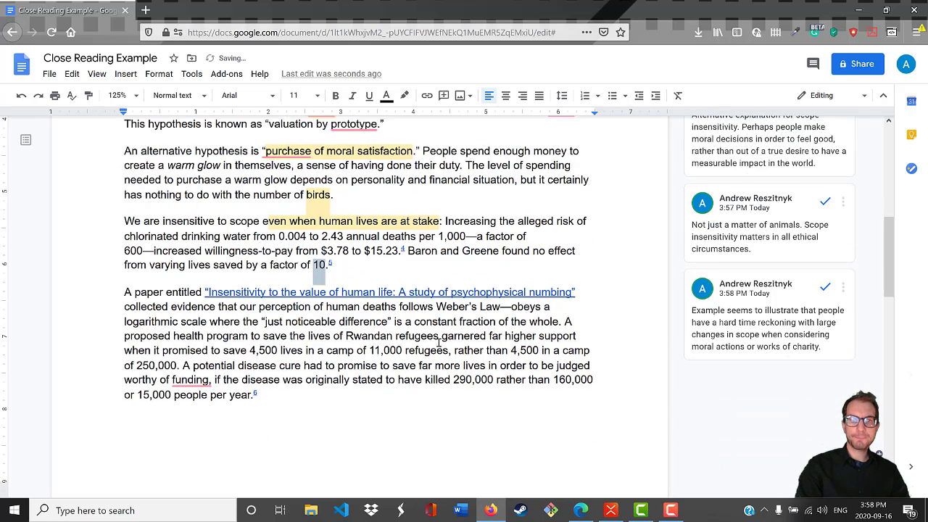
scroll("down", 3)
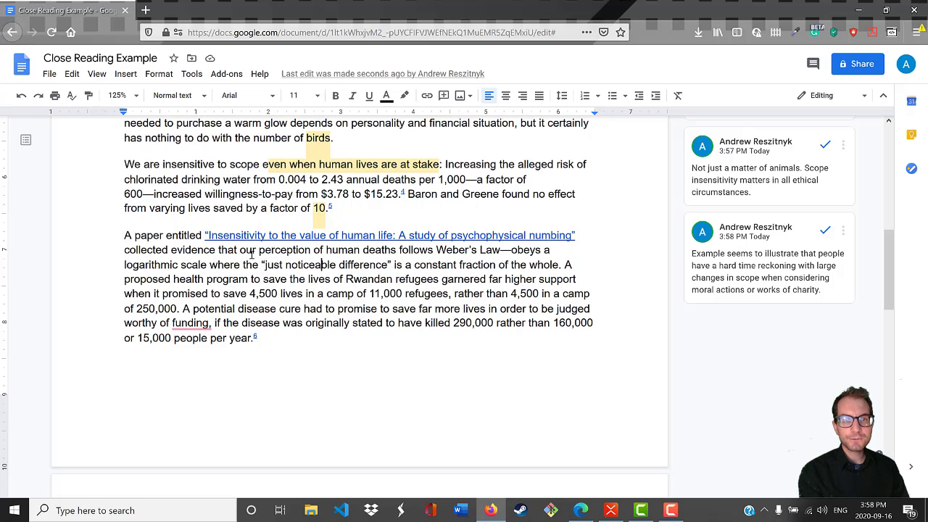
Comment on 'just noticeable difference … of the whole': willingness increases as scope increases, but not strictly proportional.
left_click_drag(261, 264, 458, 263)
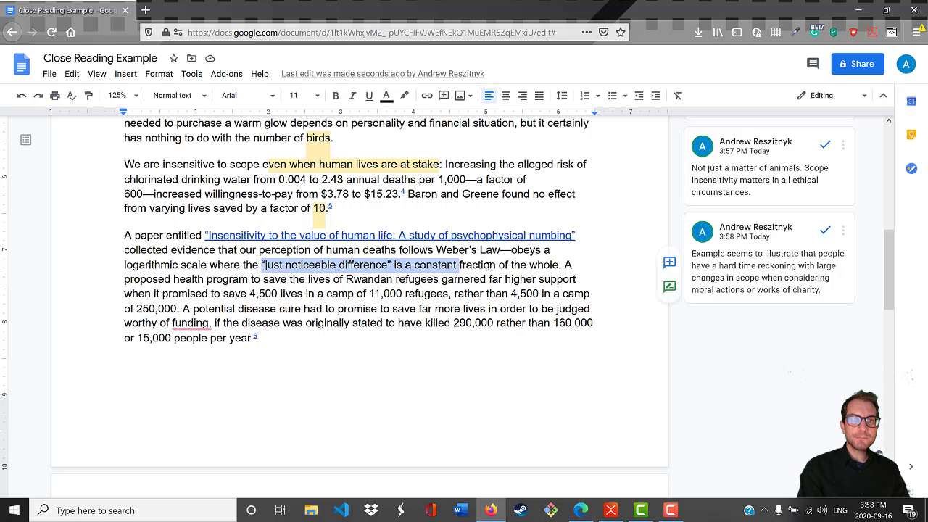
left_click_drag(458, 264, 560, 263)
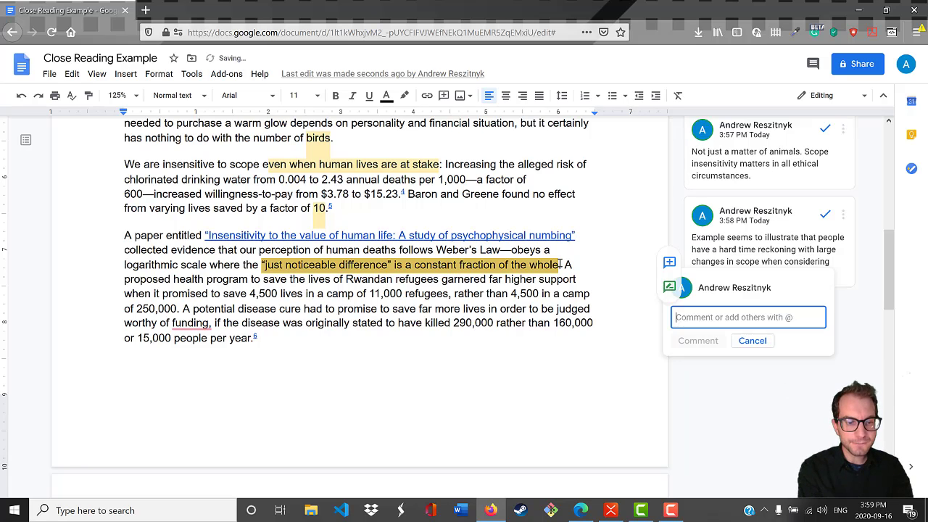
type("There is some ratio by wh")
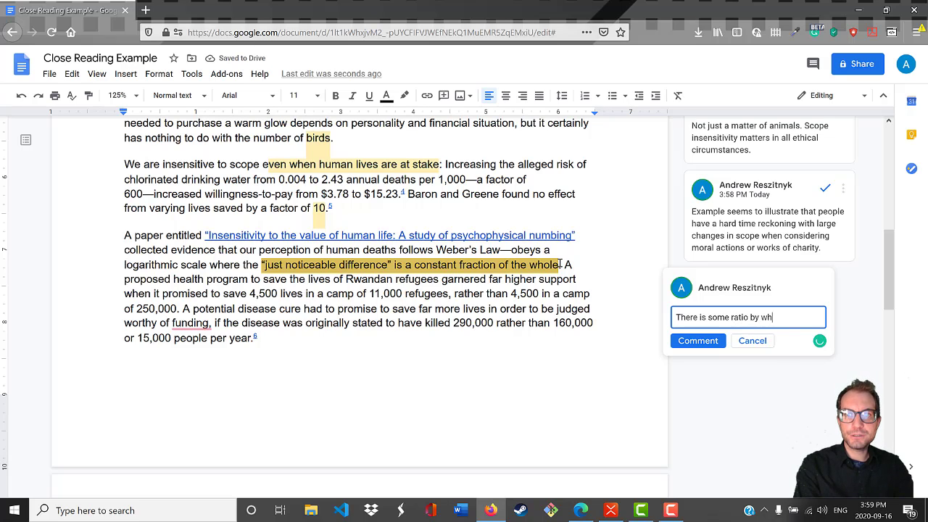
type("ich our willigess to care or take some action")
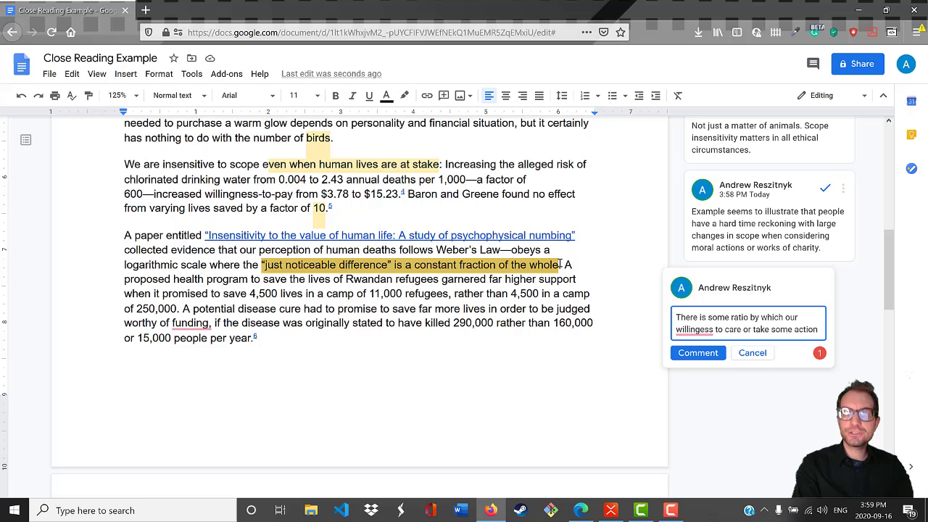
type("is increased")
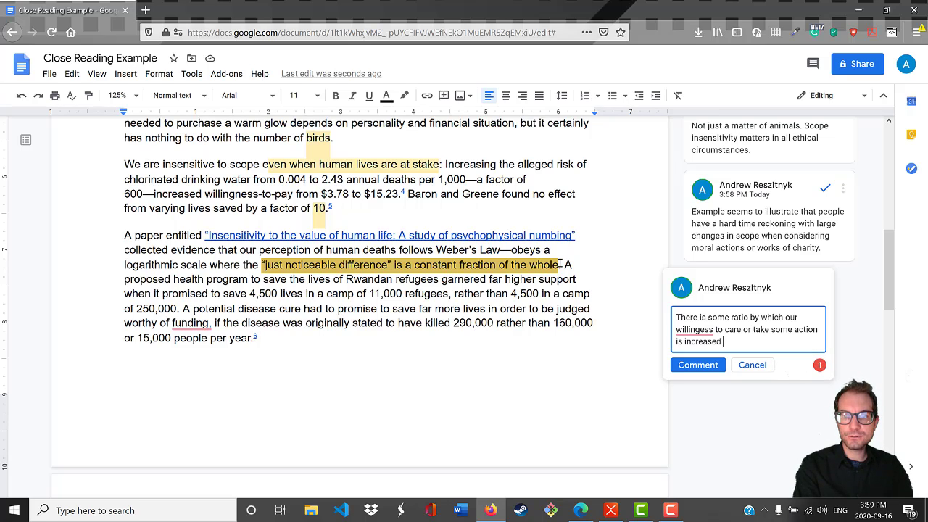
type("as scope increases, but it is")
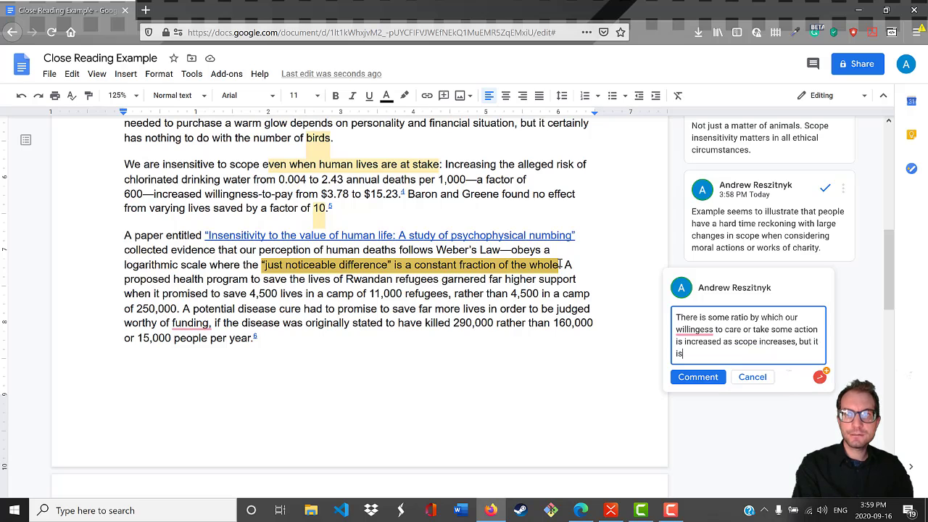
type("not strictly p")
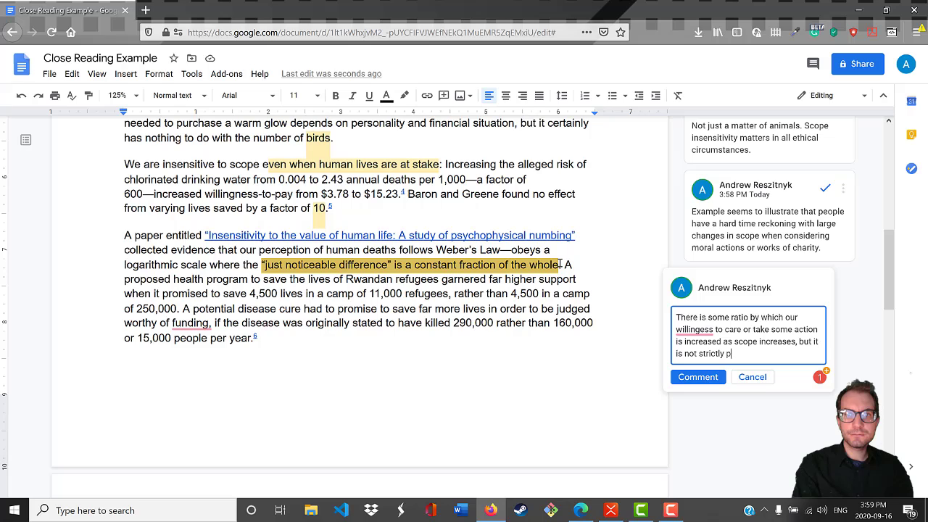
type("roportional.")
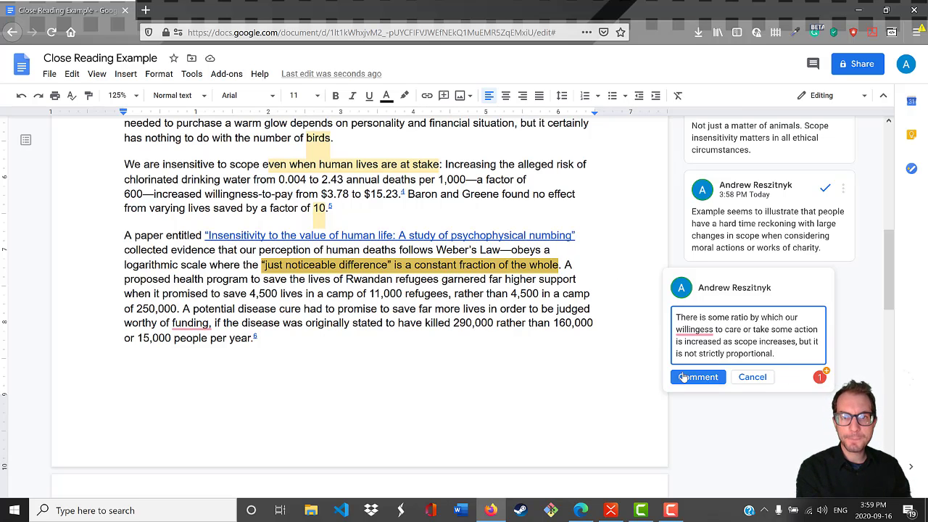
left_click(697, 377)
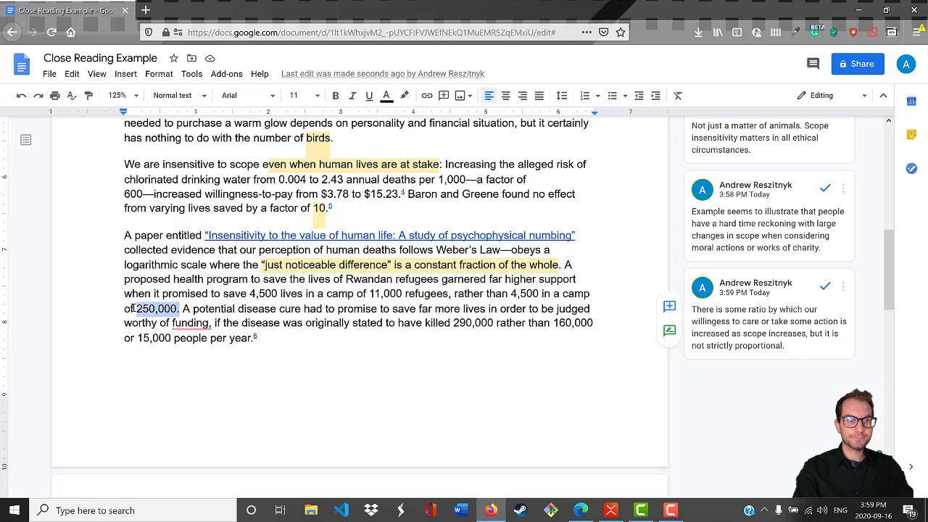
Post the comment on '250,000': 'quite surprising! You would think it wouldn't make a difference.'.
type("q")
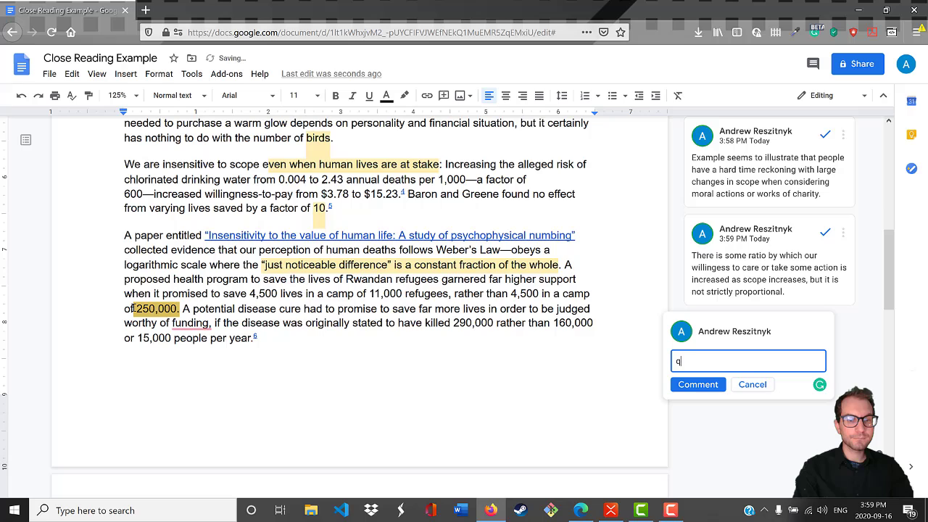
type("uite surprising! You would")
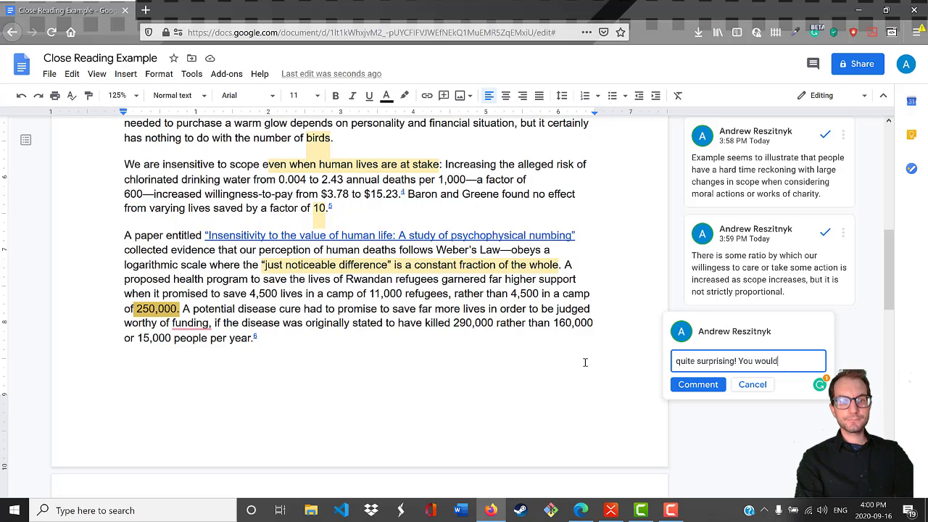
type("think it wouldn't")
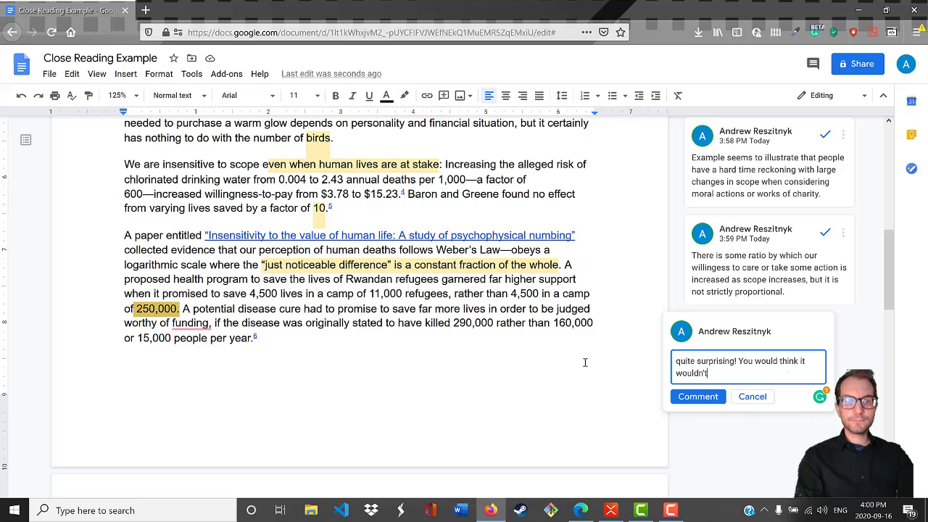
type("make a difference.")
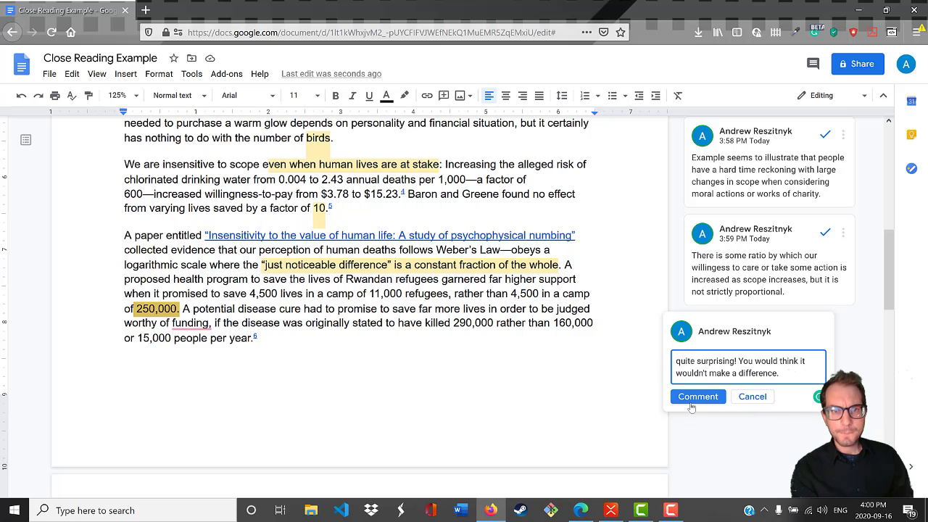
left_click(697, 397)
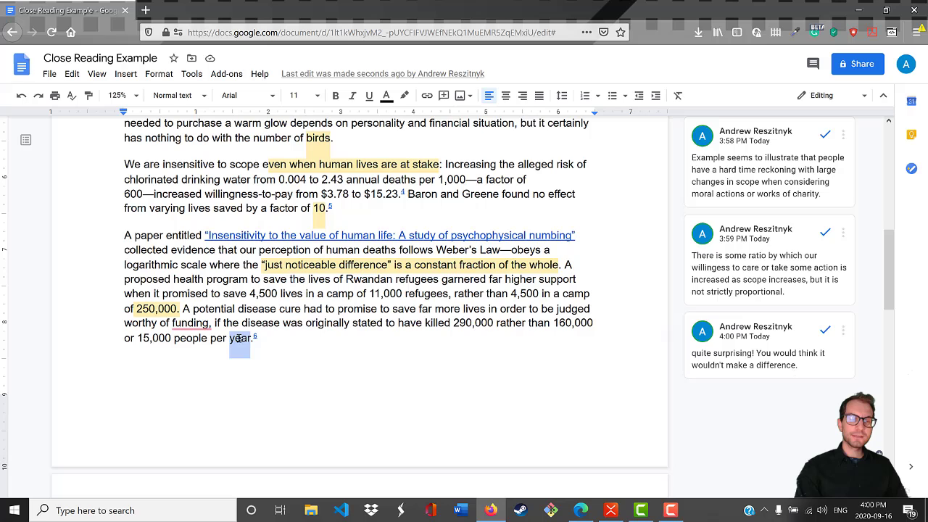
Comment on 'disease' that the absolute number affects us less than the proportion of the whole.
double_click(257, 307)
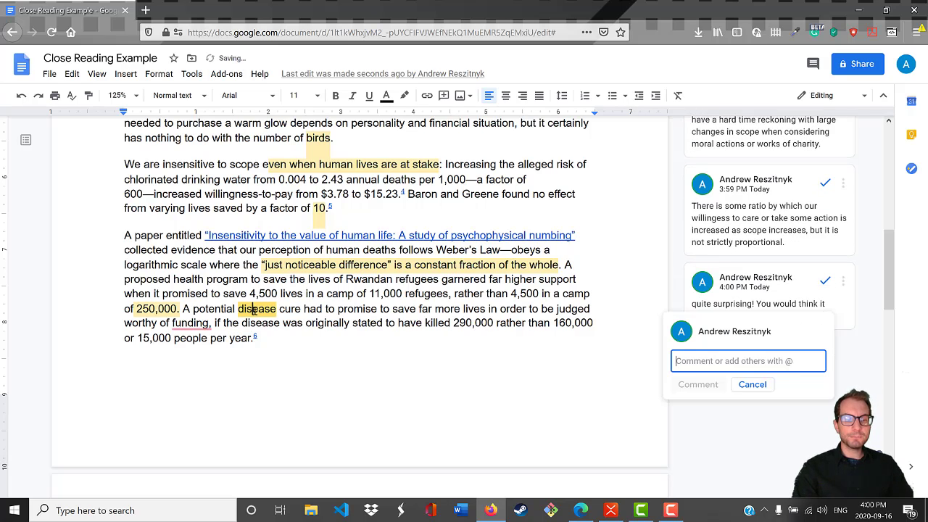
type("If")
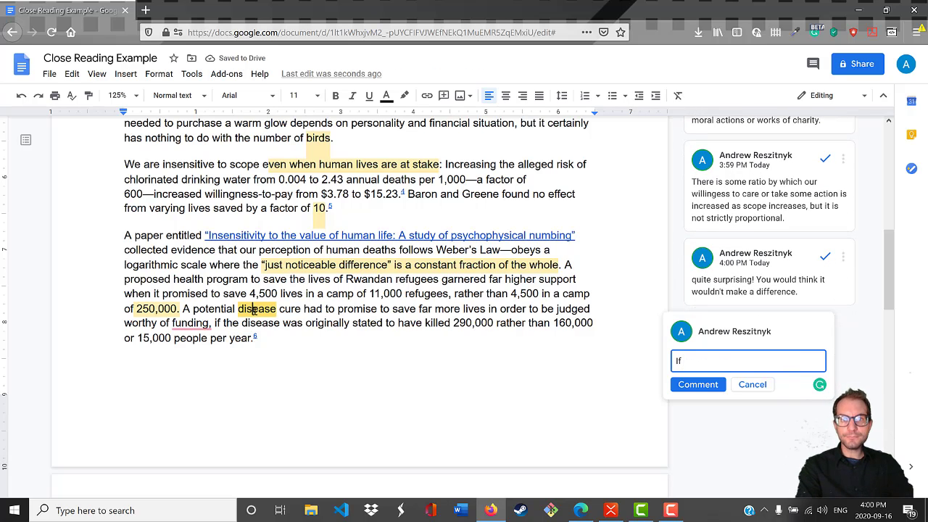
type("T")
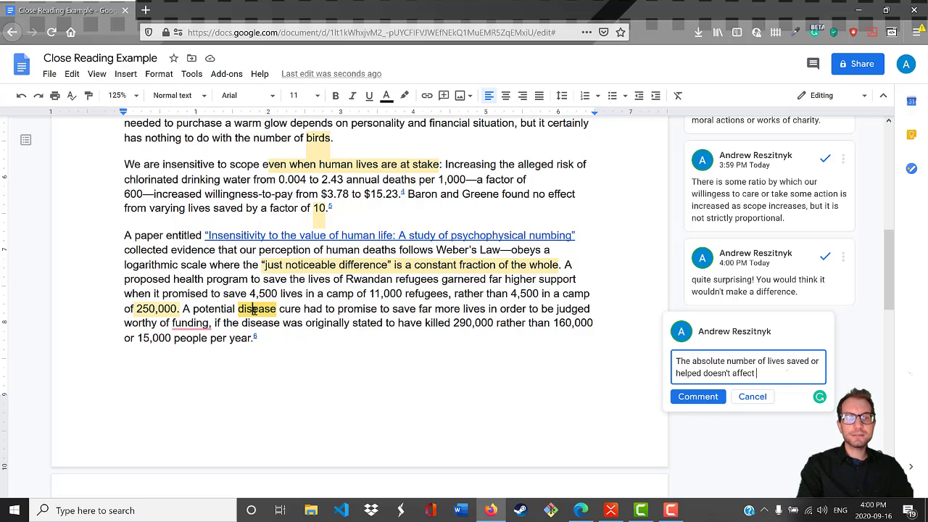
type("us as much as t")
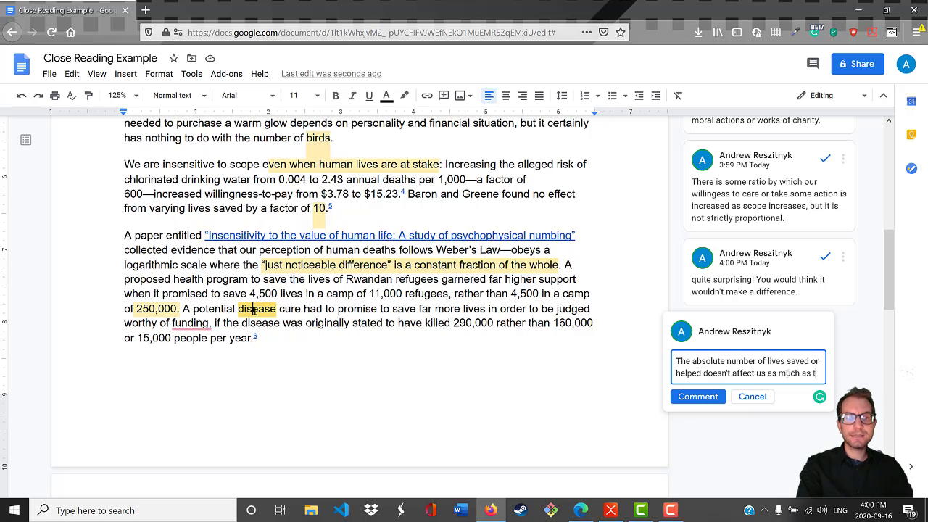
type("he proportion of")
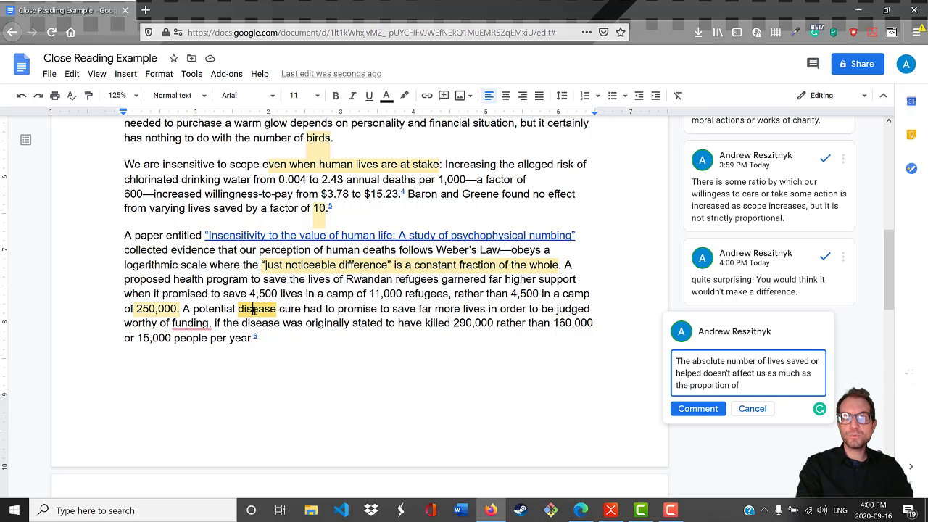
type("the whole.")
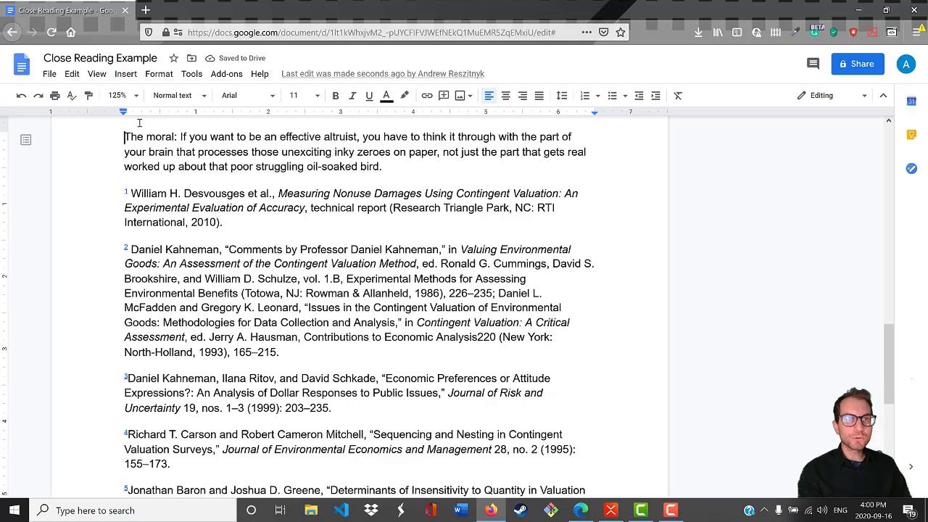
Comment on 'The moral:': 'Why do we care about this? What difference does it make?'.
left_click_drag(124, 136, 176, 136)
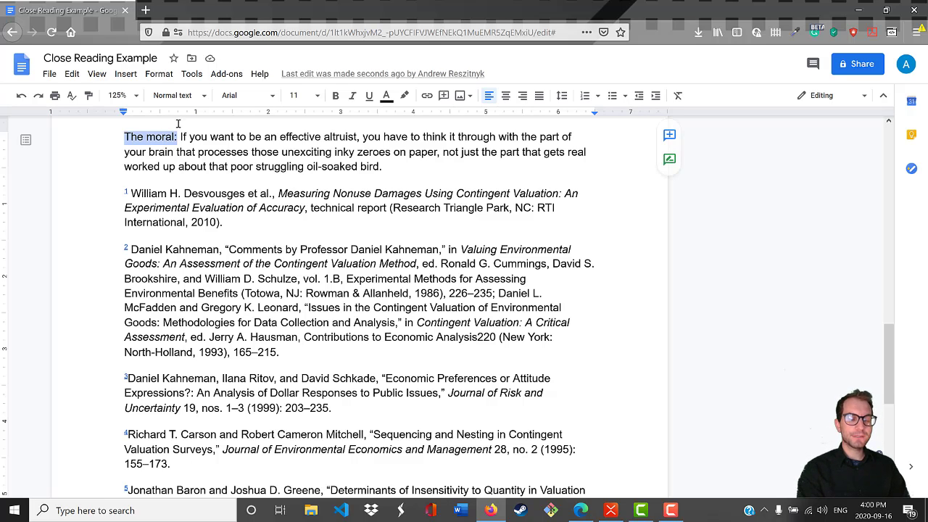
type("Why do we")
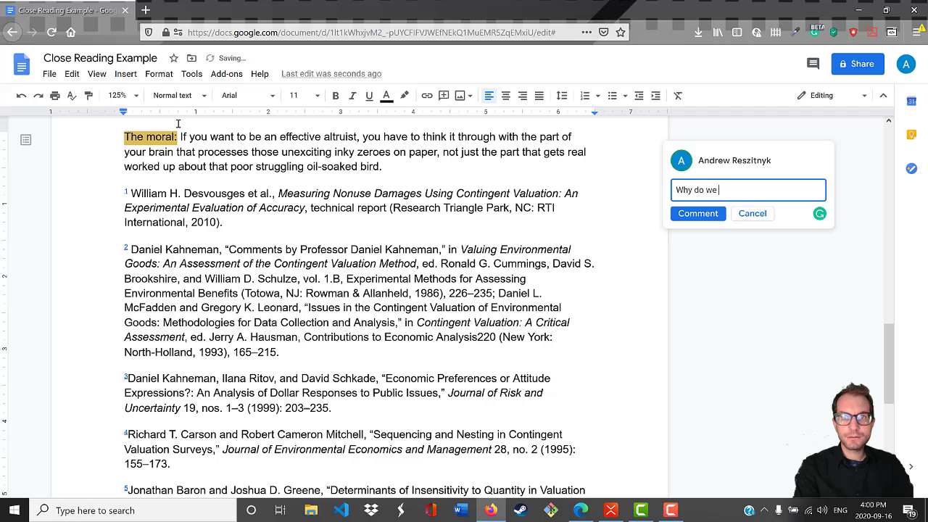
type("care about this?")
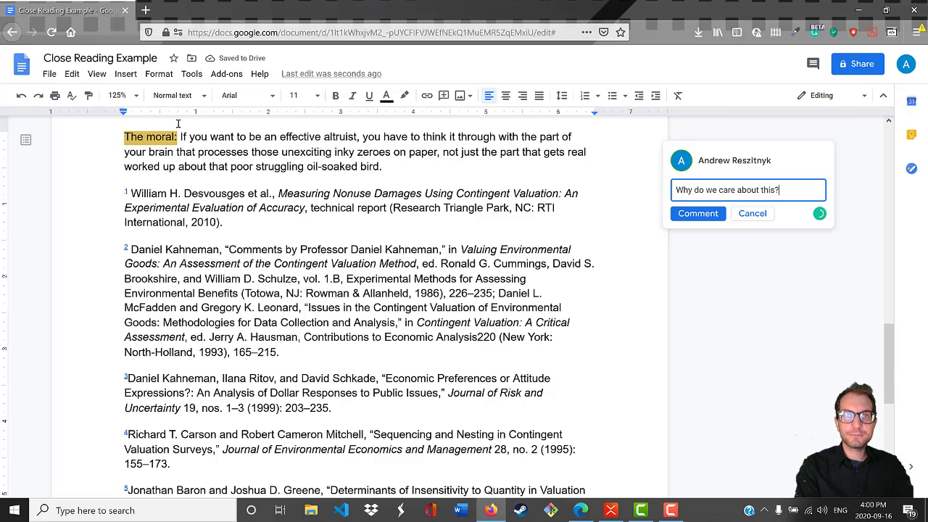
type("What difference does it make")
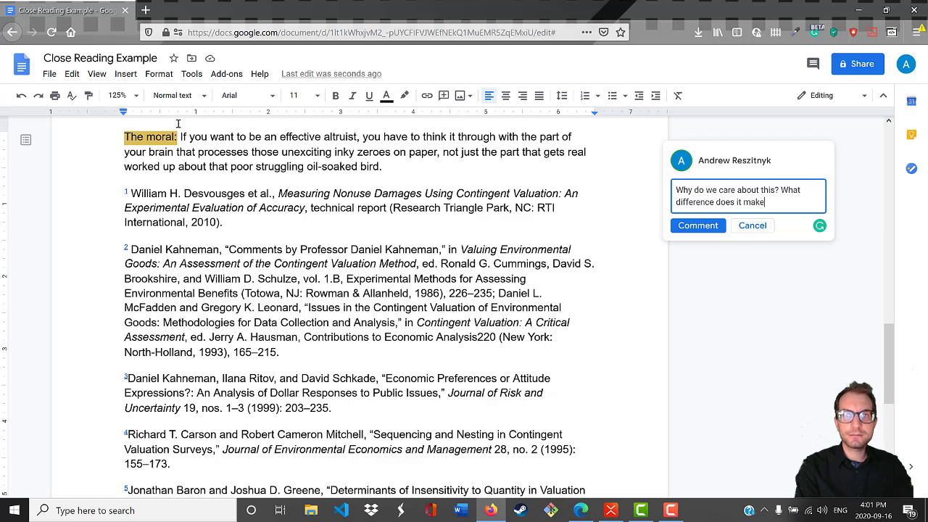
type("?")
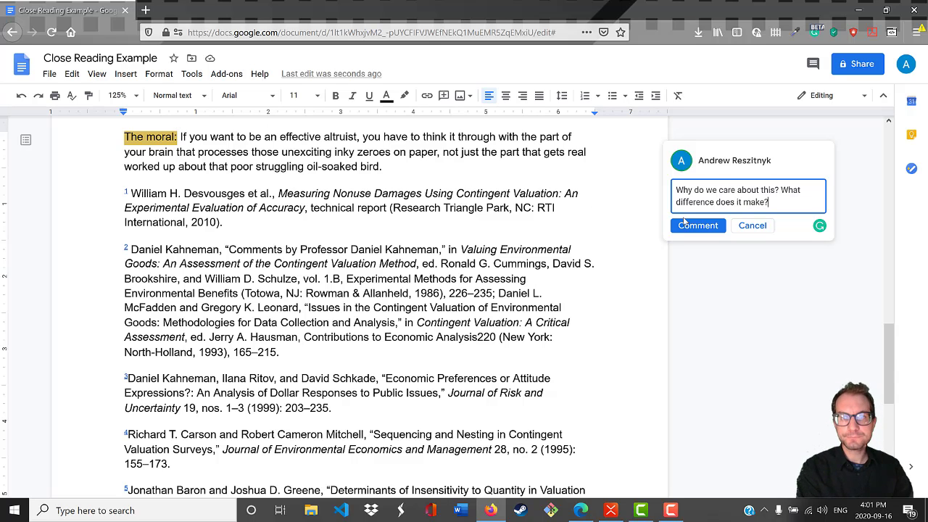
left_click(697, 226)
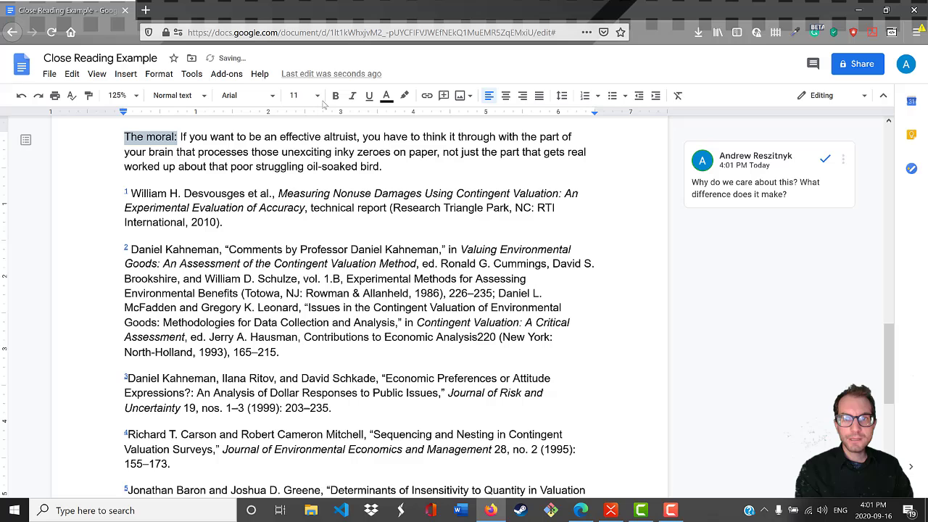
Comment on 'altruist' with the definition 'A person who helps others.'.
double_click(336, 136)
type("A person who helps o")
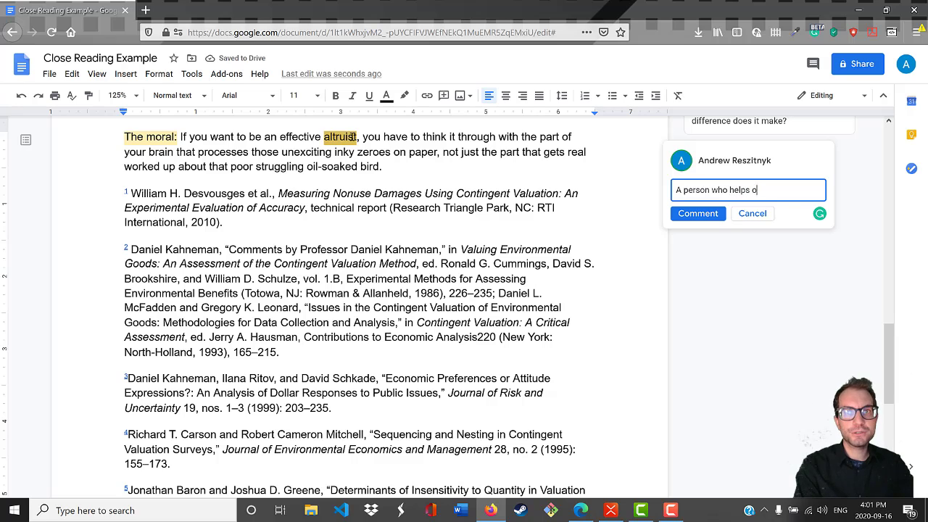
type("thers.")
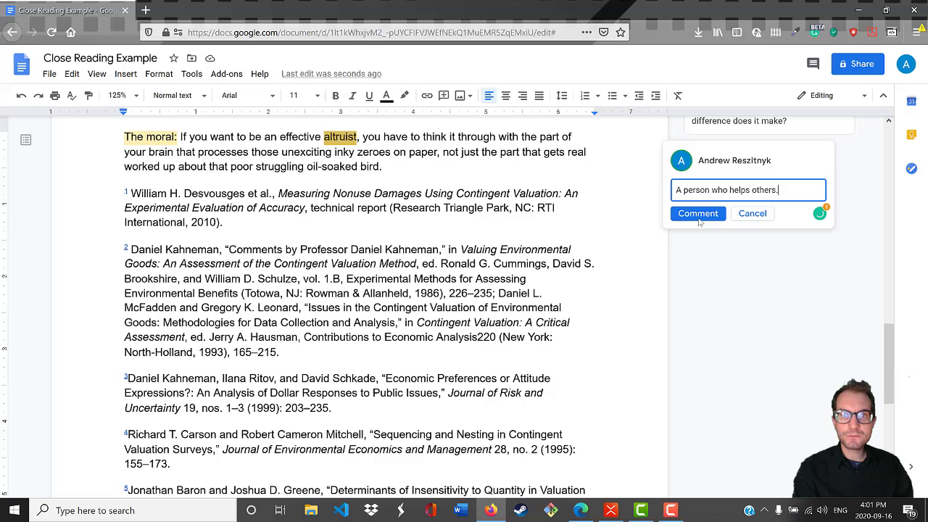
left_click(696, 213)
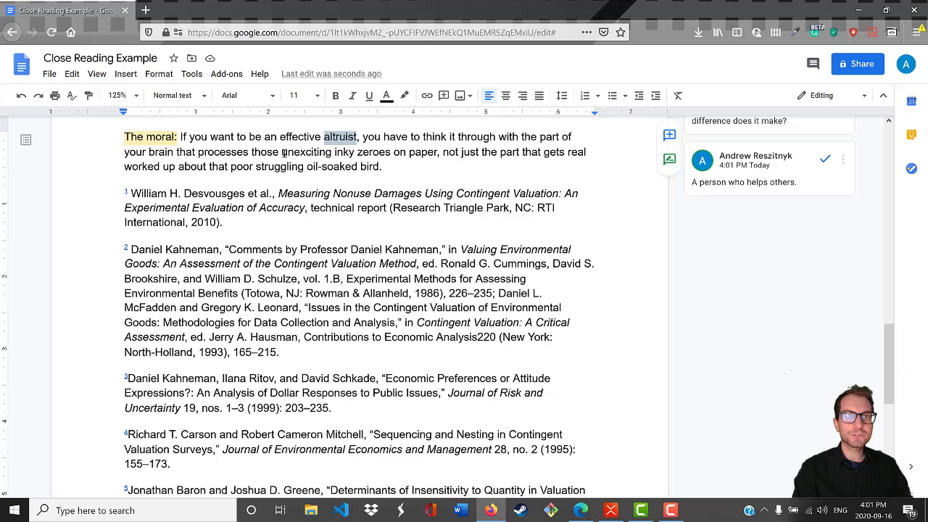
Comment on the 'unexciting inky zeroes… oil-soaked bird' passage that you must crunch the numbers, not rely on emotions or sympathies.
left_click_drag(280, 152, 438, 152)
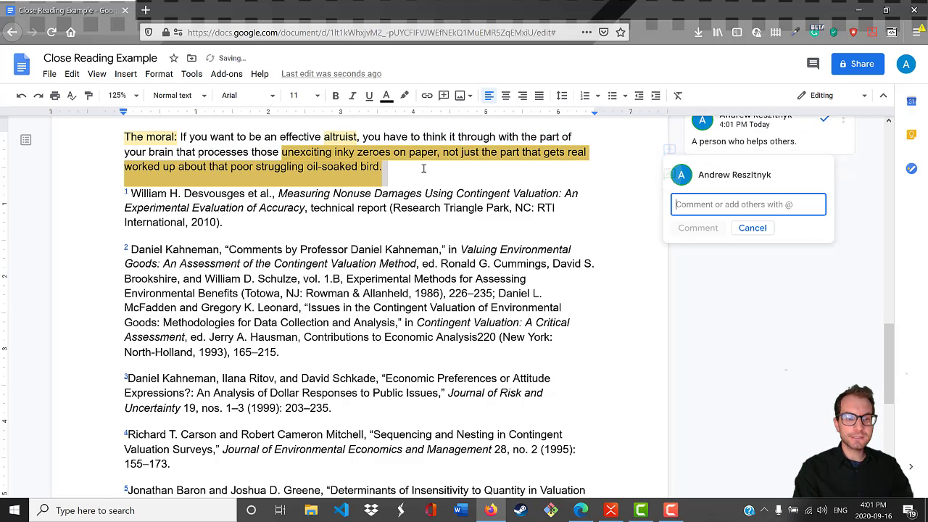
type("If you really want to do the most good in the world, you need")
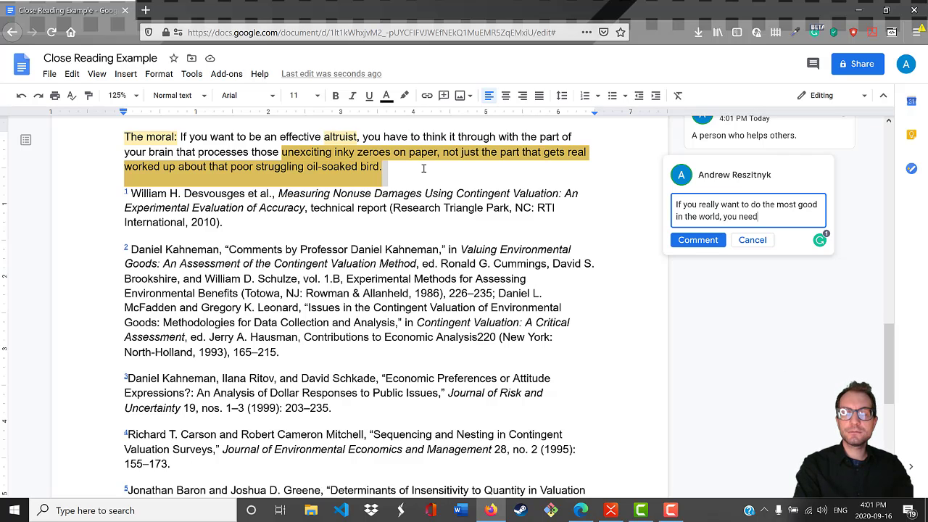
type("to")
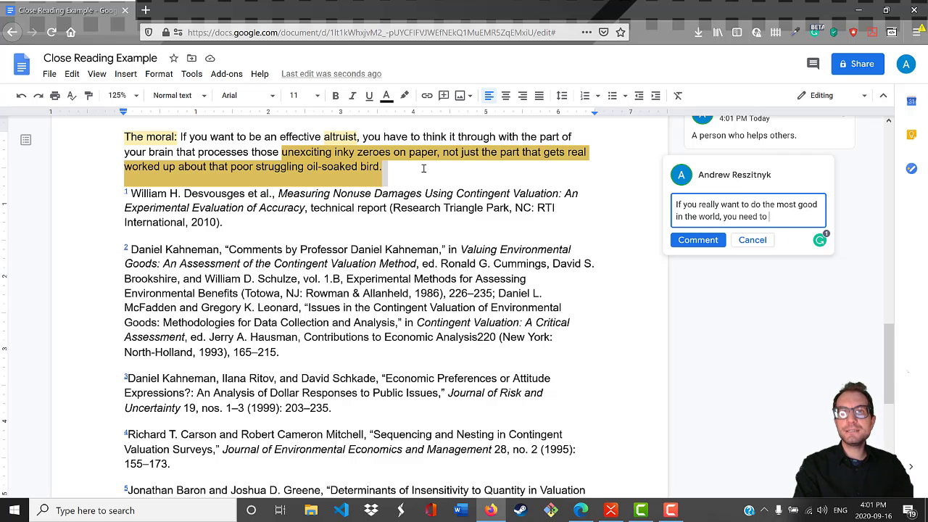
type("crunch the numbers. You c")
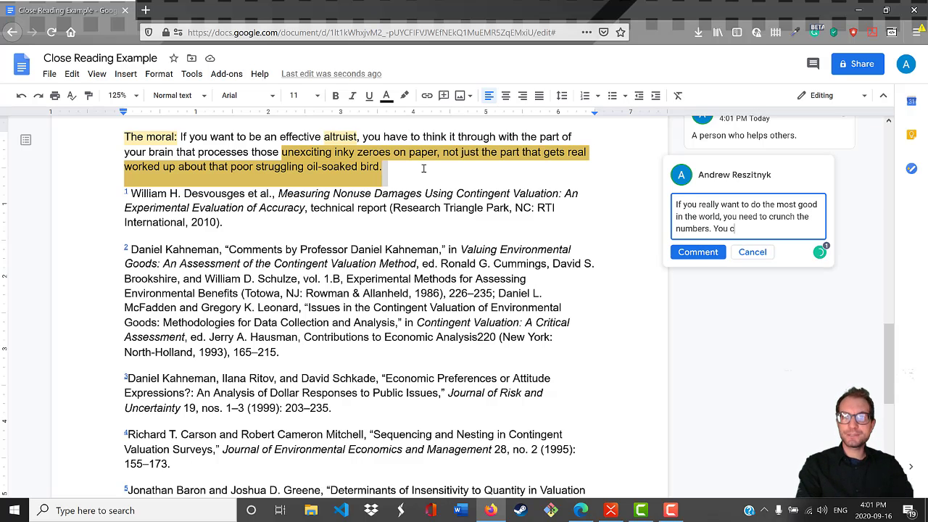
type("an't just rely")
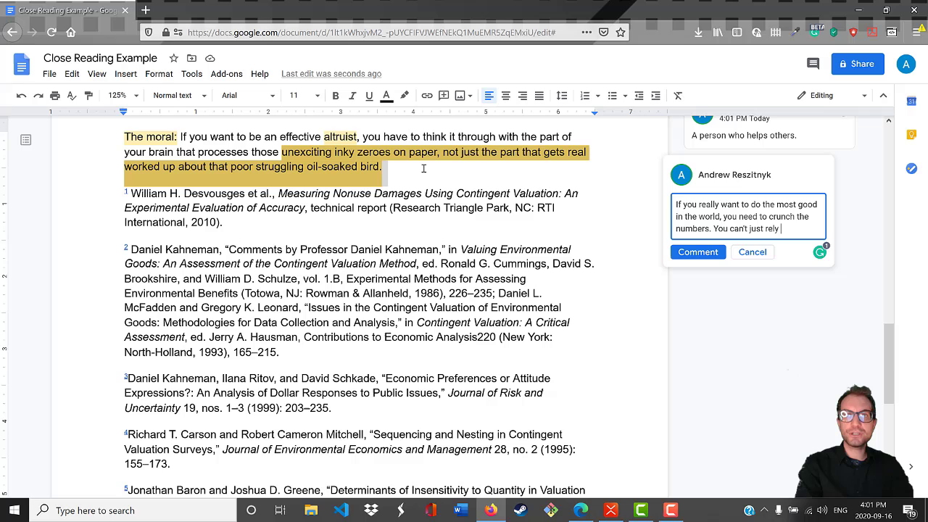
type("on your emotions or on")
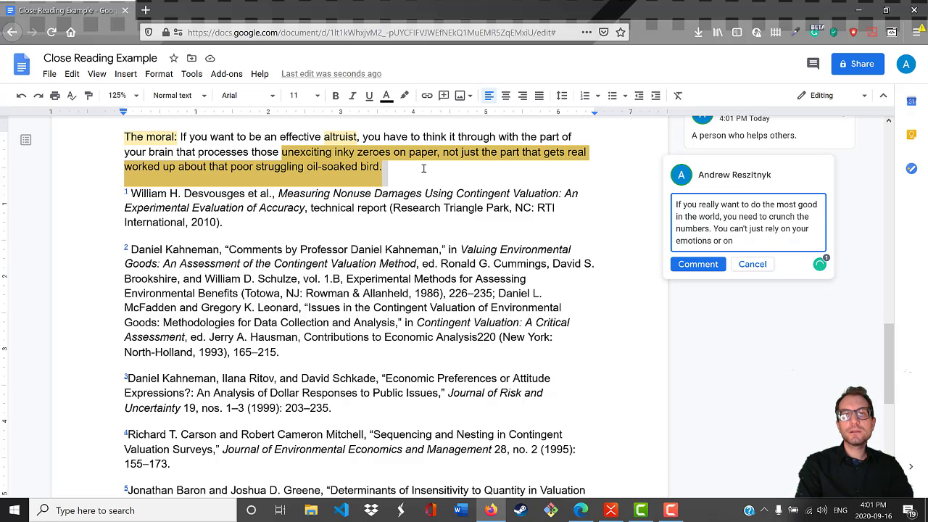
type("your sympathies.")
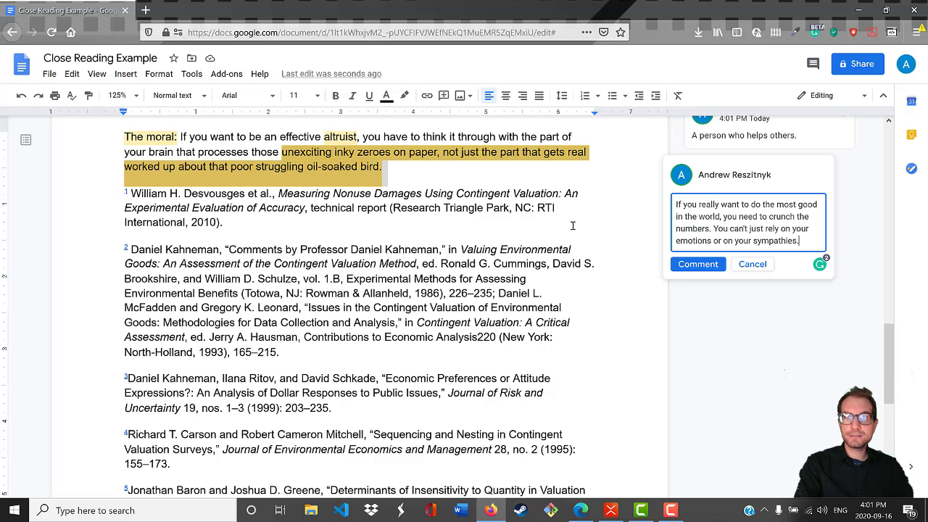
left_click(697, 264)
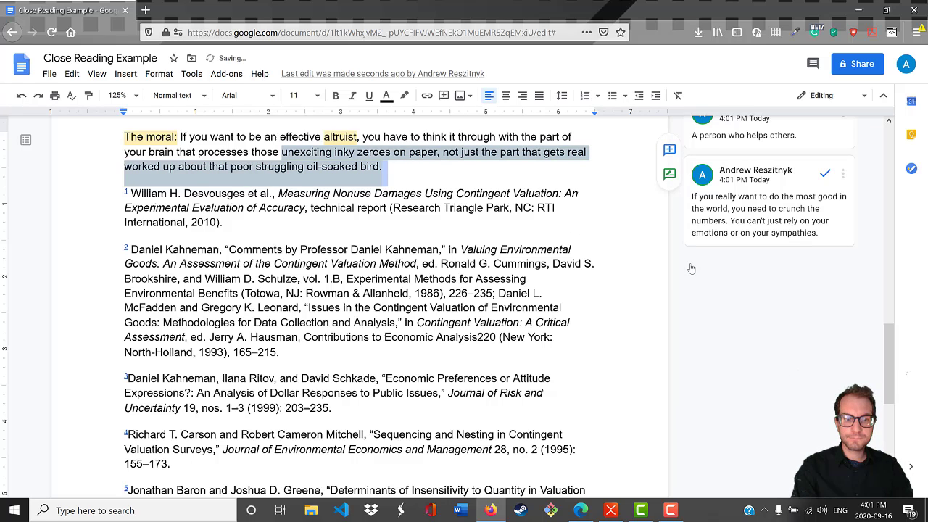